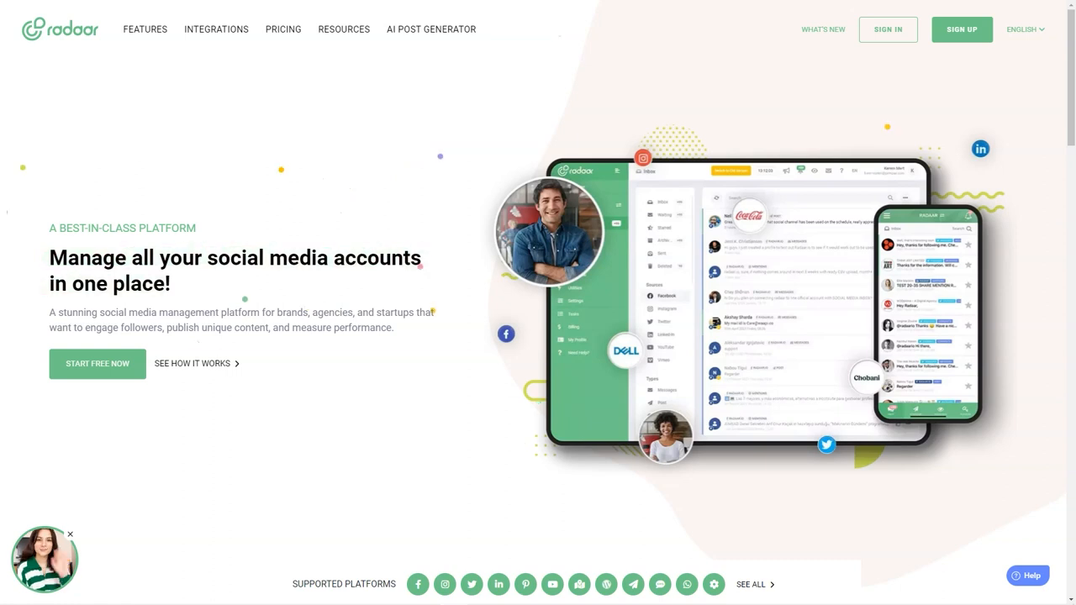
Scroll the Radaar homepage past the Publish, Engage, Track and Analyze cards to Solutions and testimonials
scroll("down", 3)
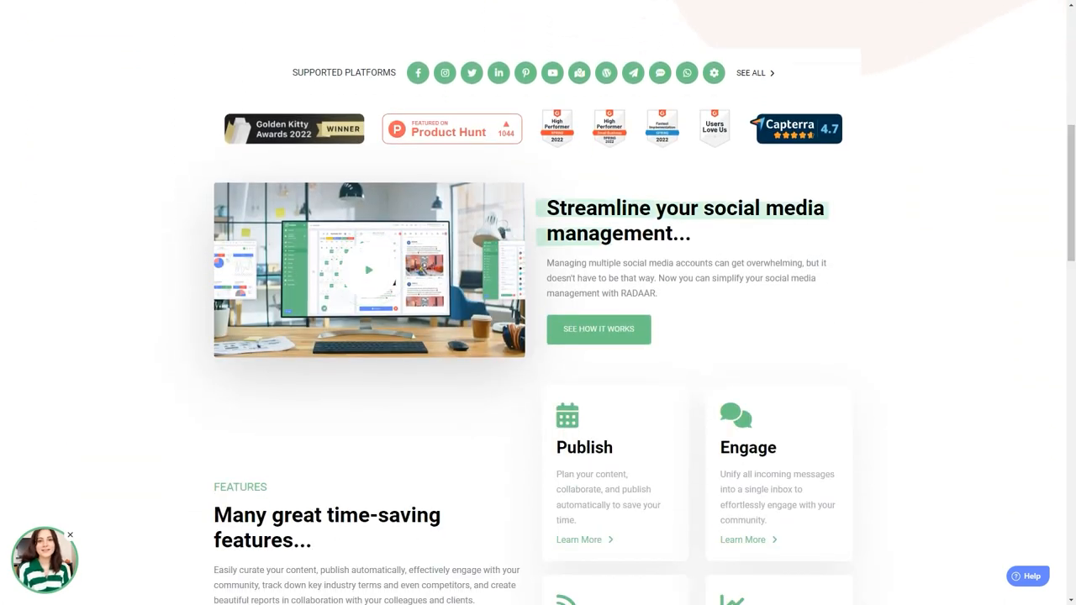
scroll("down", 3)
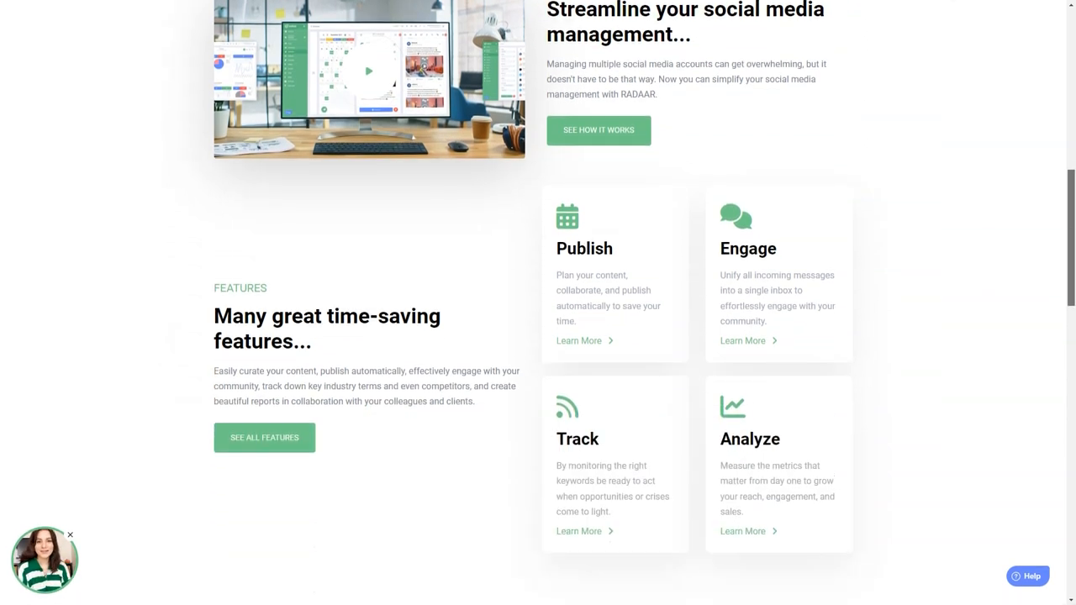
scroll("down", 3)
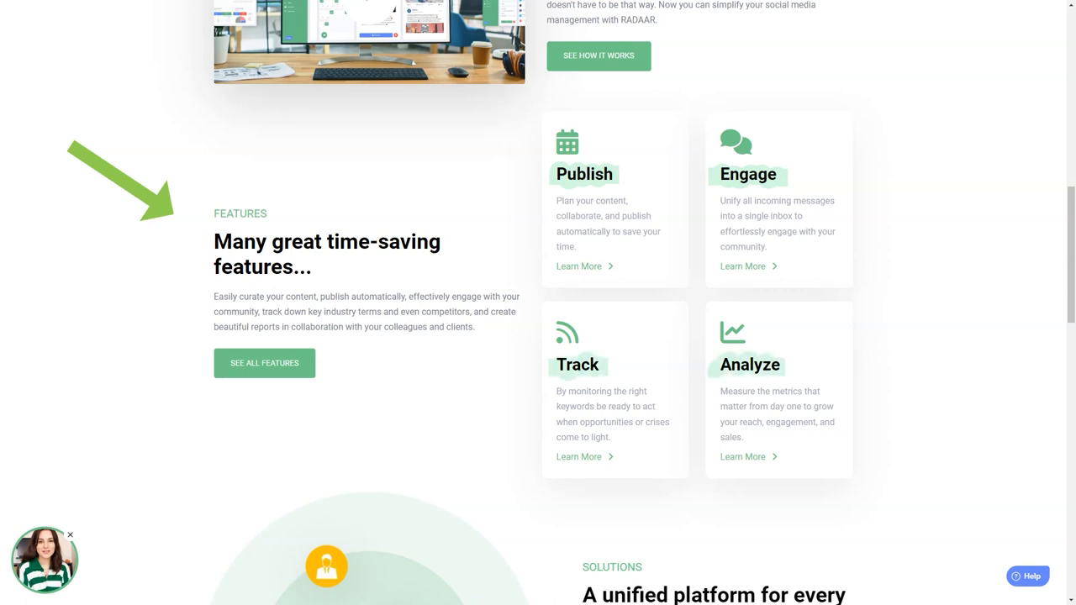
scroll("down", 3)
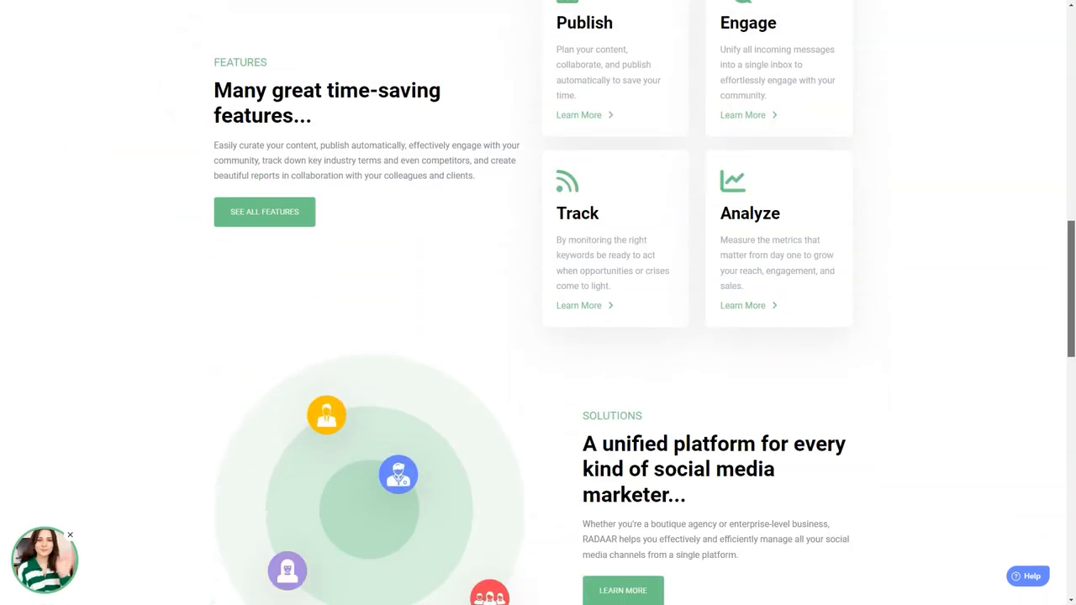
scroll("down", 3)
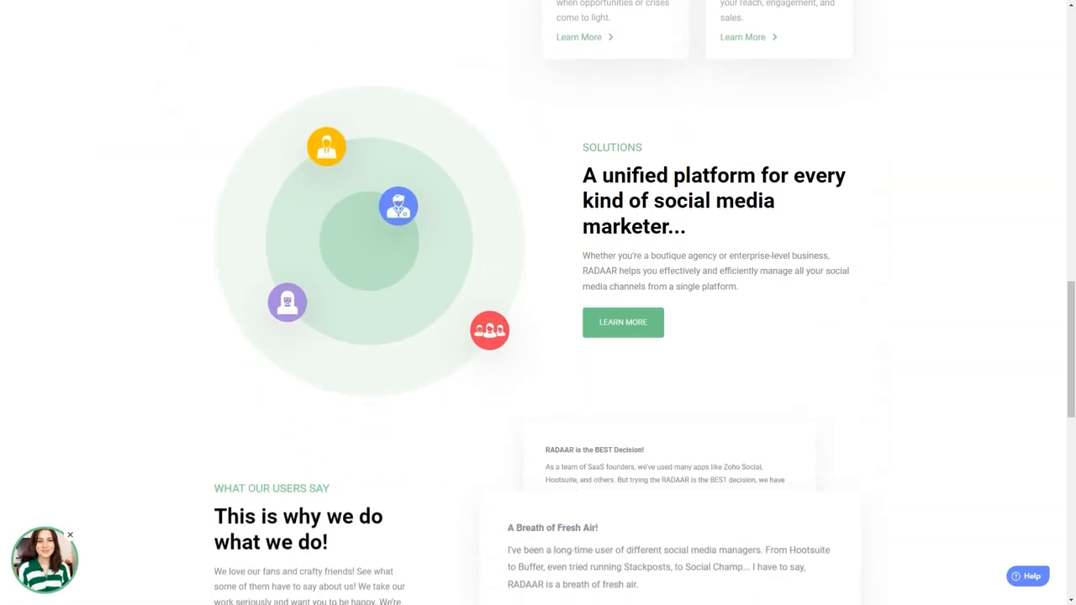
scroll("down", 3)
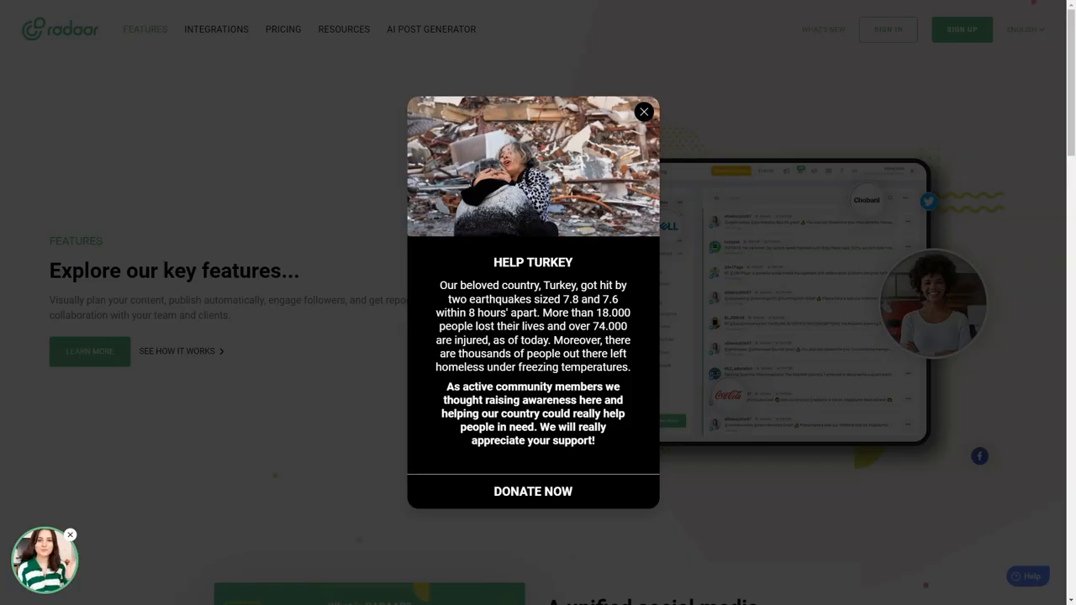
Close the Help Turkey notice and scroll the Features page cards down to Supported Platforms
left_click(644, 111)
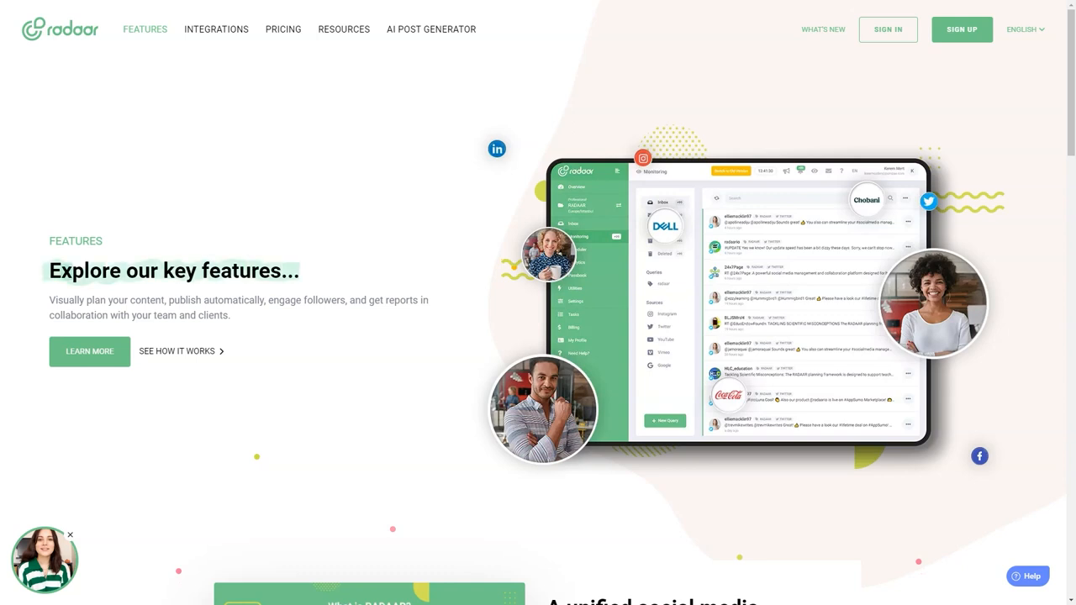
scroll("down", 3)
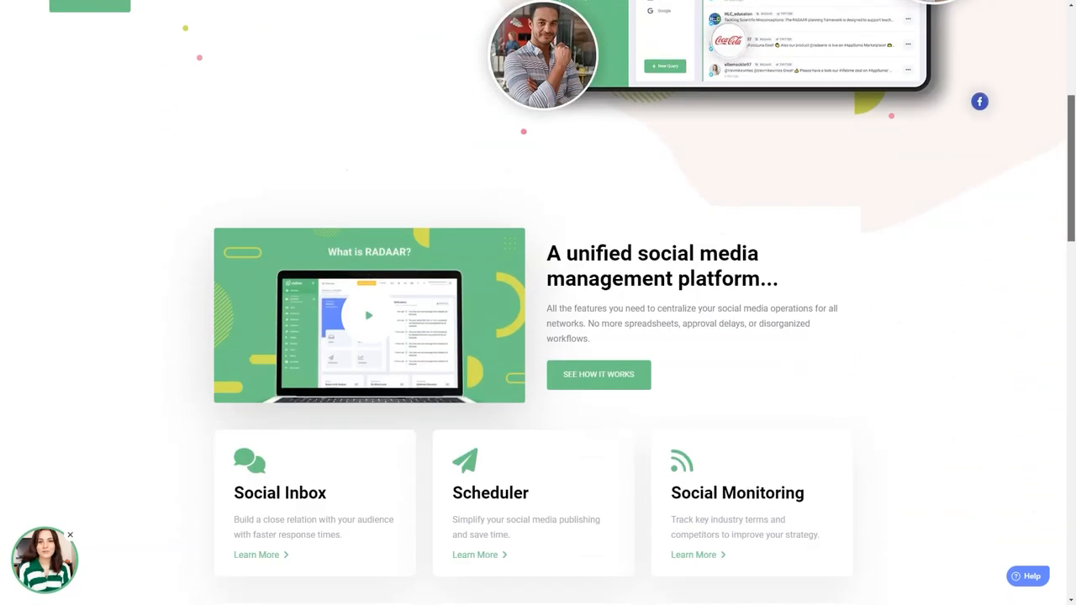
scroll("down", 3)
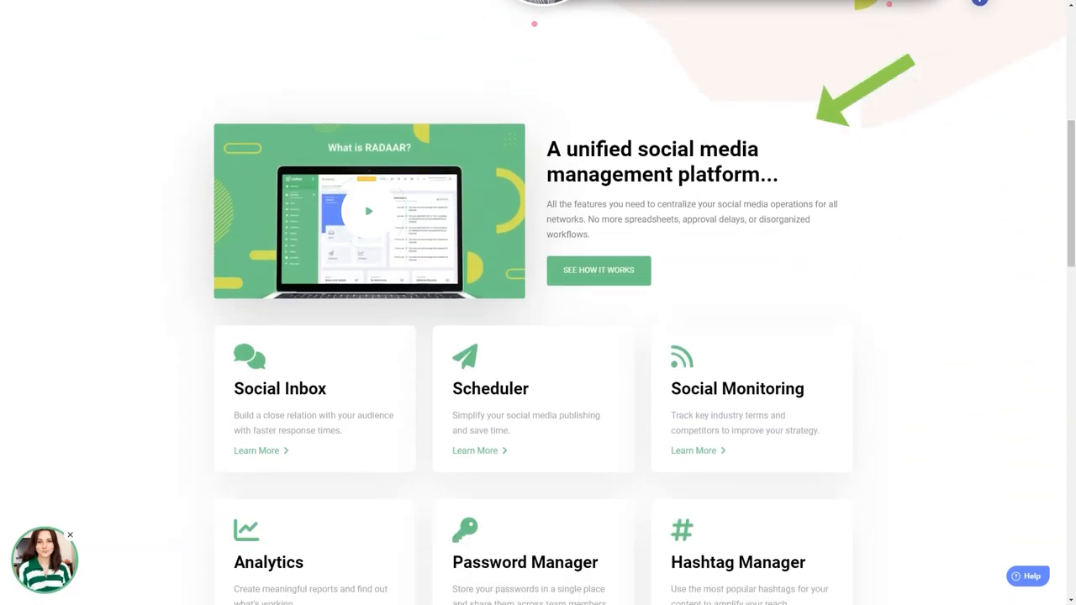
scroll("down", 3)
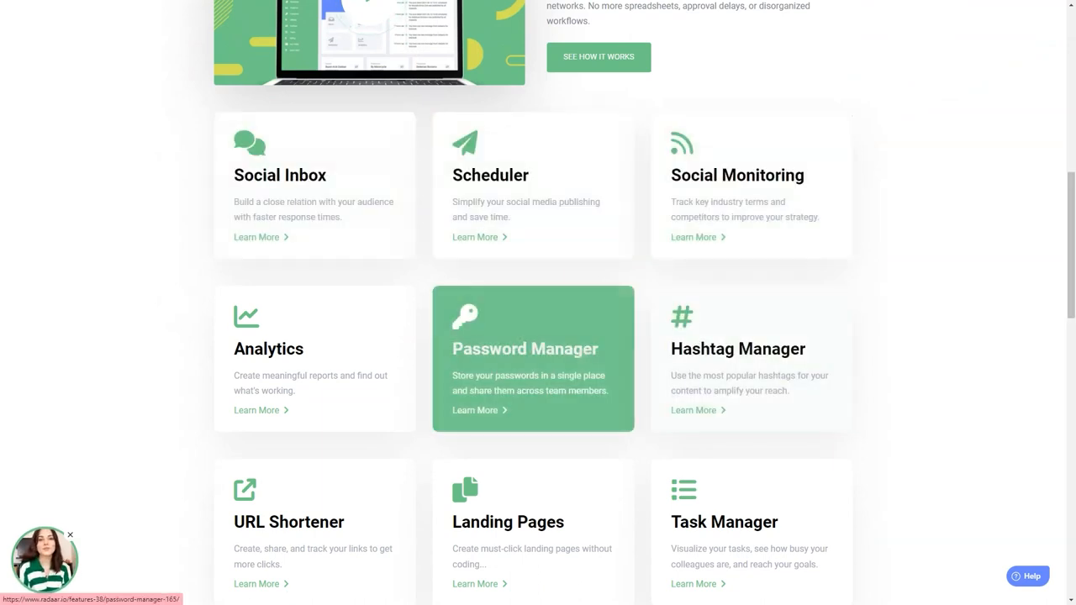
mouse_move(292, 522)
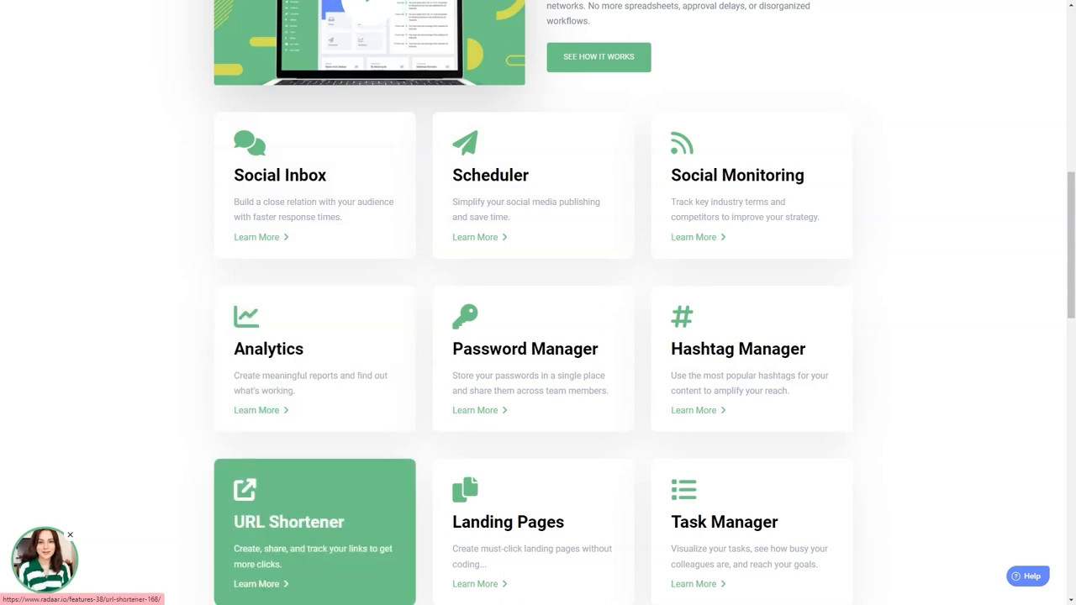
scroll("down", 3)
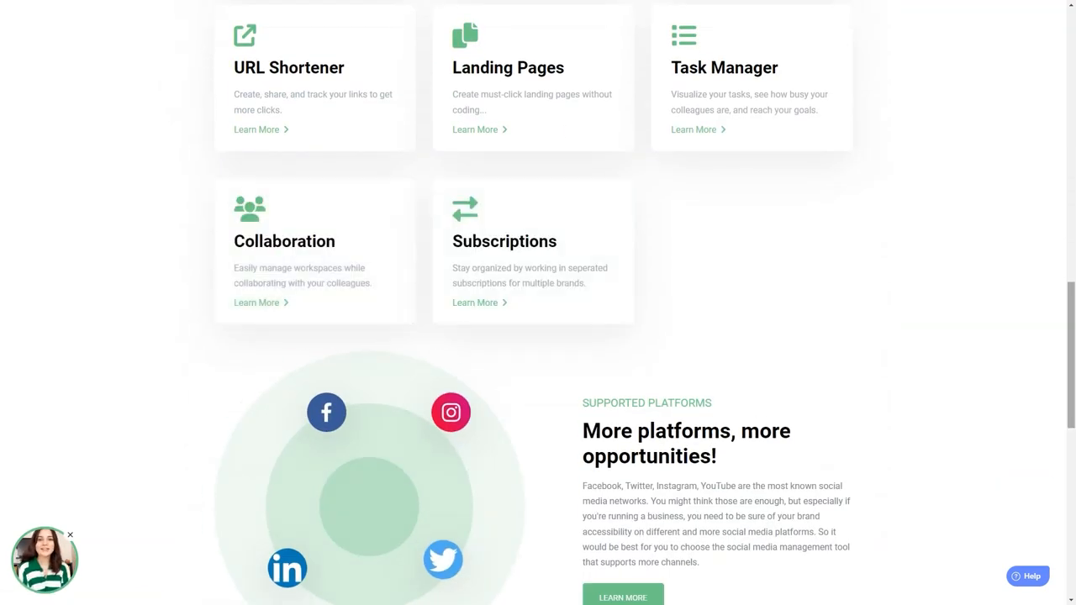
scroll("down", 3)
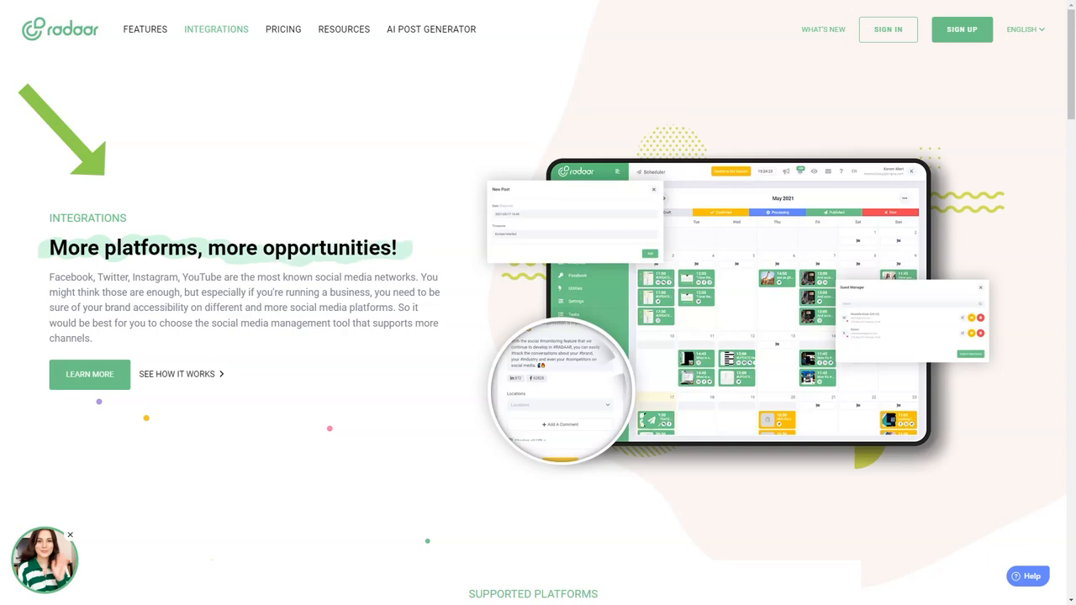
Scroll Radaar's Integrations page through the platform cards, integration cards and capability comparison table
scroll("down", 3)
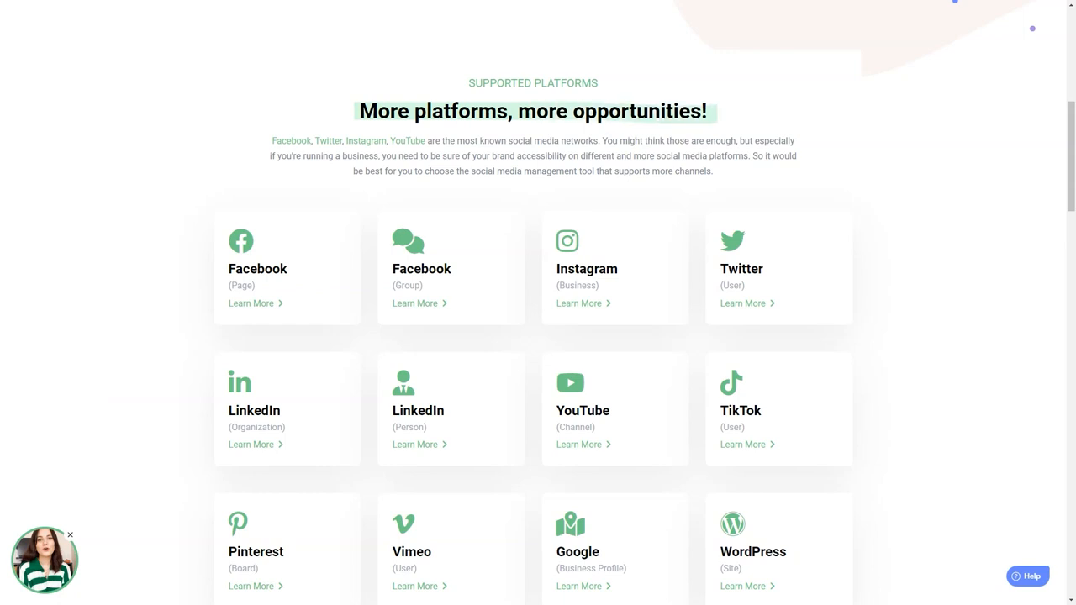
scroll("down", 3)
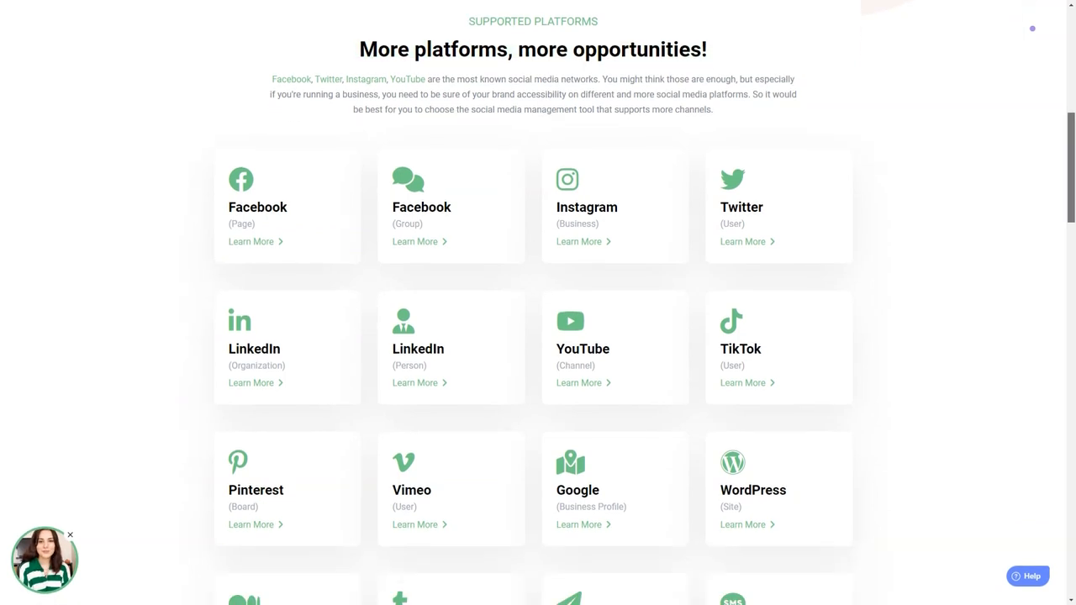
scroll("down", 3)
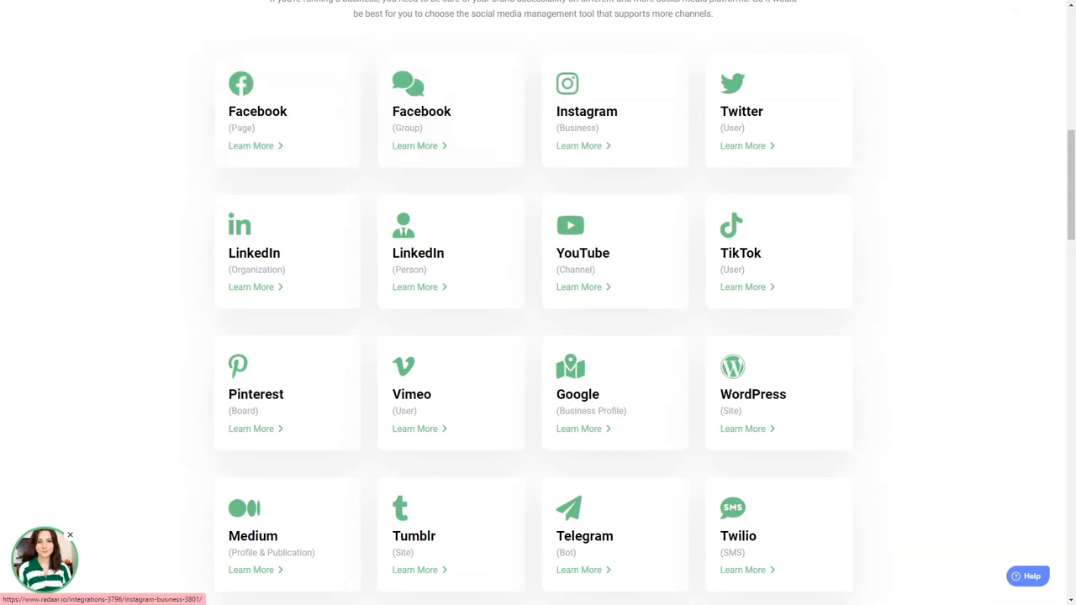
mouse_move(287, 393)
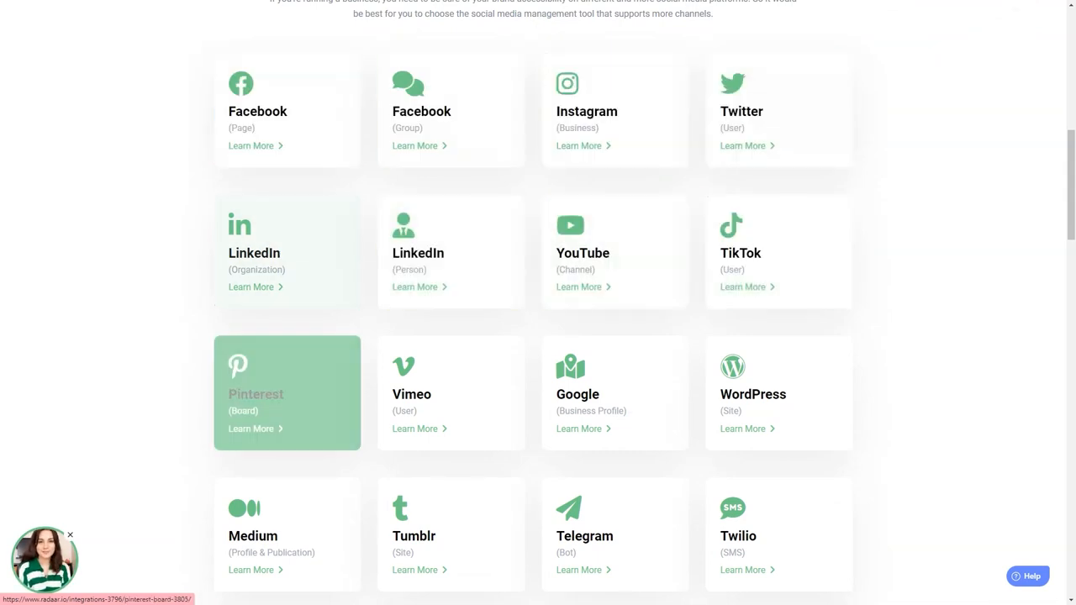
scroll("down", 3)
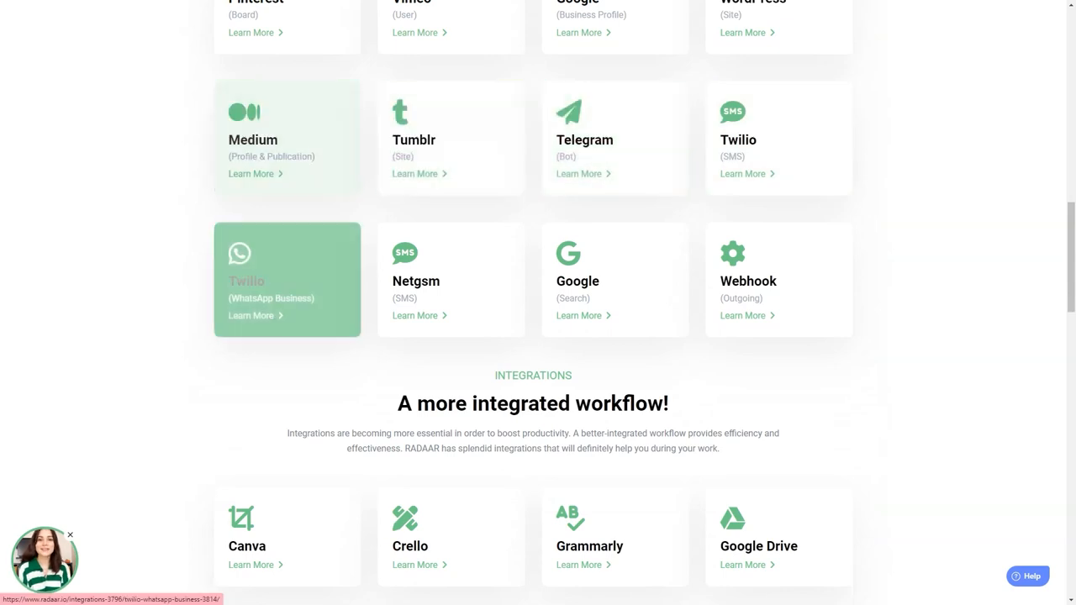
scroll("down", 3)
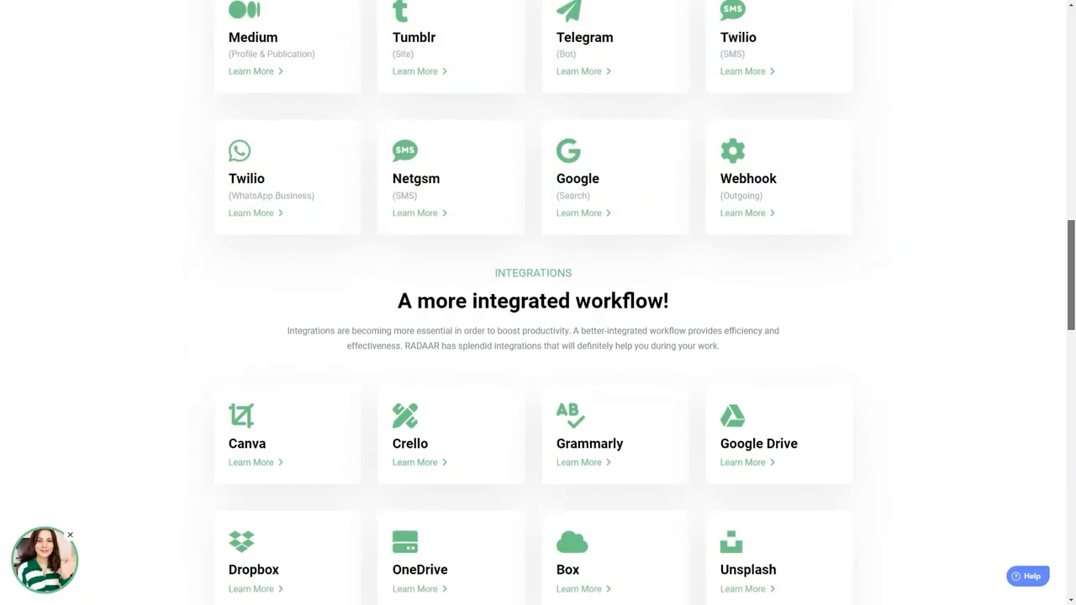
scroll("down", 3)
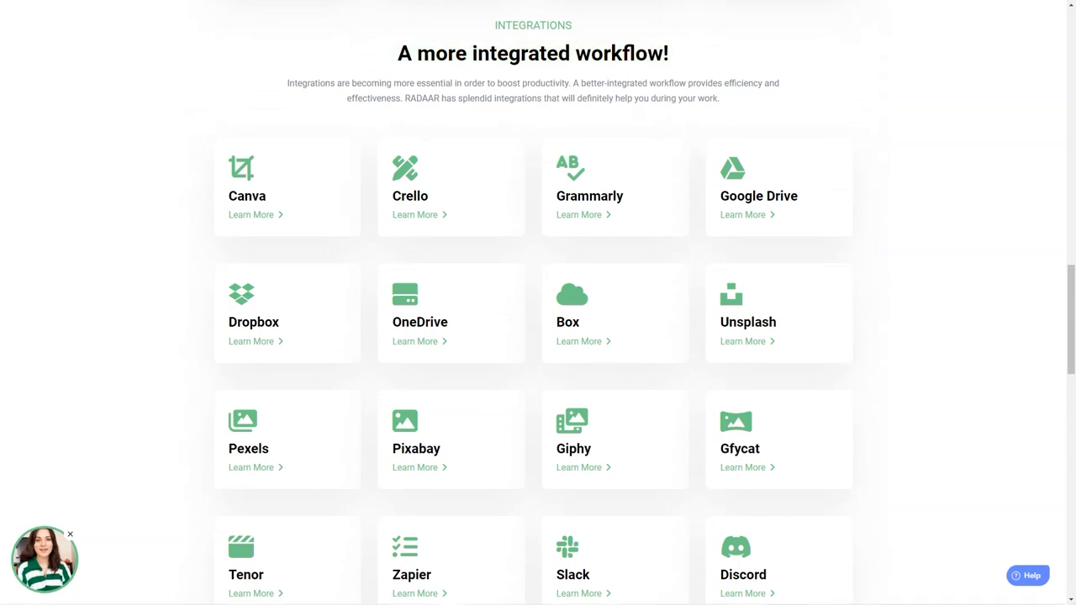
mouse_move(779, 313)
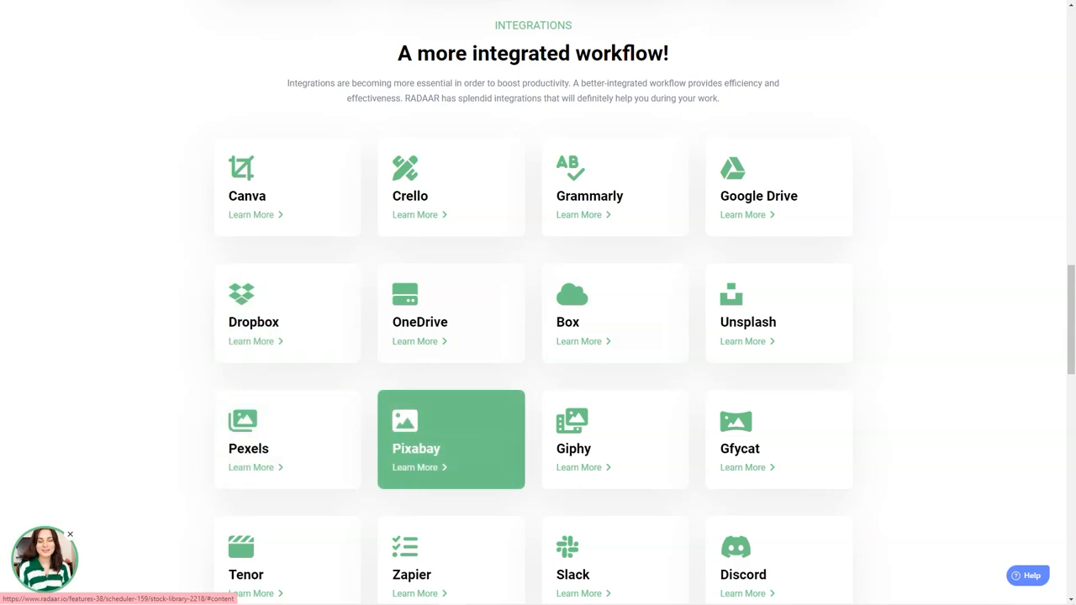
scroll("down", 3)
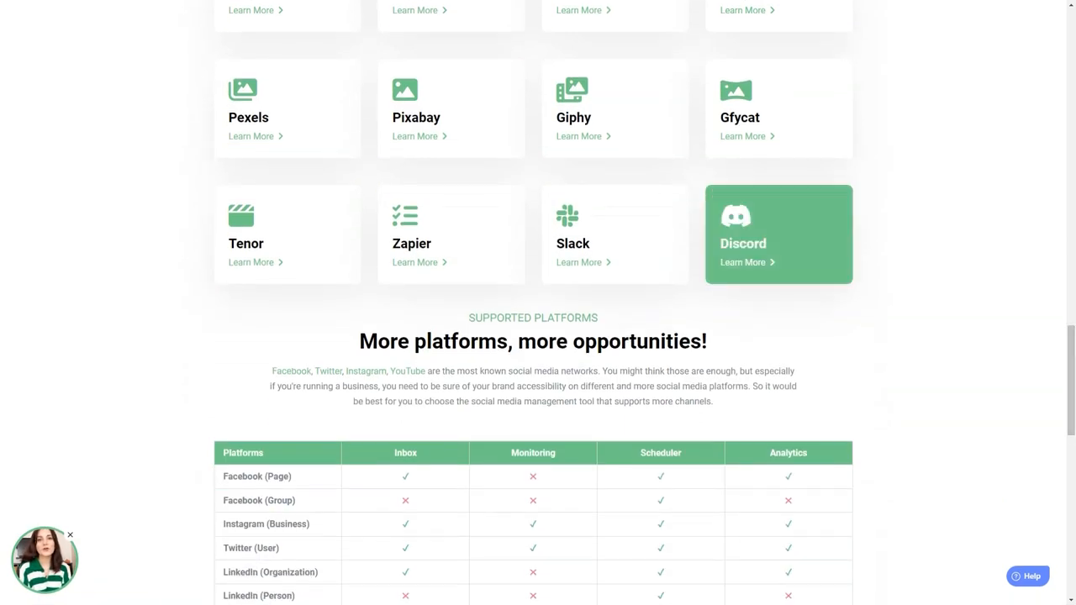
scroll("down", 3)
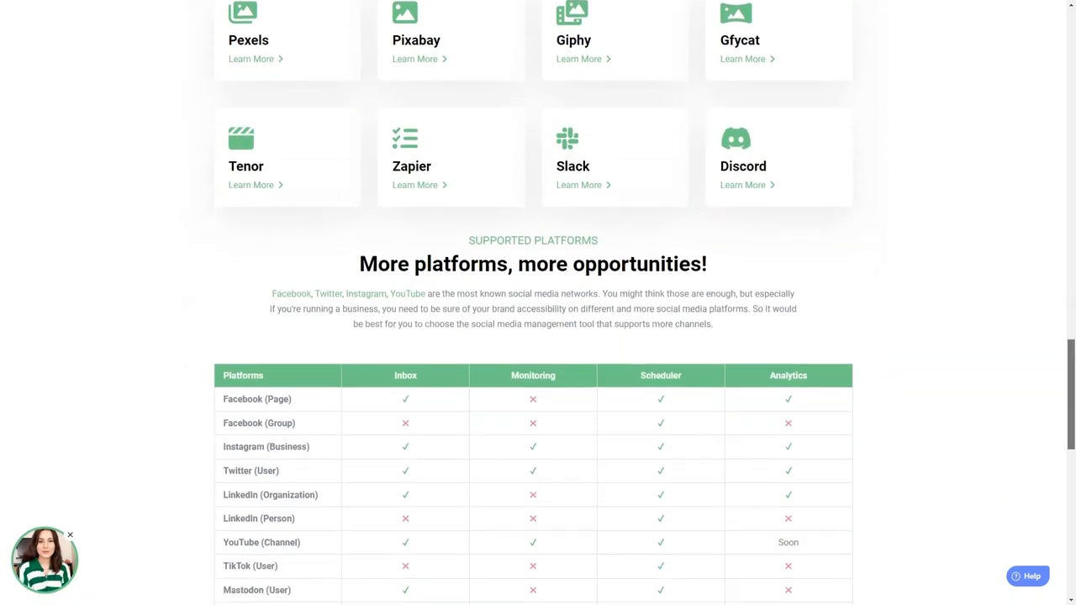
scroll("down", 3)
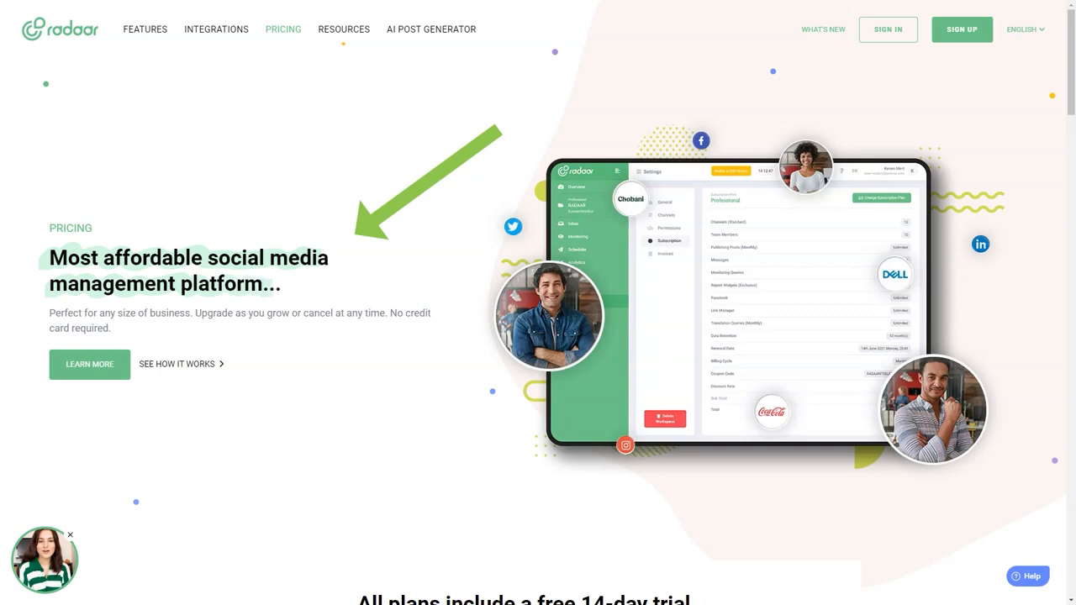
Scroll down the Radaar Pricing page from its affordable-platform introduction
scroll("down", 3)
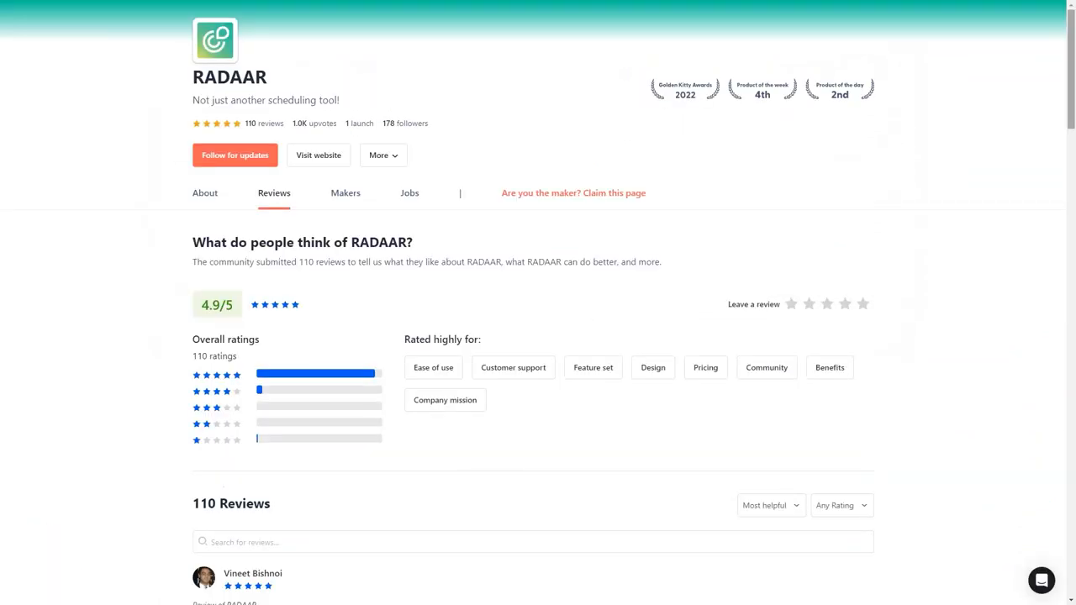
Read further RADAAR reviews and maker replies on Product Hunt, selecting the word 'Great'
scroll("down", 3)
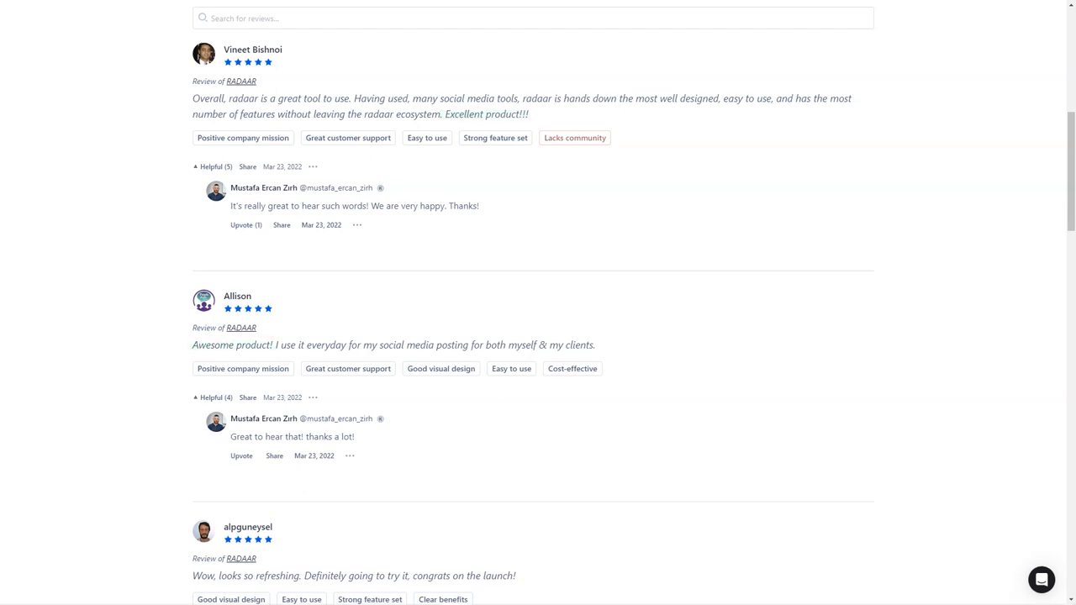
scroll("down", 3)
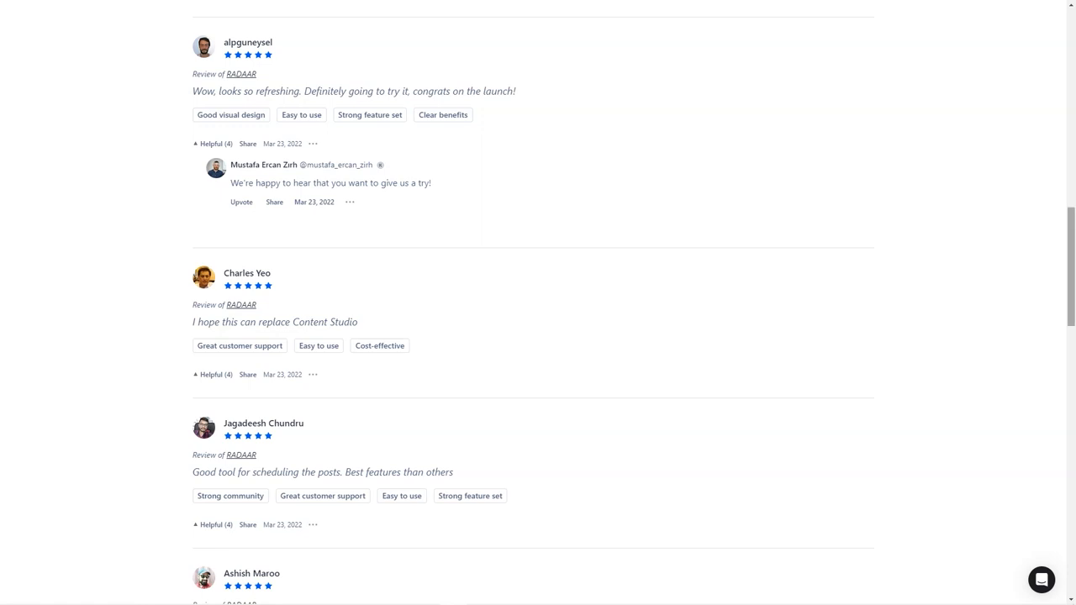
scroll("down", 3)
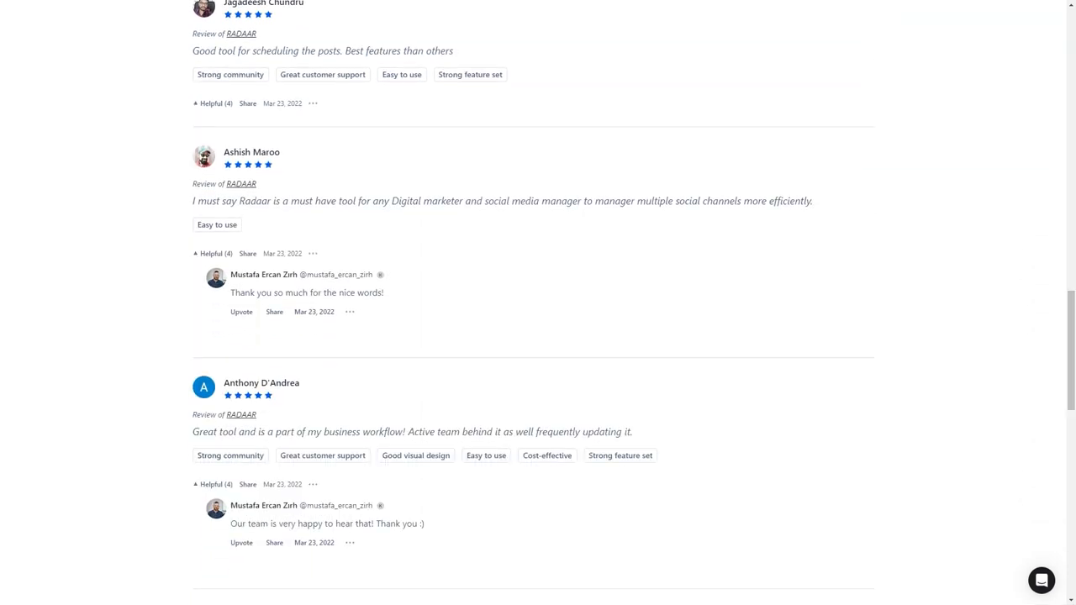
double_click(205, 431)
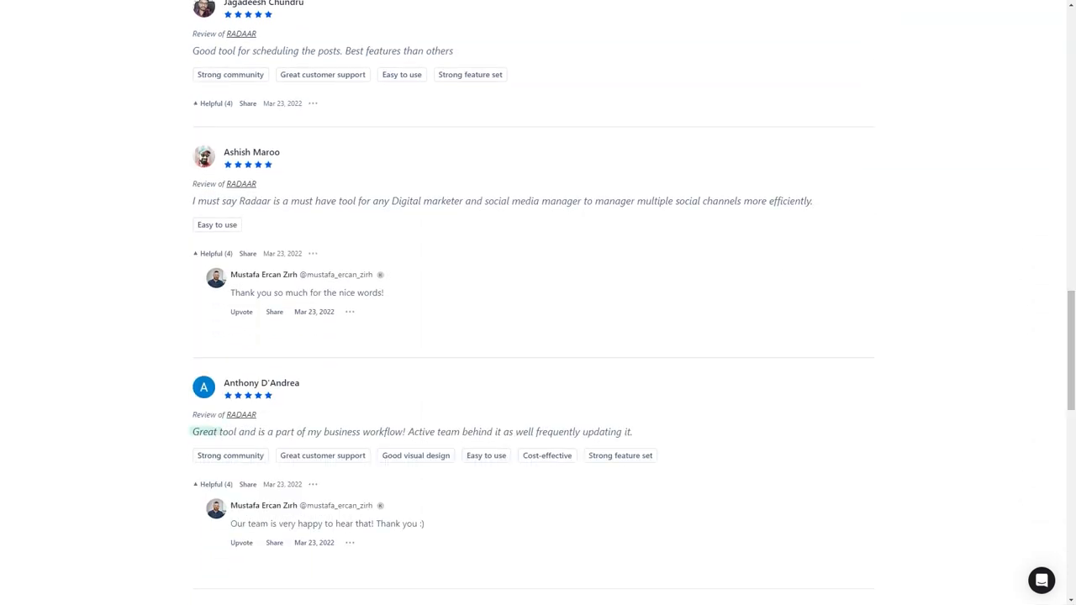
scroll("down", 3)
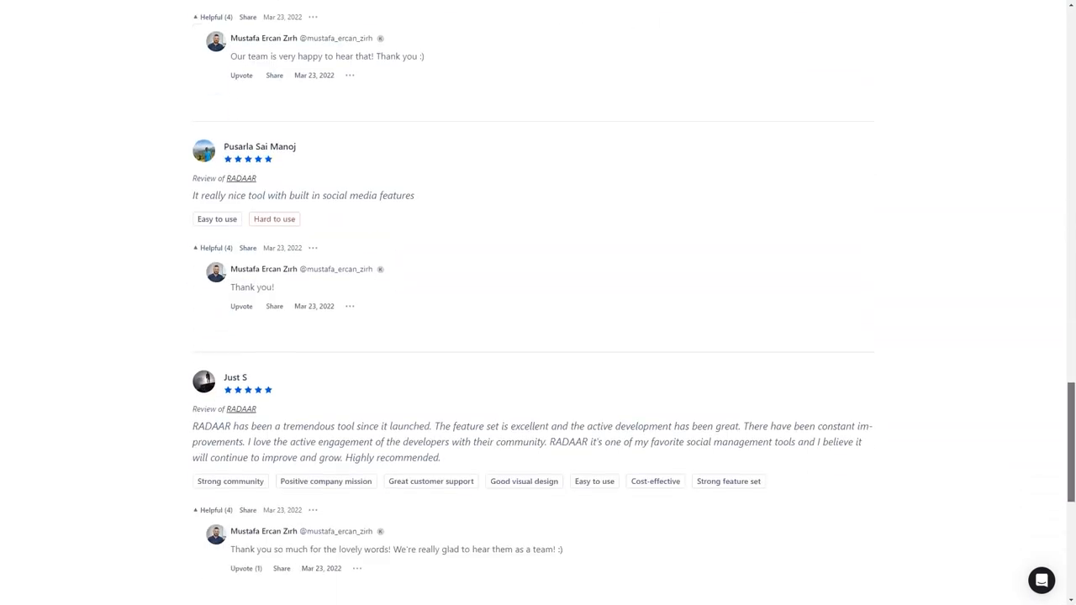
scroll("down", 3)
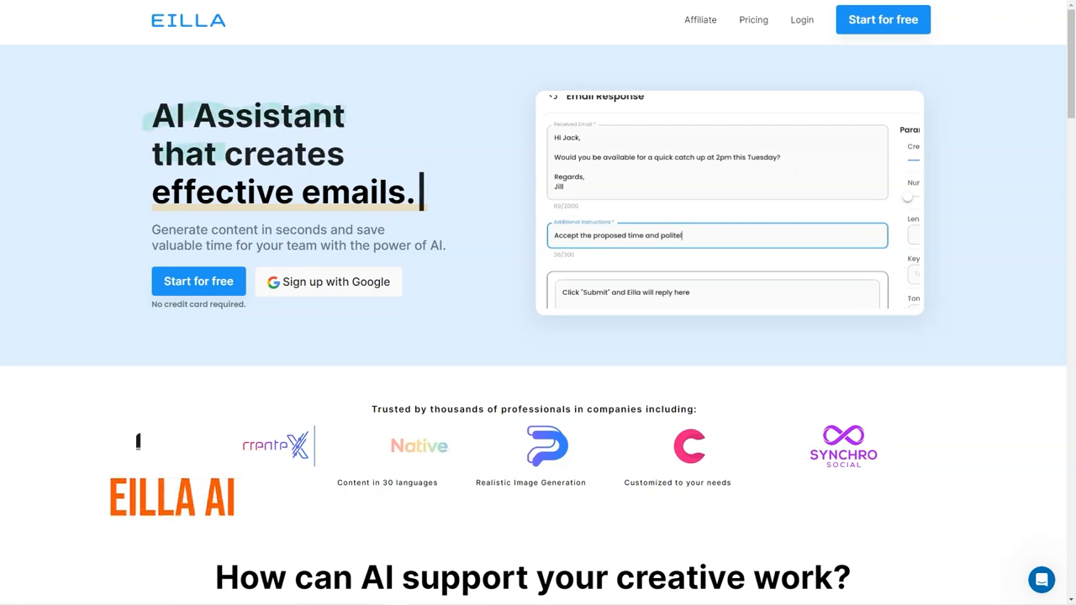
Scroll the Eilla homepage past the trusted-companies strip to the SEO Blog Posts showcase
scroll("down", 3)
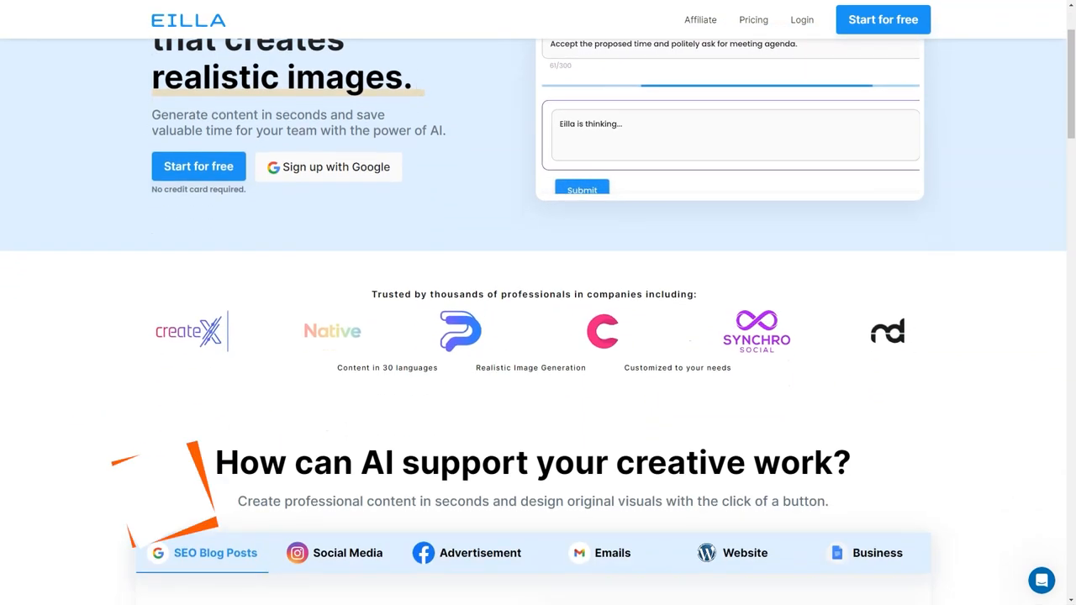
scroll("down", 3)
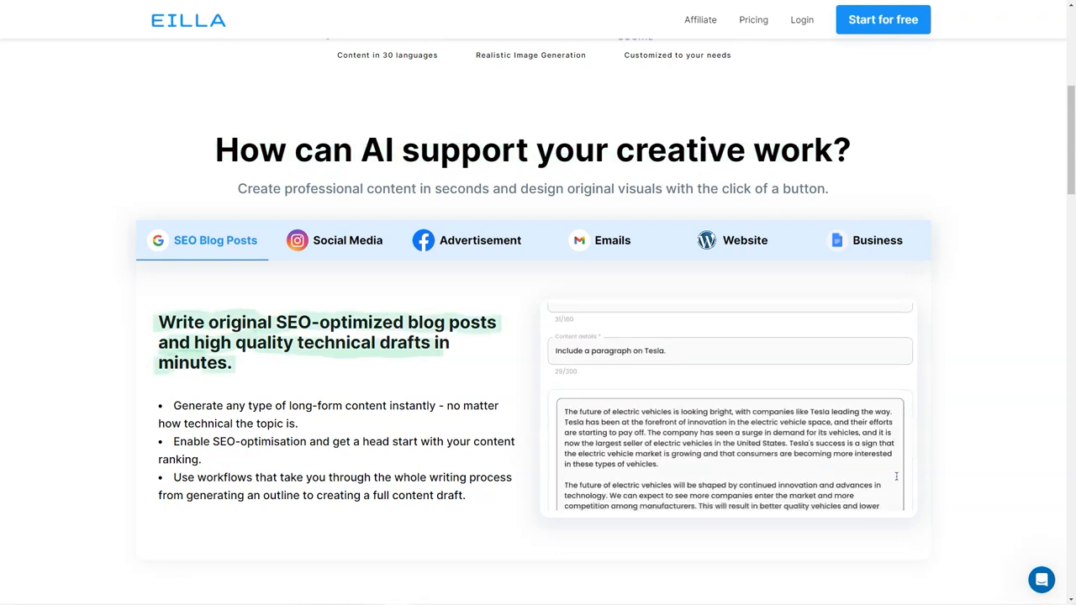
View the Social Media, Advertisement, Emails, Website and Business tabs, typing 'Sharp, durable' along the way
left_click(348, 241)
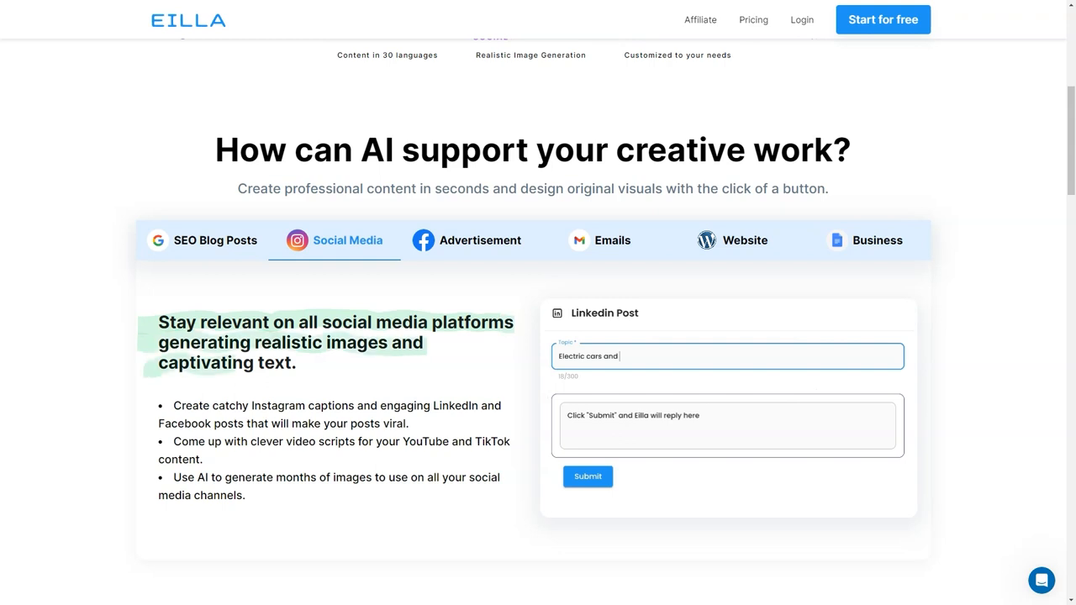
left_click(479, 241)
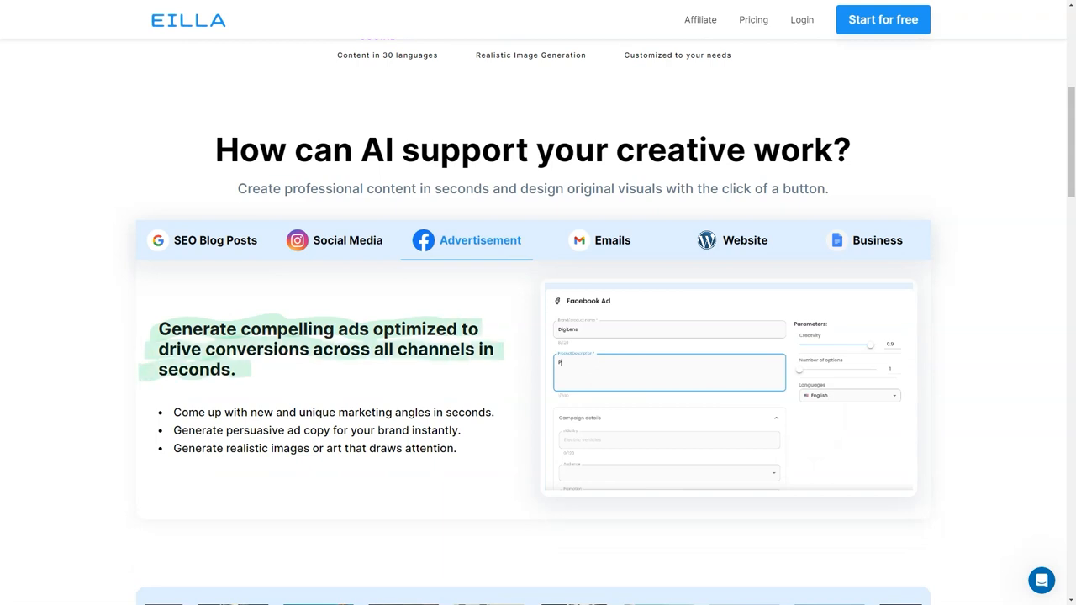
left_click(599, 241)
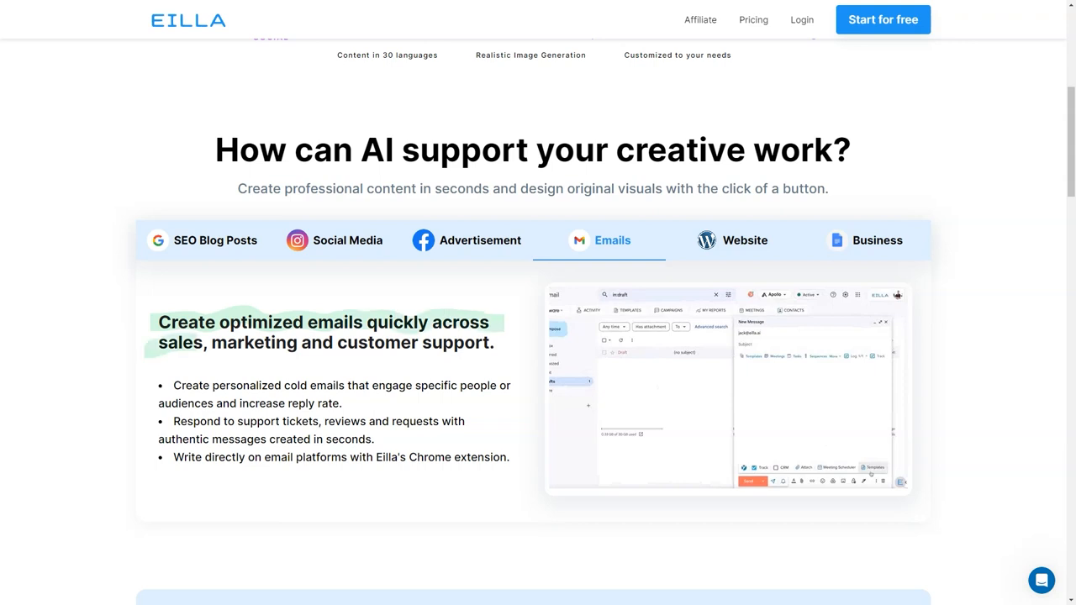
left_click(745, 241)
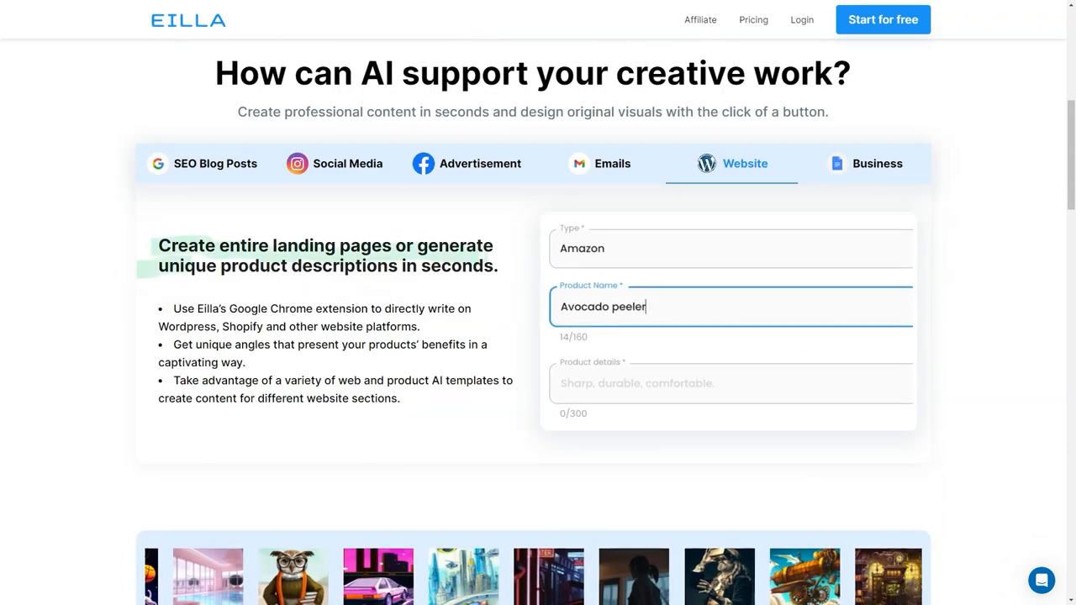
type("Sharp, durable, comfo")
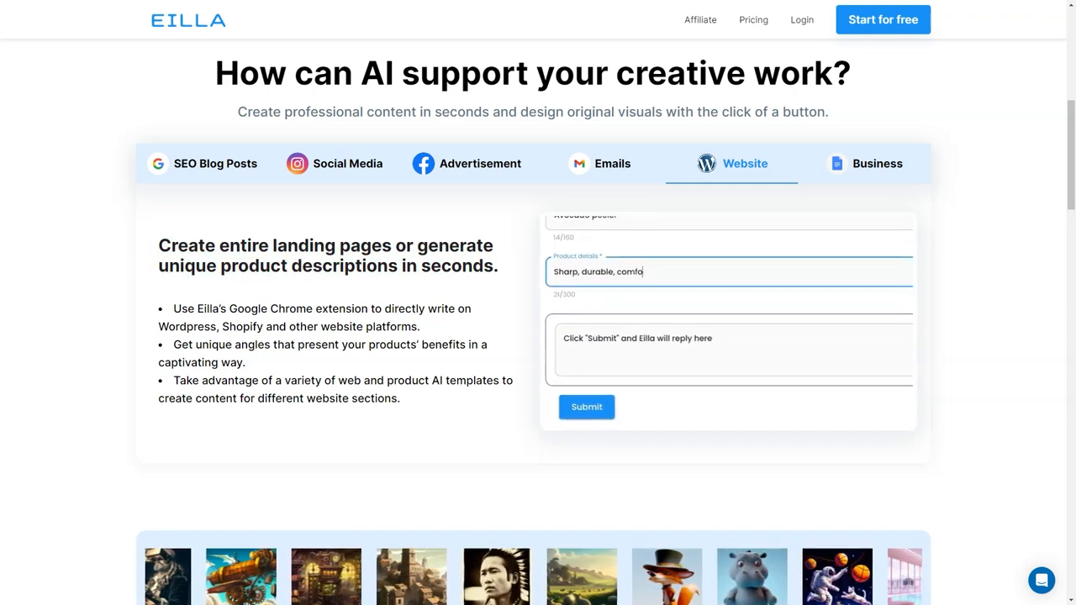
left_click(877, 163)
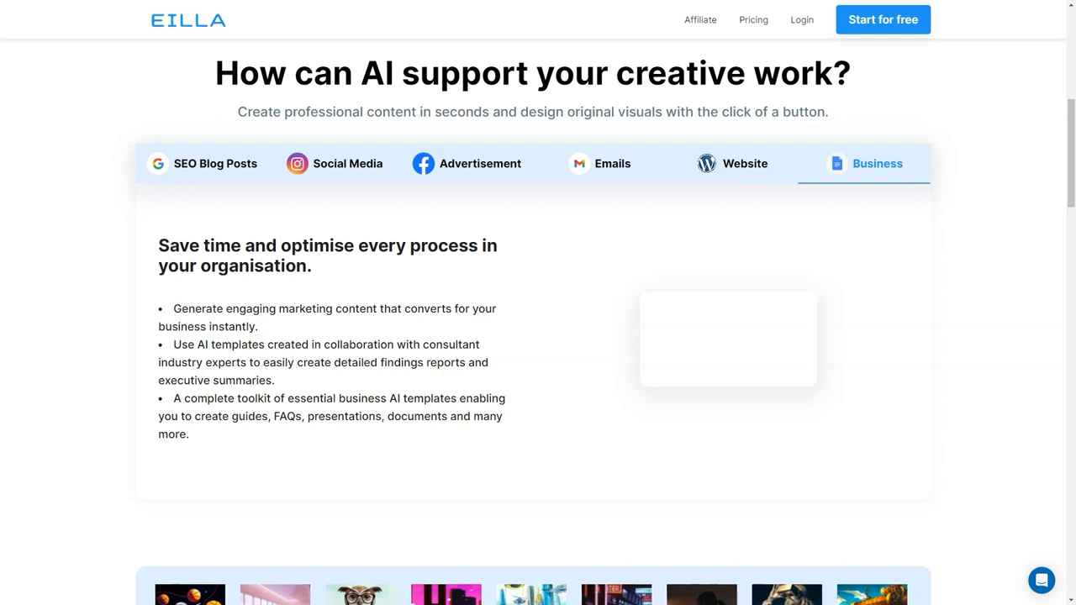
Scroll Eilla's homepage past the feature grid, Chrome extension and business sections to testimonials and footer
scroll("down", 3)
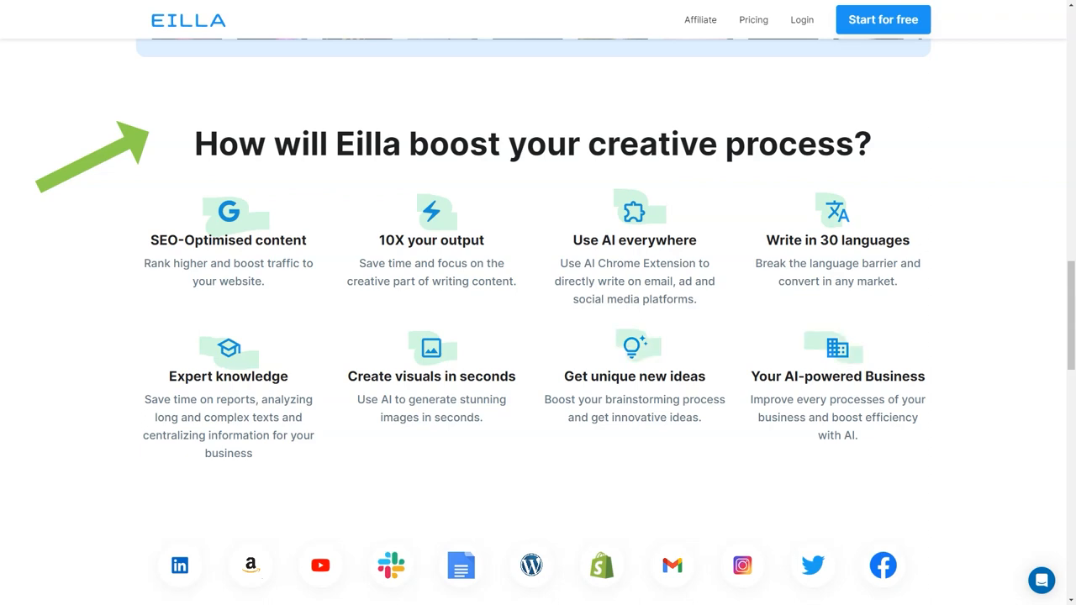
scroll("down", 3)
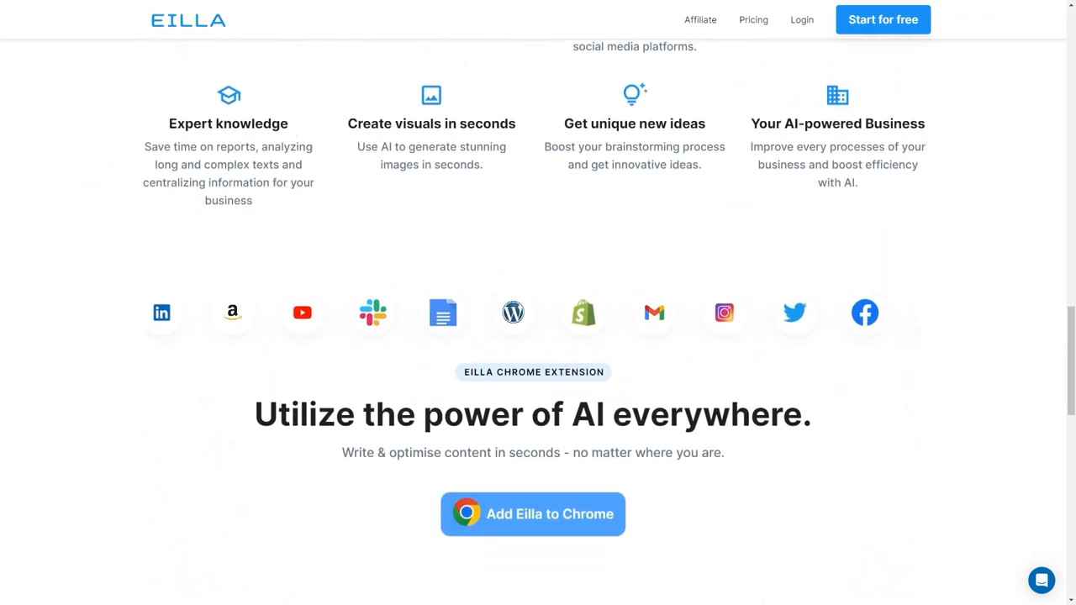
scroll("down", 3)
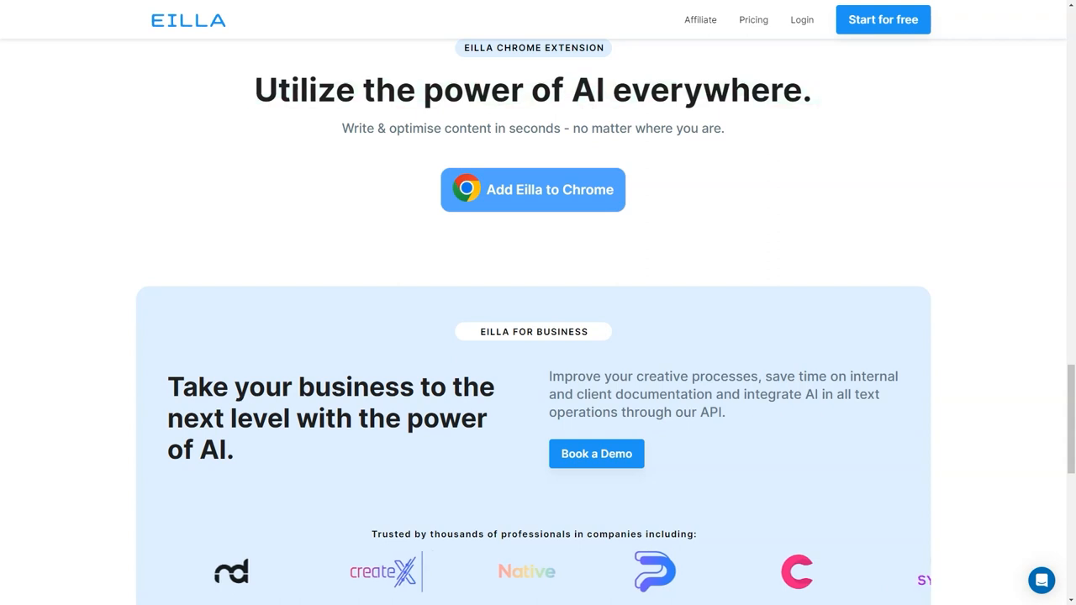
scroll("down", 3)
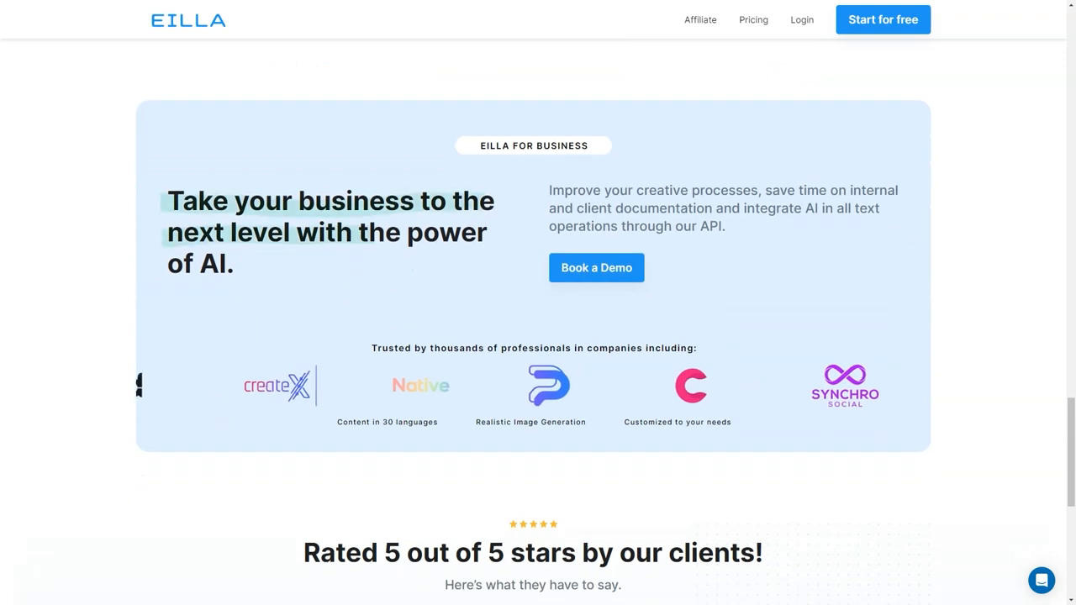
scroll("down", 3)
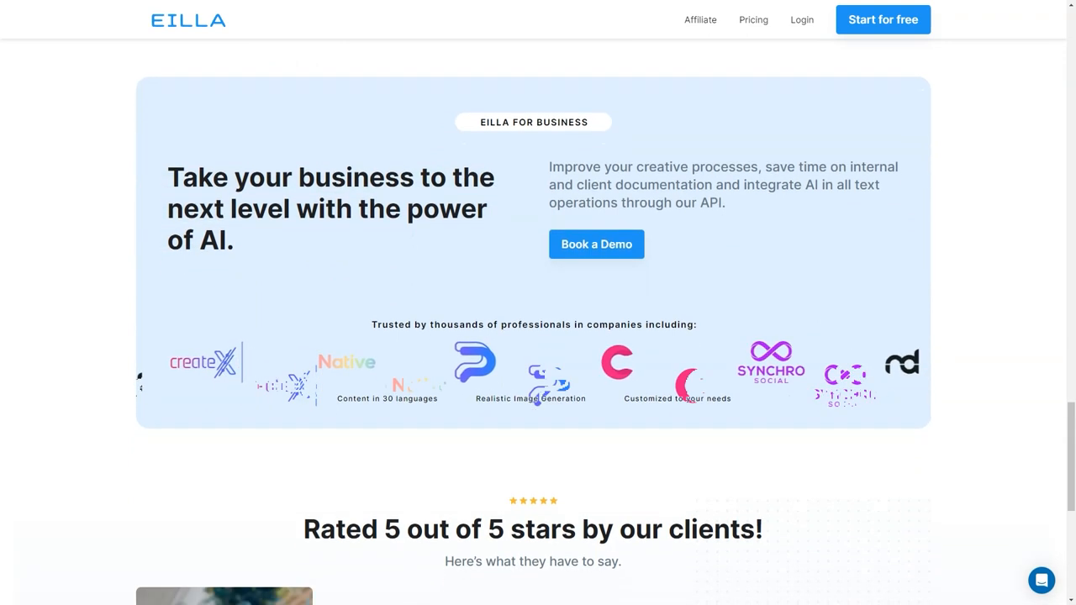
scroll("down", 3)
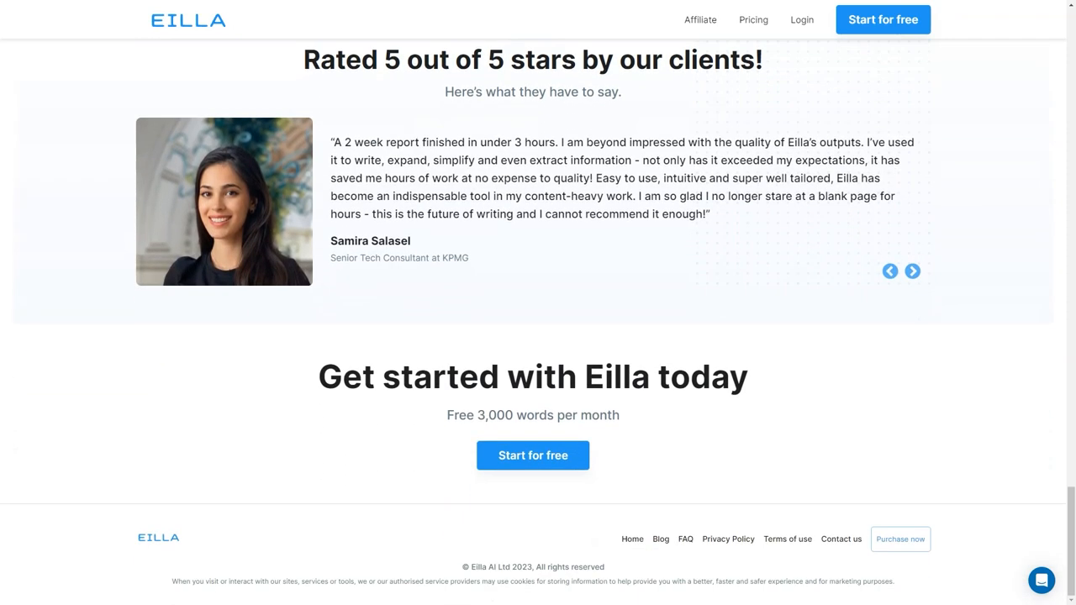
Open Eilla's Pricing page and scroll down to the 'Compare the options' feature table
left_click(753, 19)
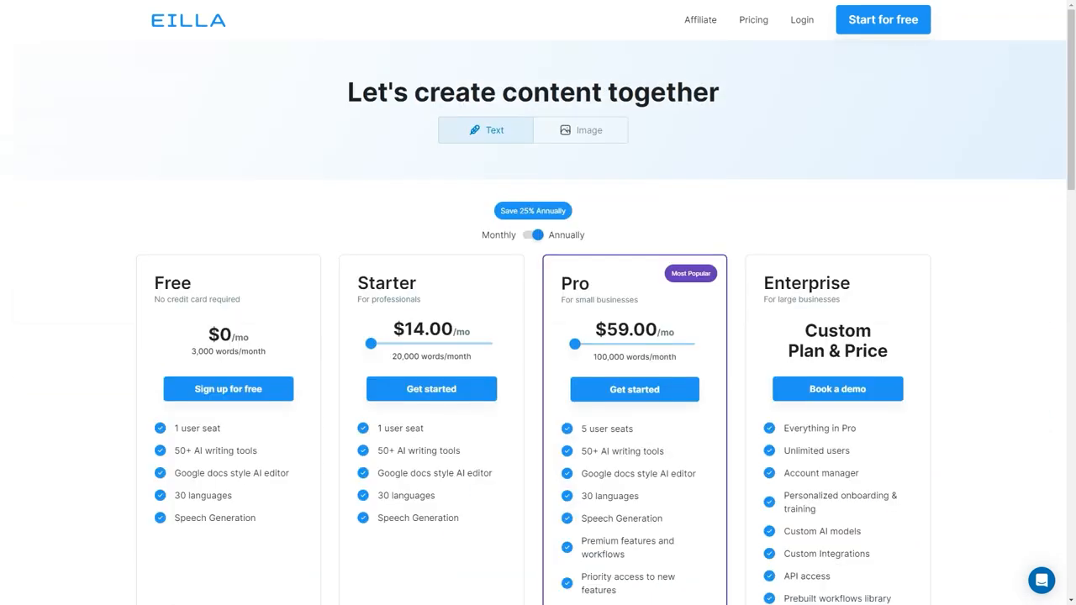
scroll("down", 3)
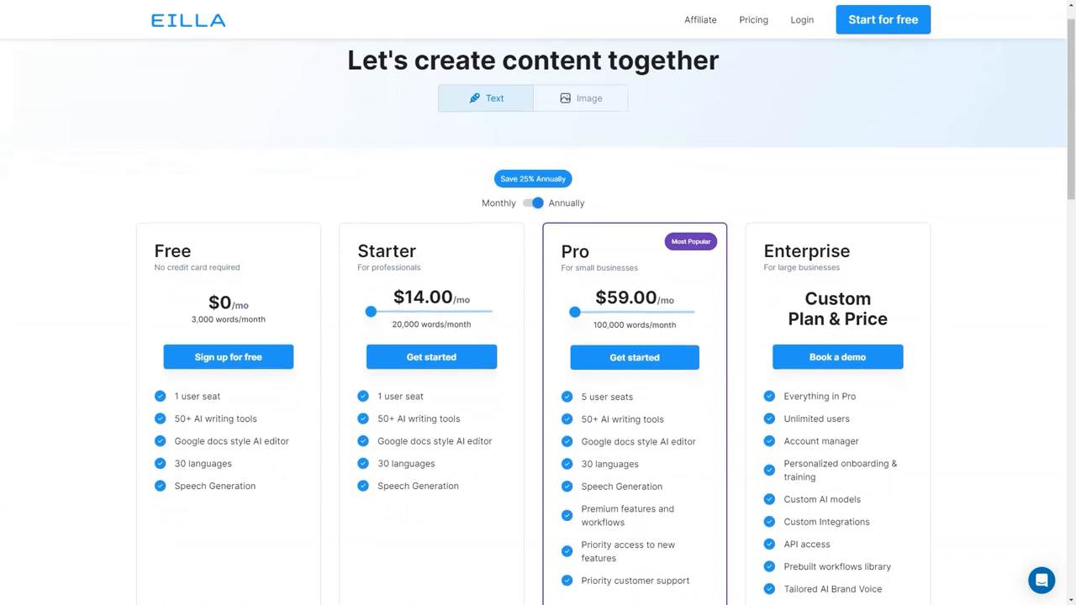
scroll("down", 3)
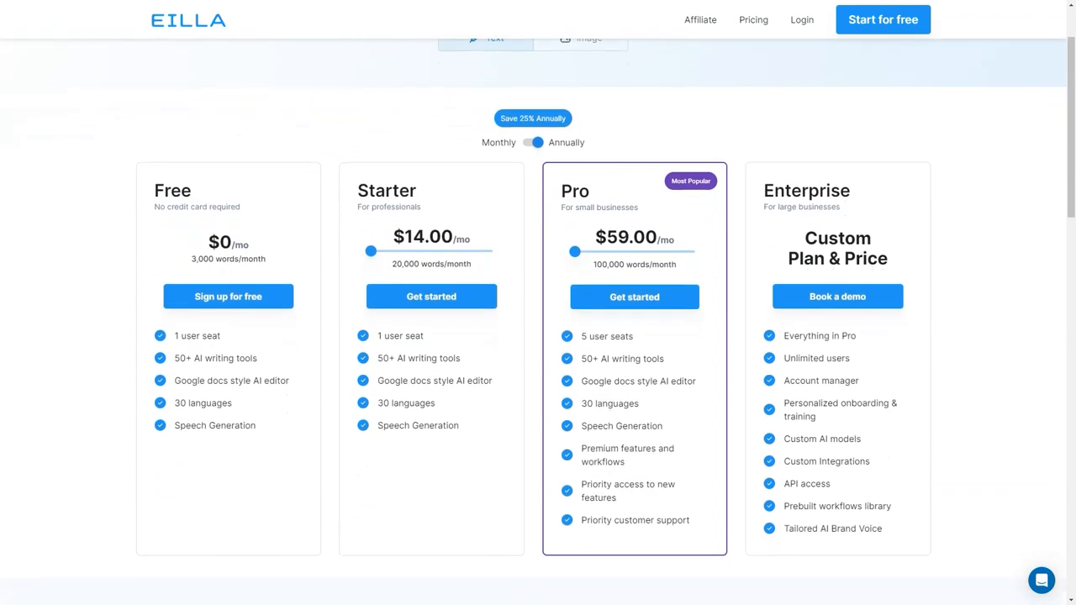
scroll("down", 3)
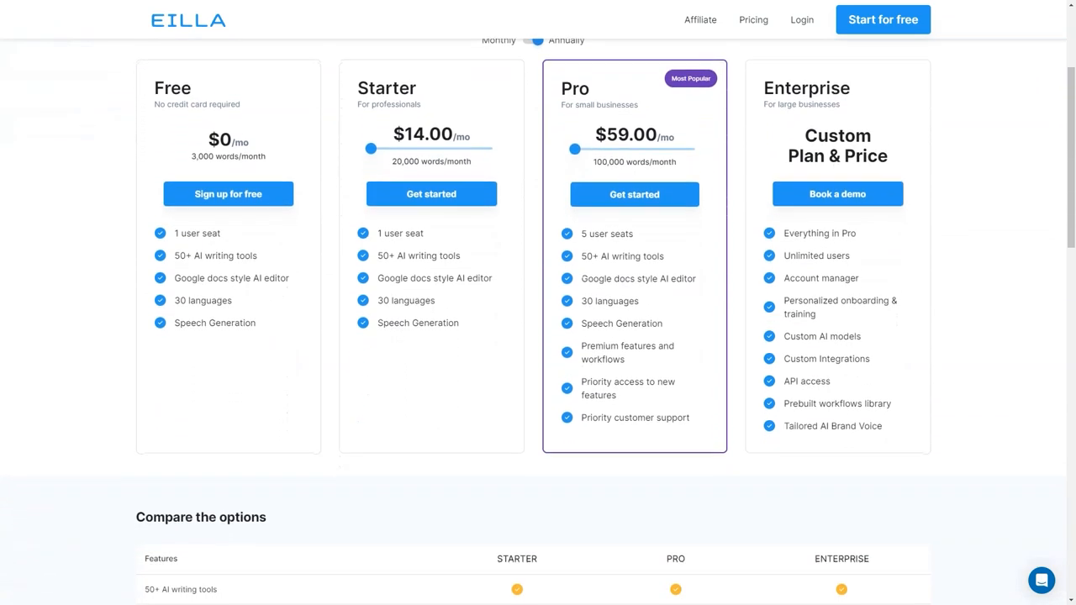
scroll("down", 3)
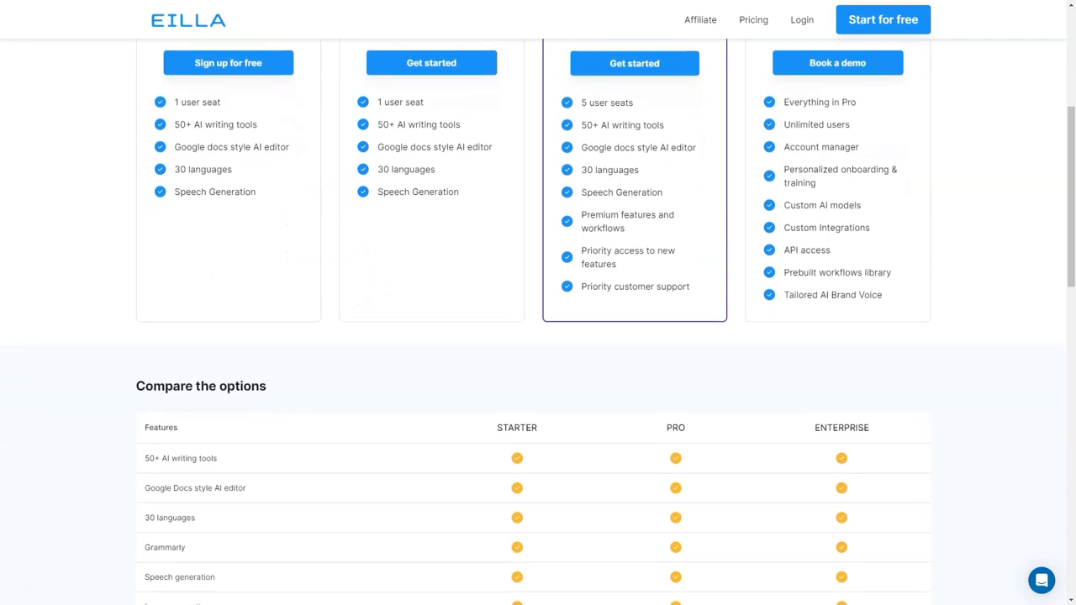
scroll("down", 3)
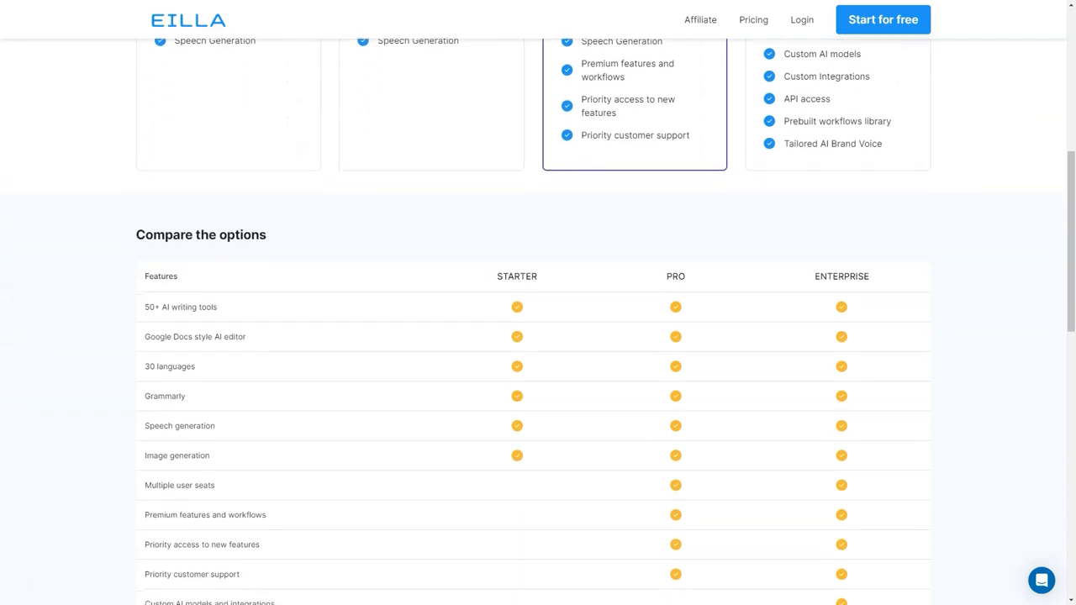
scroll("down", 3)
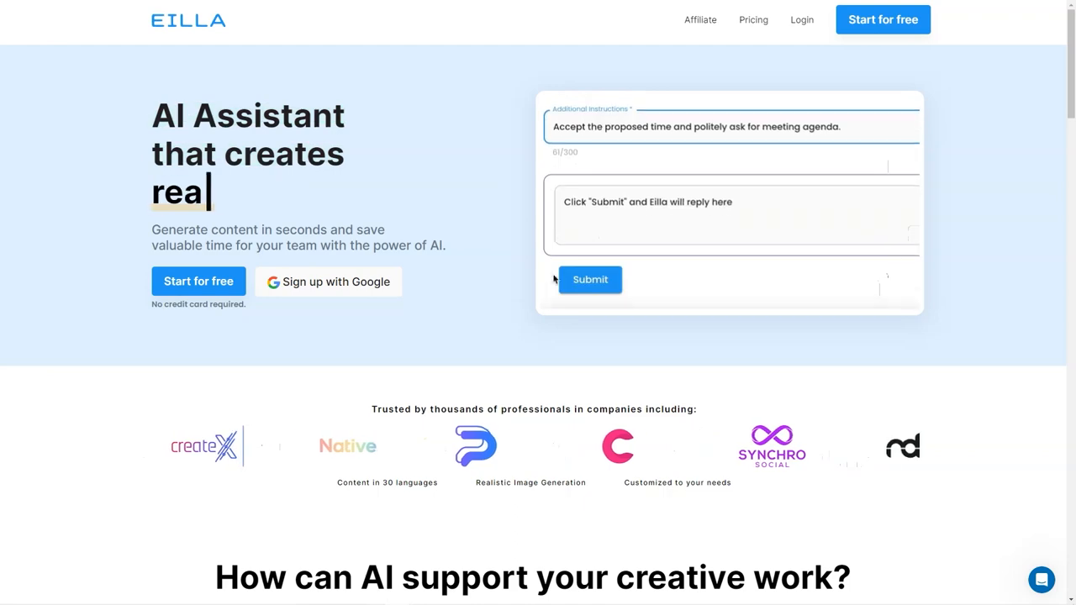
Scroll the Eilla homepage down to the SEO Blog Posts creative-work showcase
scroll("down", 3)
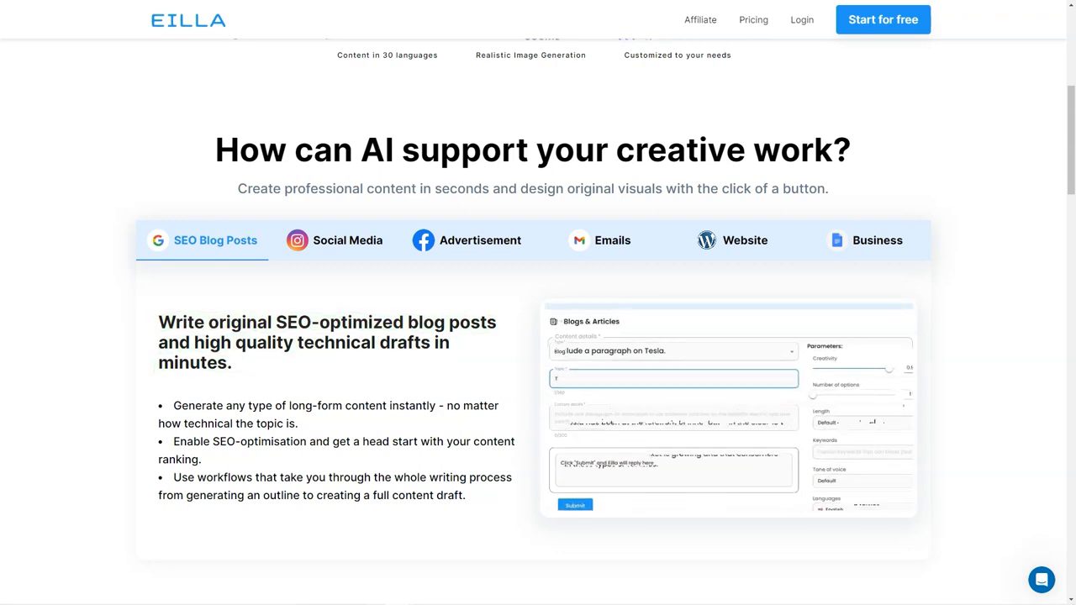
Show the Social Media, Advertisement and Emails use cases in Eilla's creative-work showcase
left_click(348, 241)
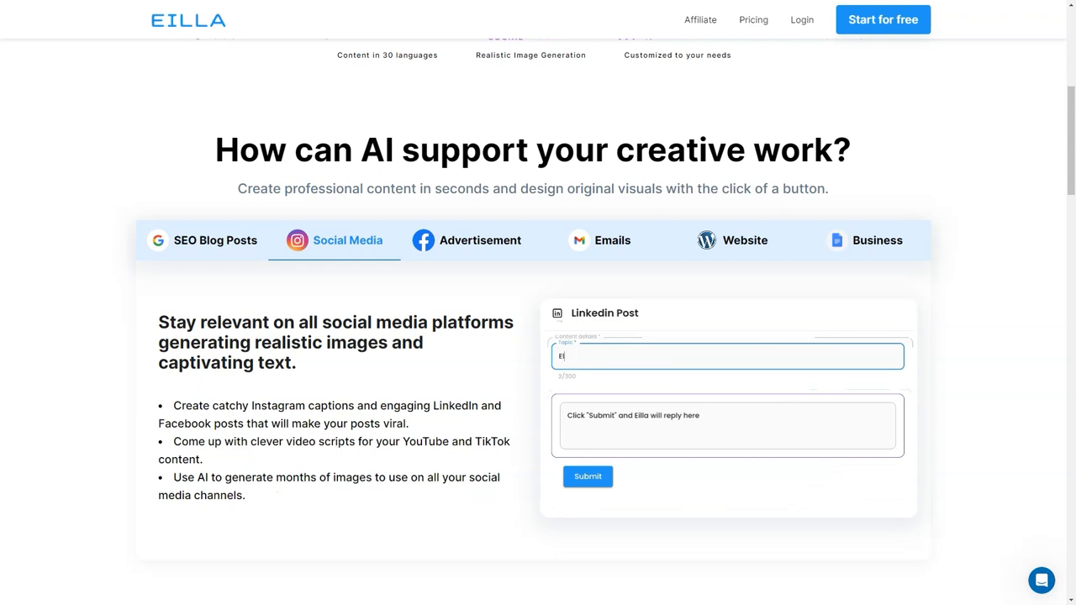
type("Electric cars and")
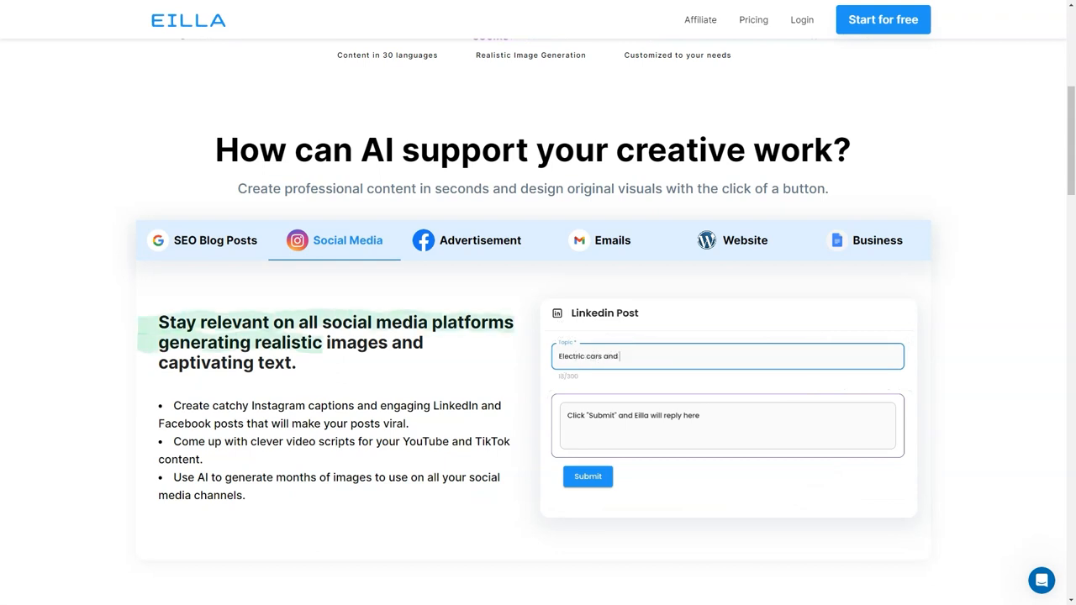
left_click(588, 476)
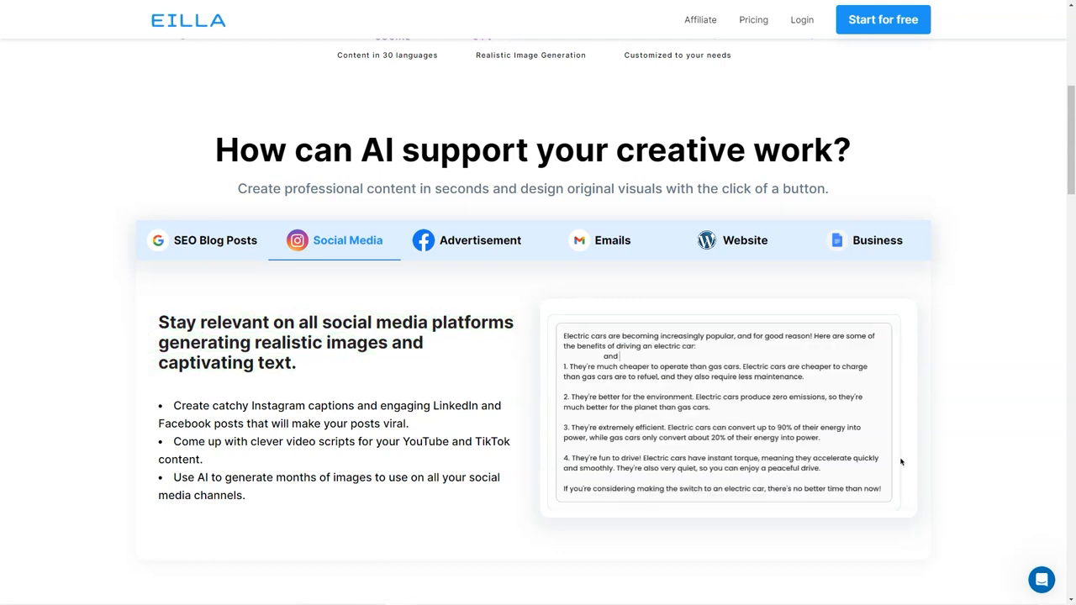
left_click(479, 240)
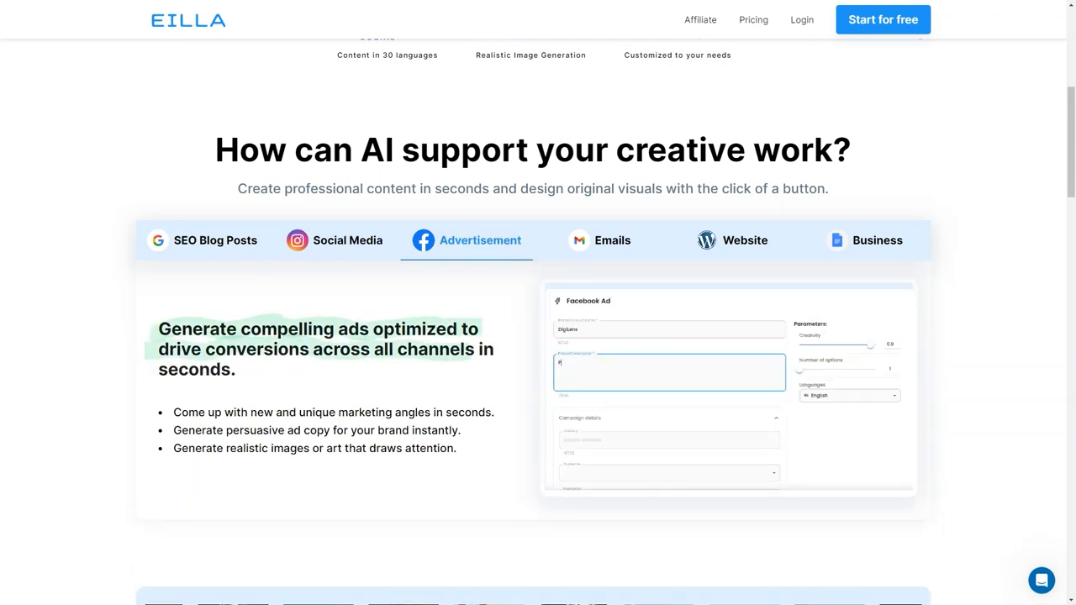
left_click(612, 241)
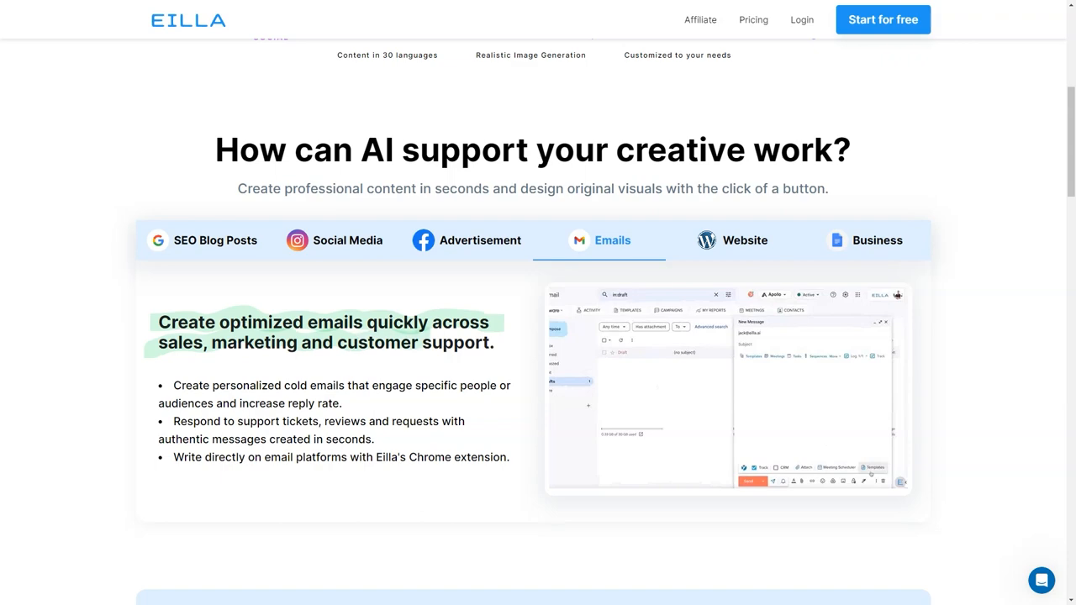
Show the Website and Business use cases, then scroll toward the creative-process benefits
left_click(731, 240)
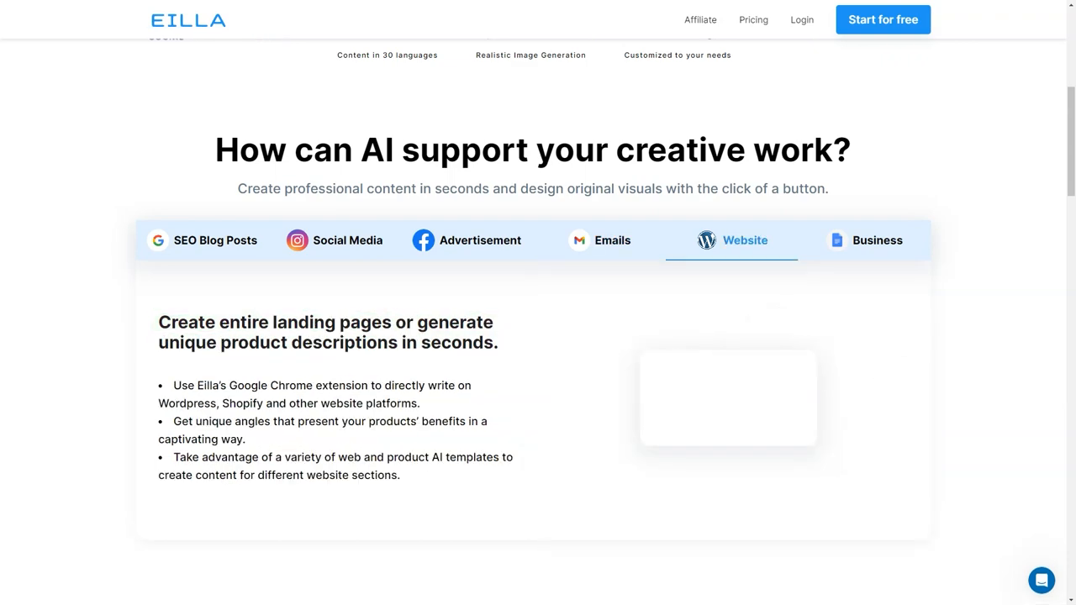
type("Avocado peele")
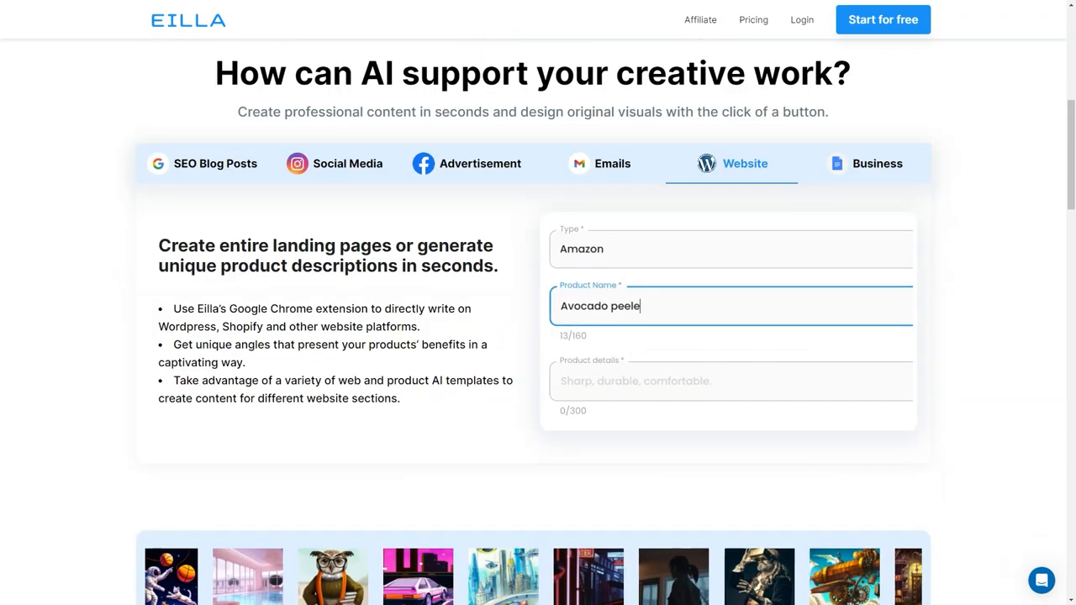
type("r")
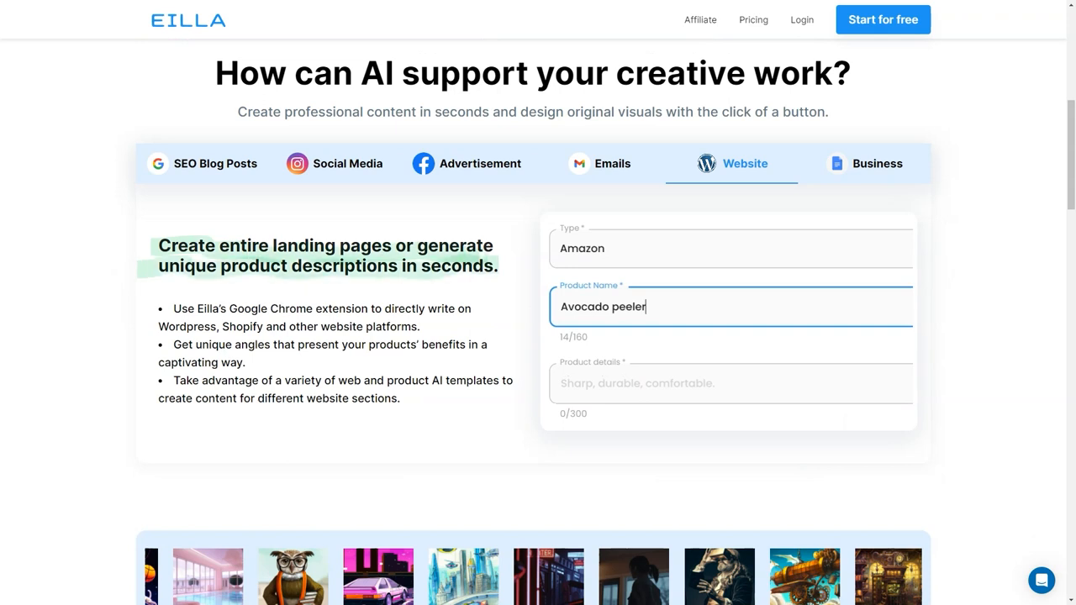
type("Sharp, durable, comfortable")
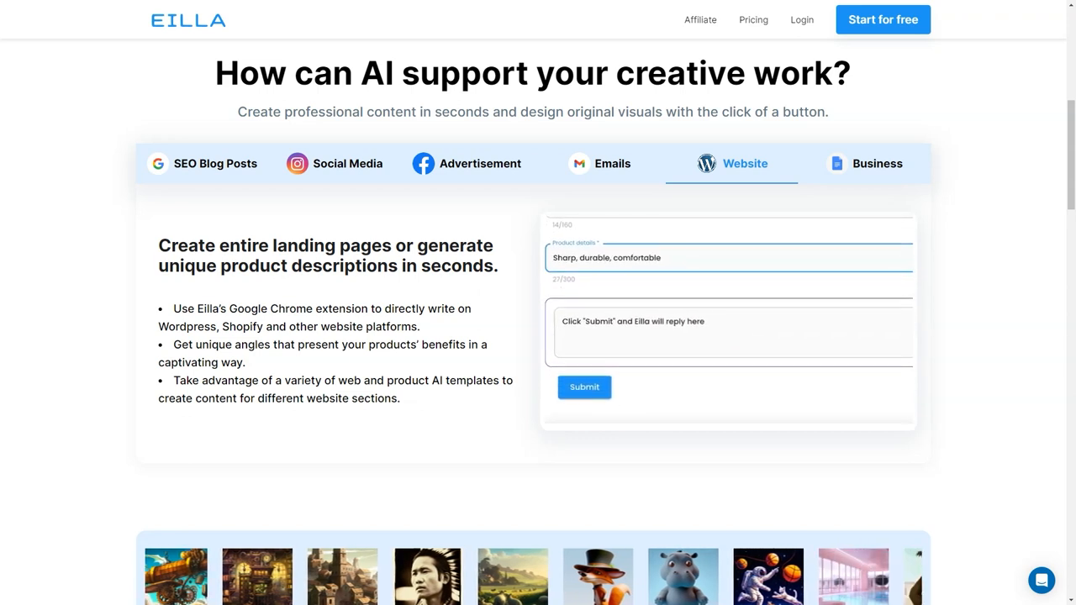
left_click(878, 163)
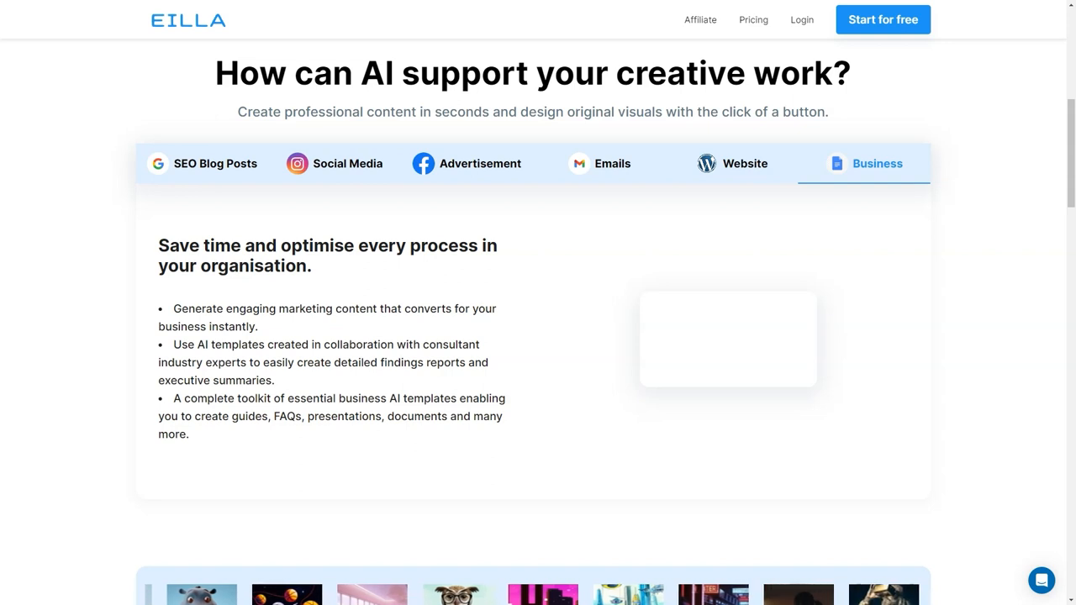
scroll("down", 3)
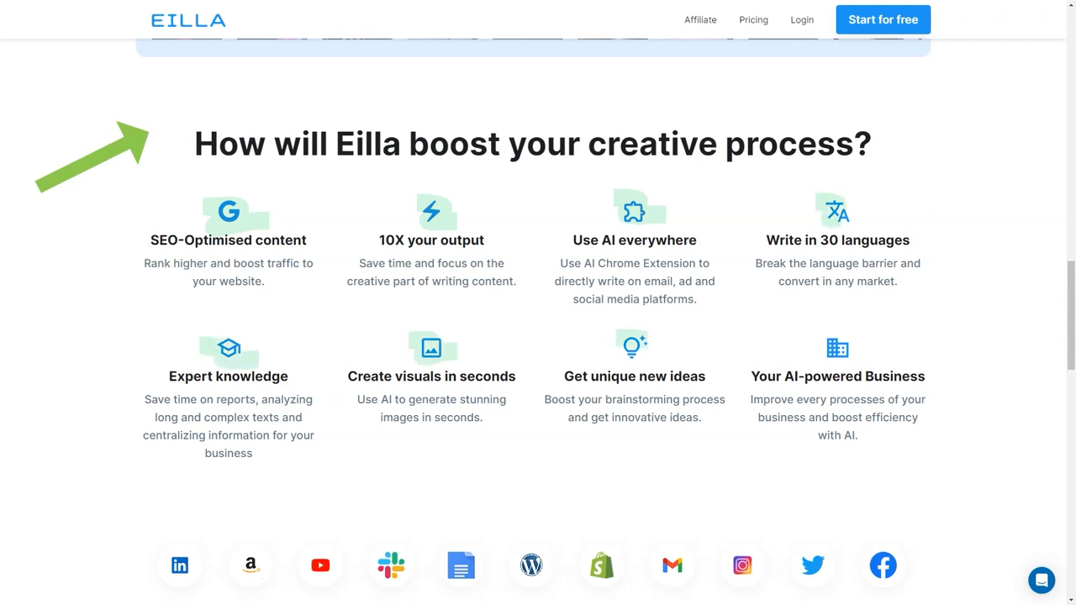
Scroll Eilla's homepage past the feature grid, Chrome extension and business sections to the ratings
scroll("down", 3)
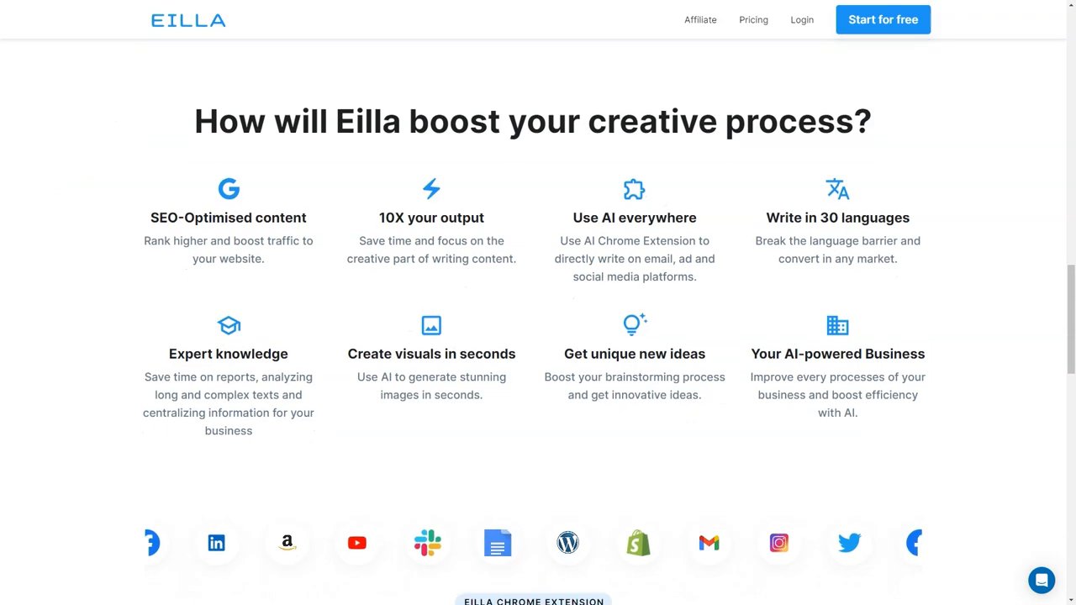
scroll("down", 3)
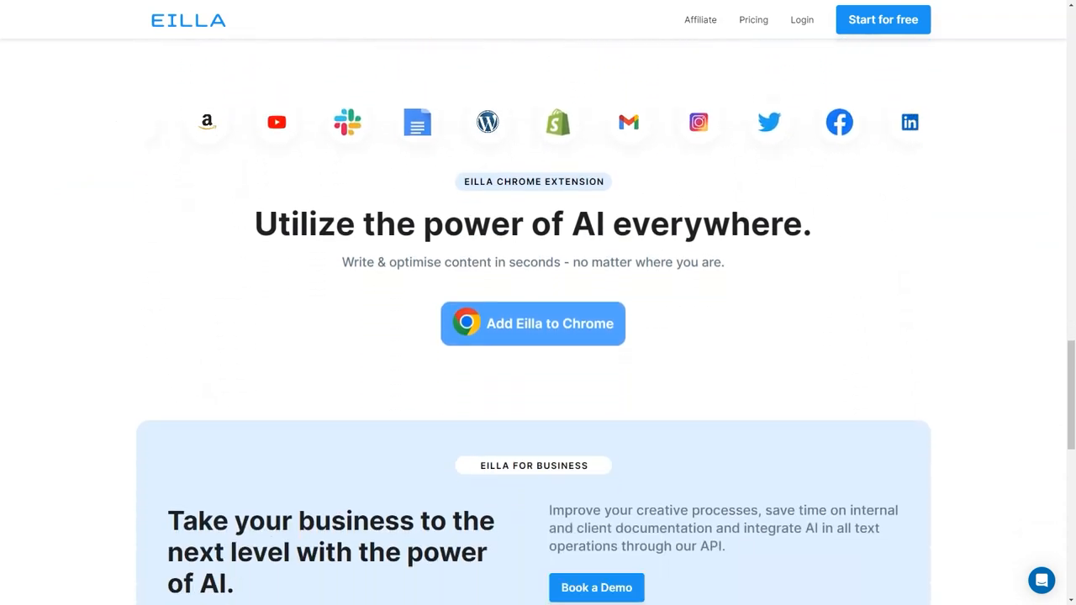
scroll("down", 3)
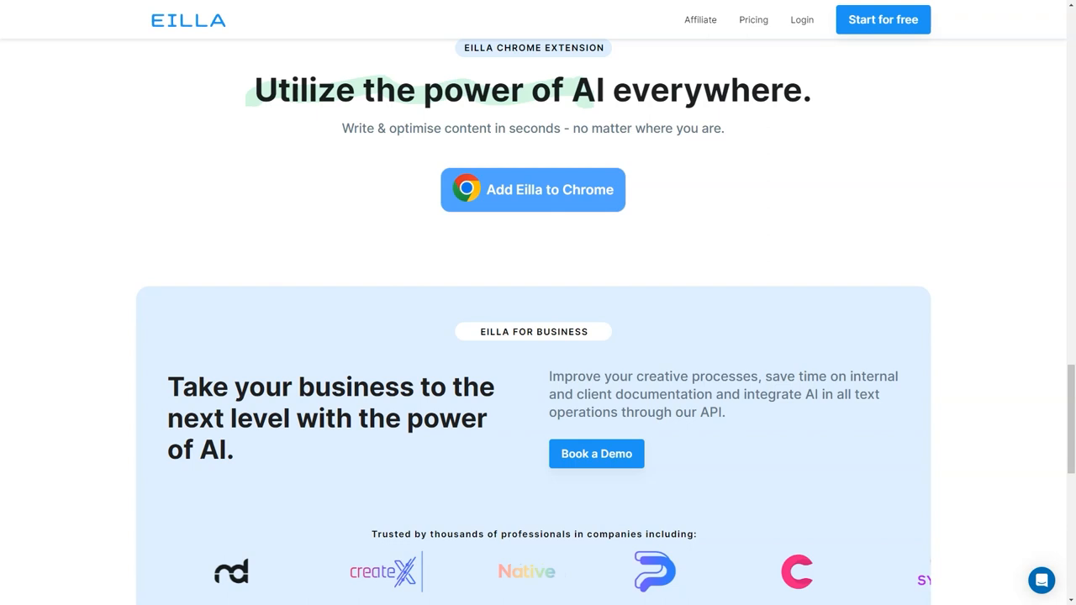
scroll("down", 3)
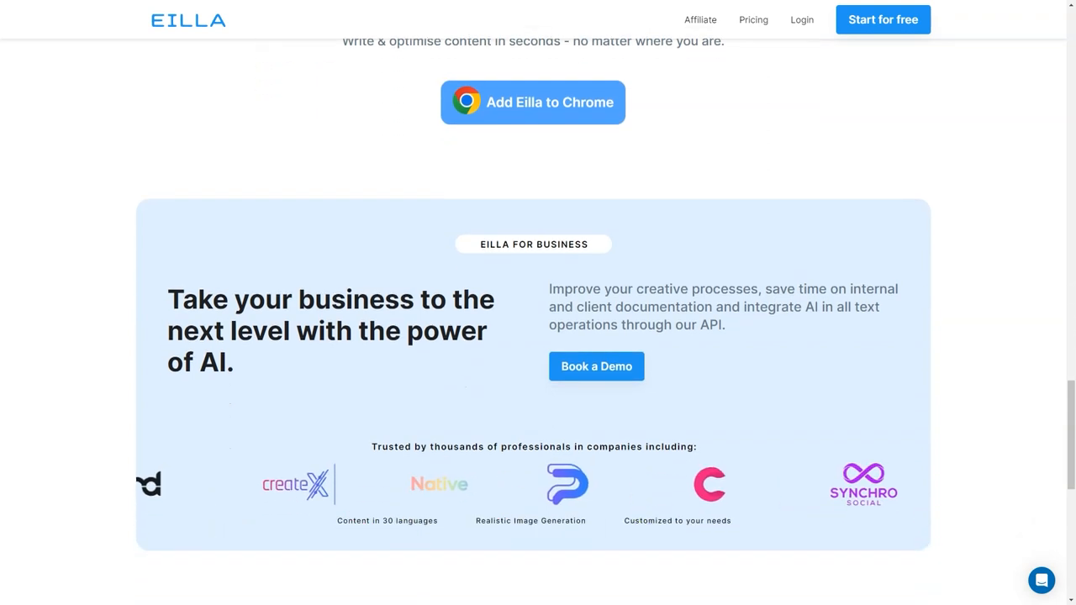
scroll("down", 3)
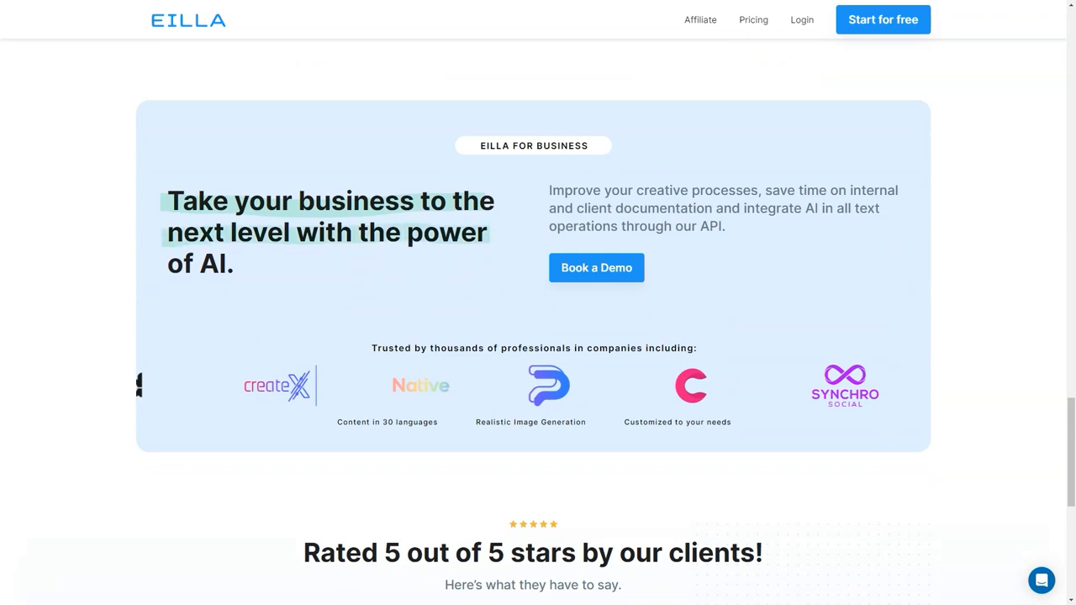
scroll("down", 3)
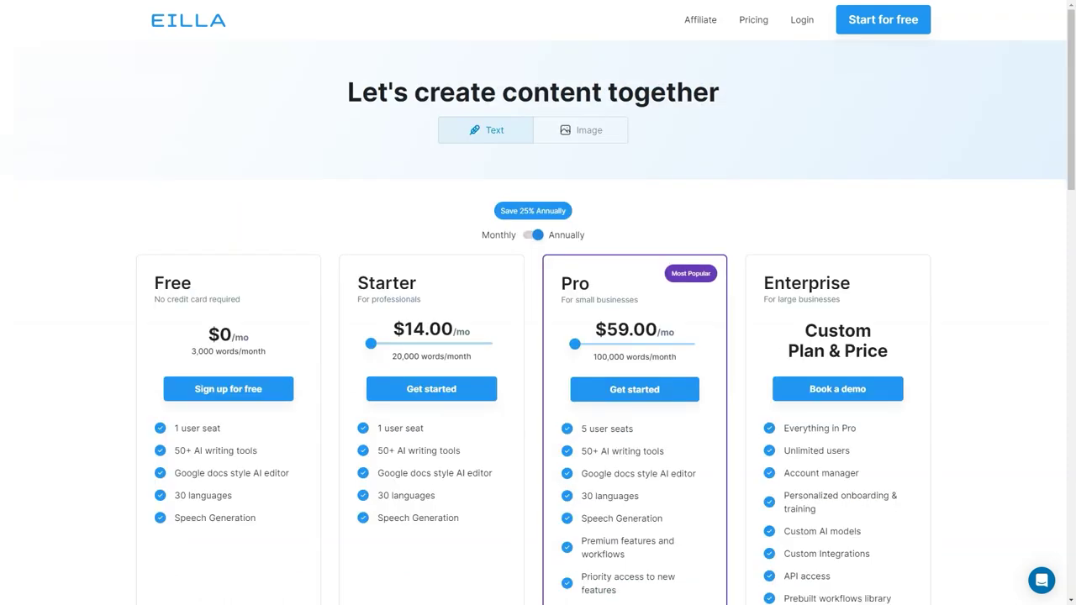
Scroll through the Free, Starter, Pro and Enterprise plan cards to the comparison table
scroll("down", 3)
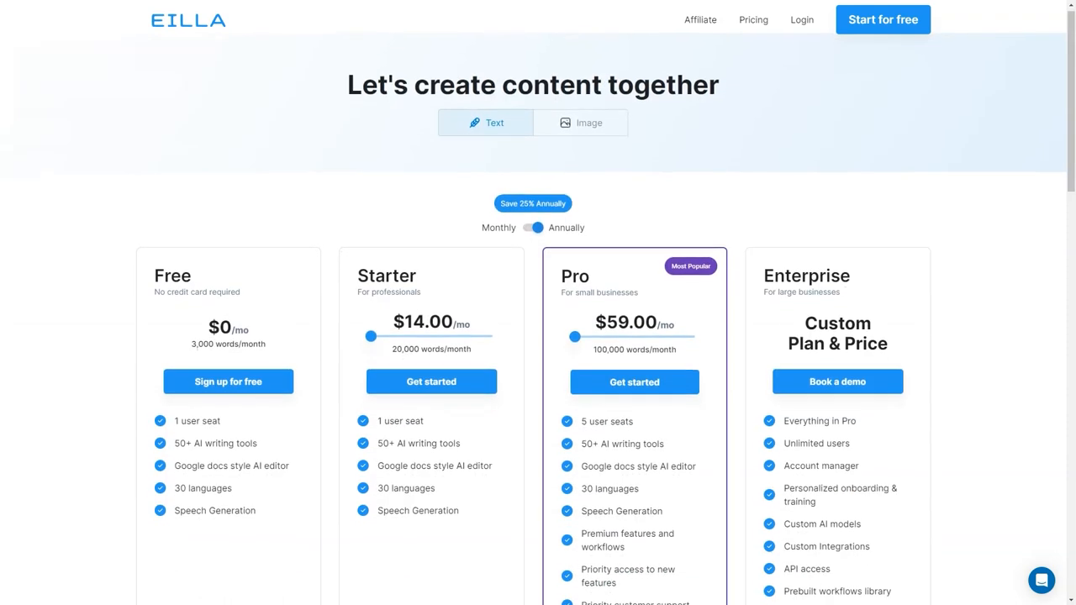
scroll("down", 3)
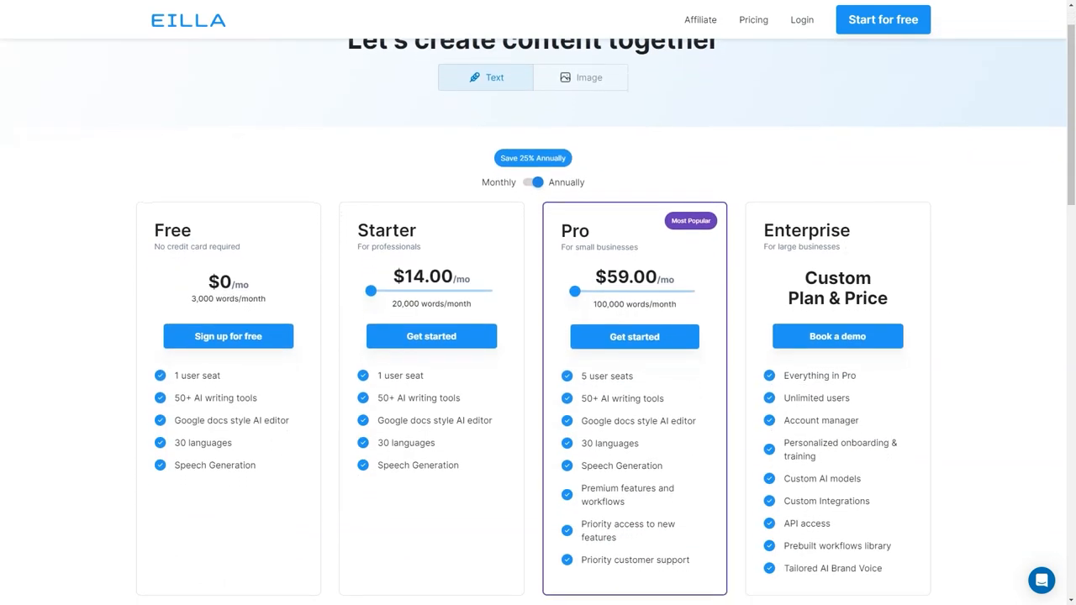
scroll("down", 3)
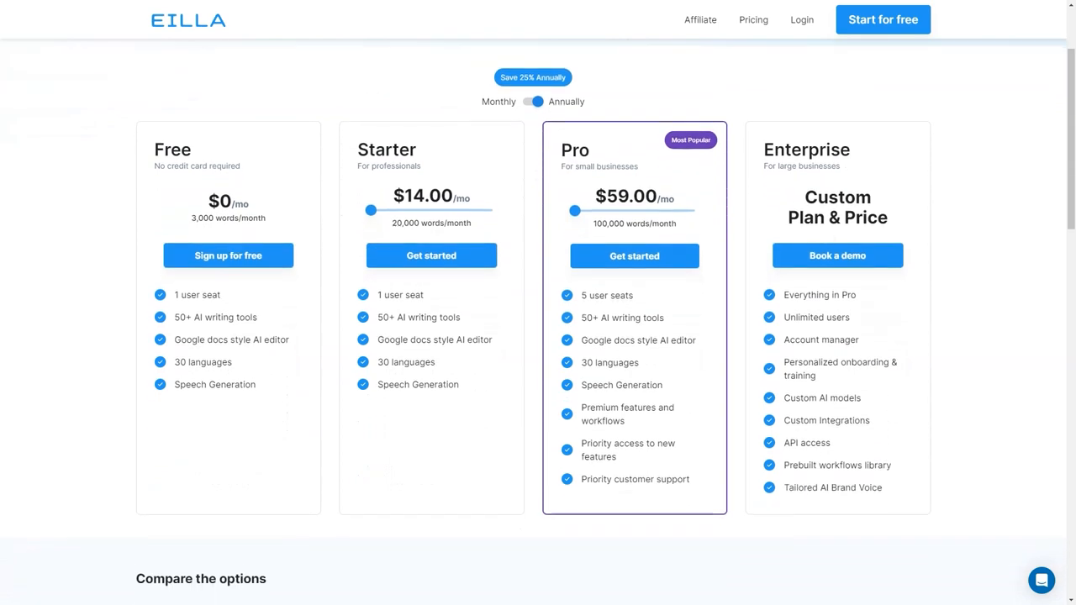
scroll("down", 3)
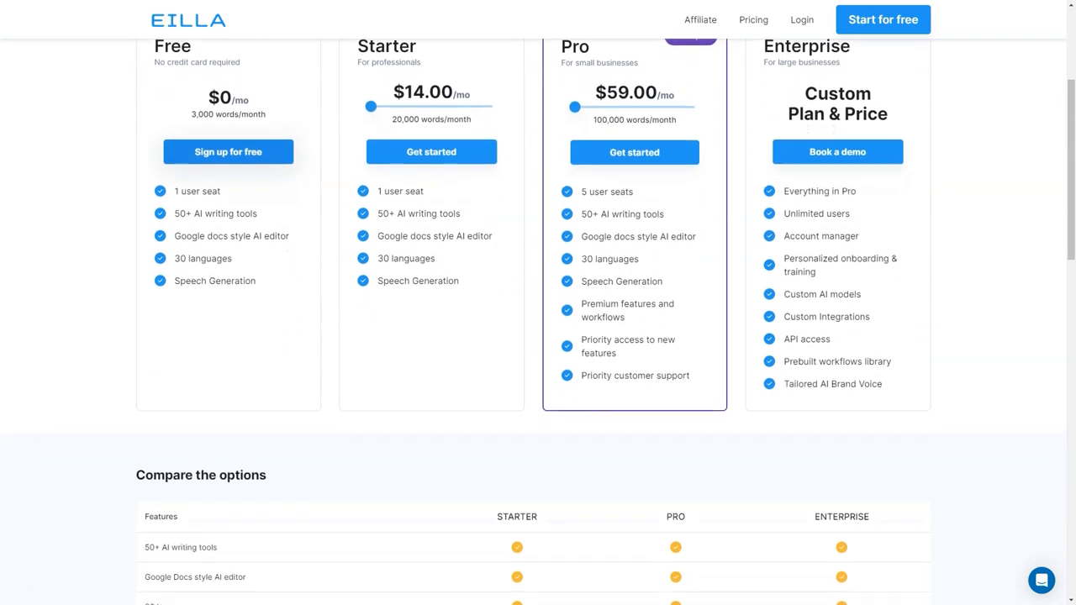
scroll("down", 3)
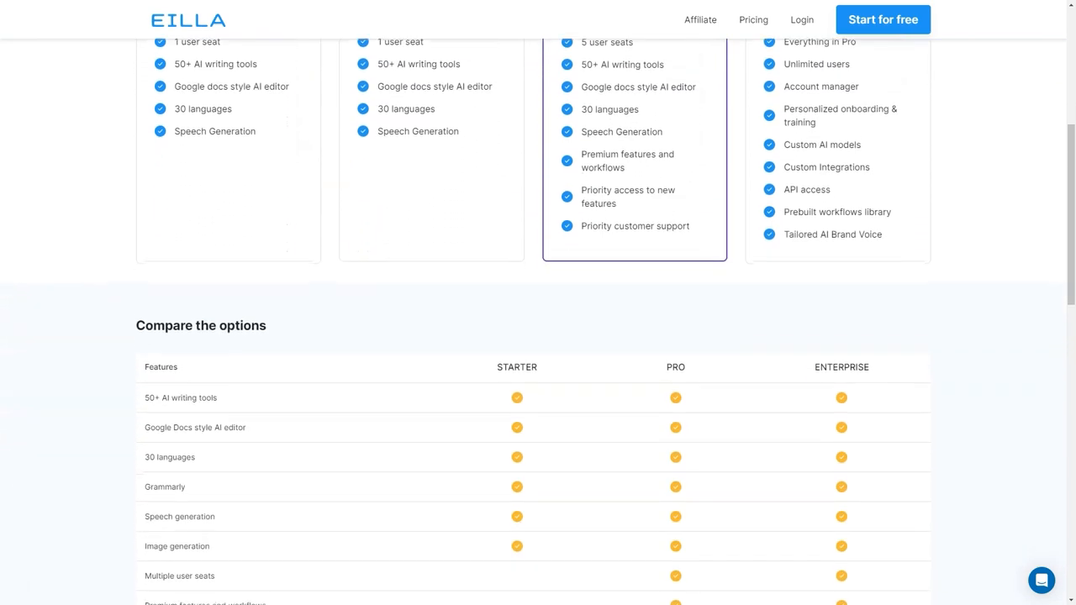
scroll("down", 3)
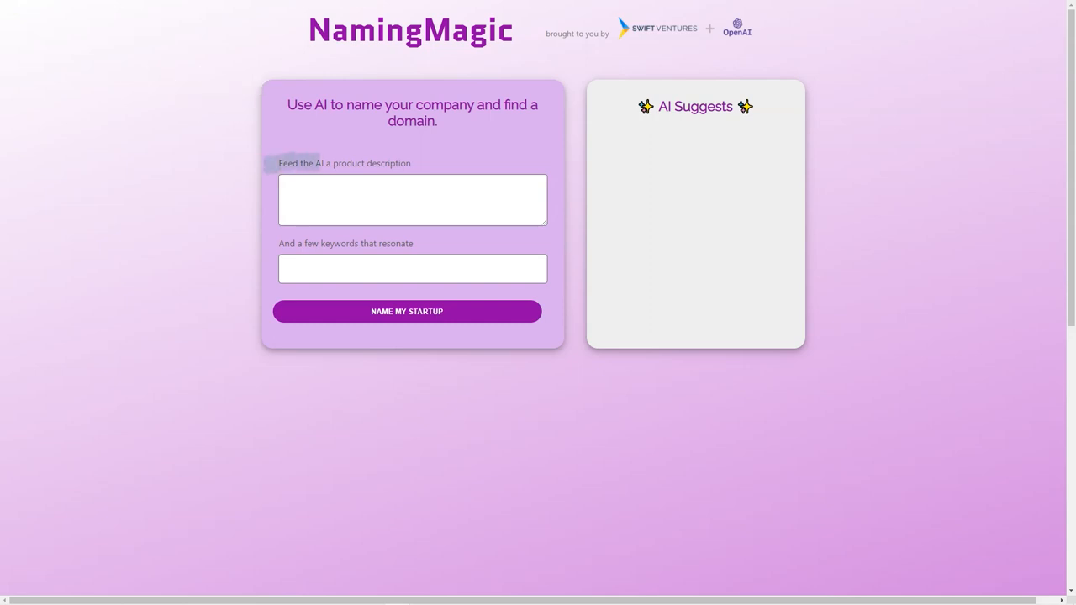
Describe the business as 'FOOD FOR ANIMAL, CLOTHING FOR ANIMAL, FURNITURE FOR ANIMAL' and generate names
type("FOOD FOR ANIMAL, CLOTHING FOR ANIMAL, FURNITURE FOR ANIMAL")
type("art NFT kittens")
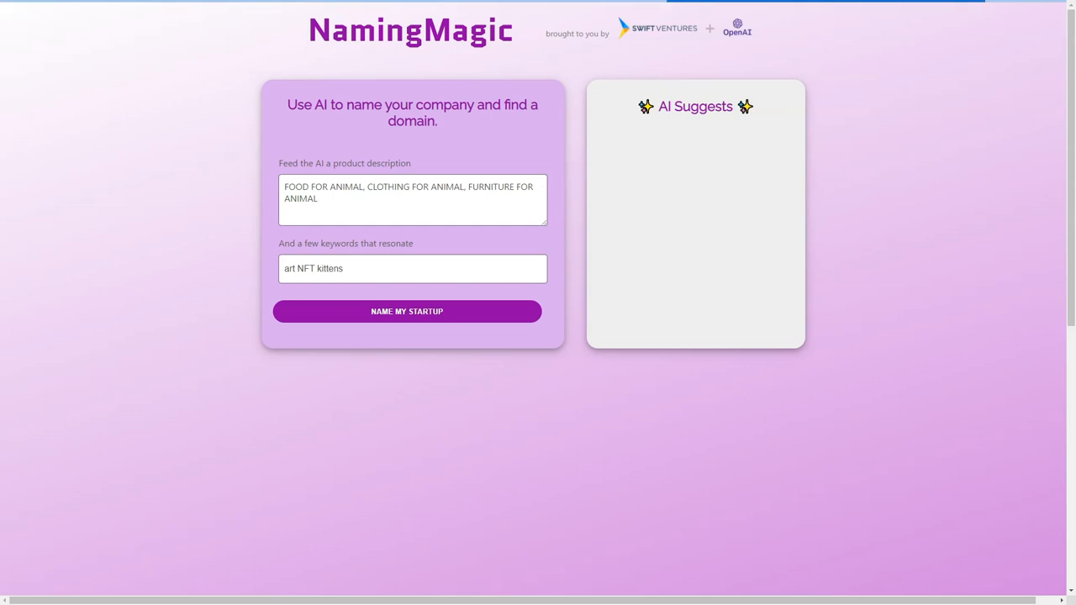
left_click(407, 311)
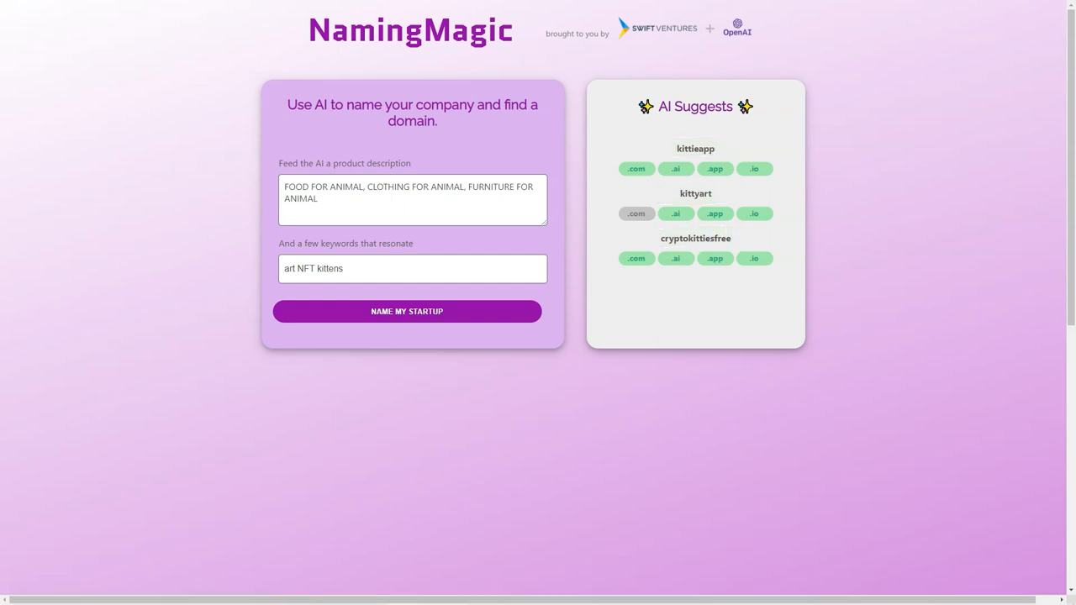
Scroll down to NamingMagic's About section and idea-submission box, then back up slightly
scroll("down", 3)
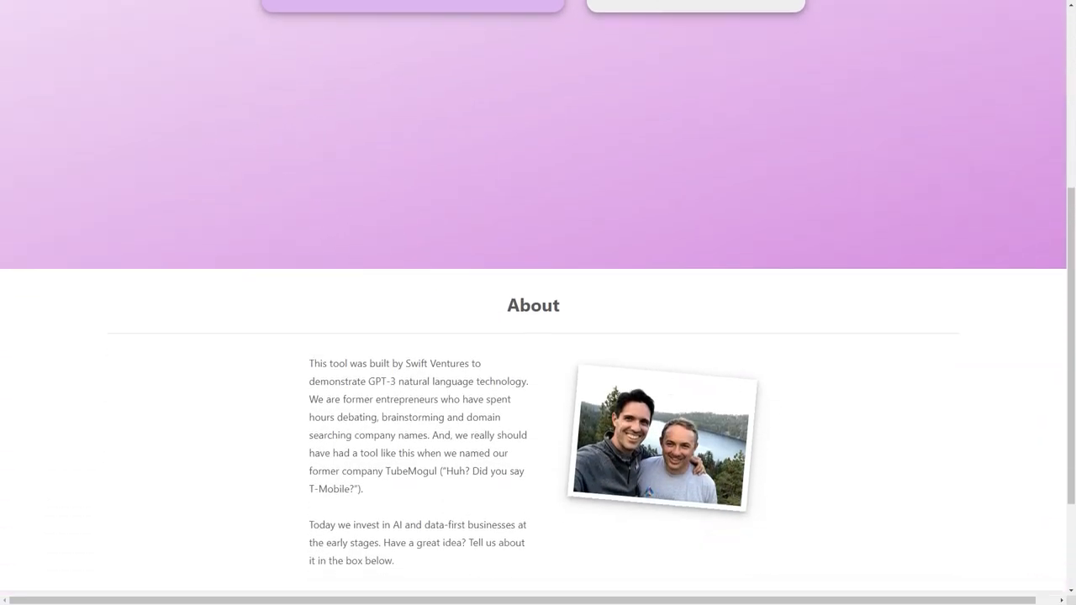
scroll("down", 3)
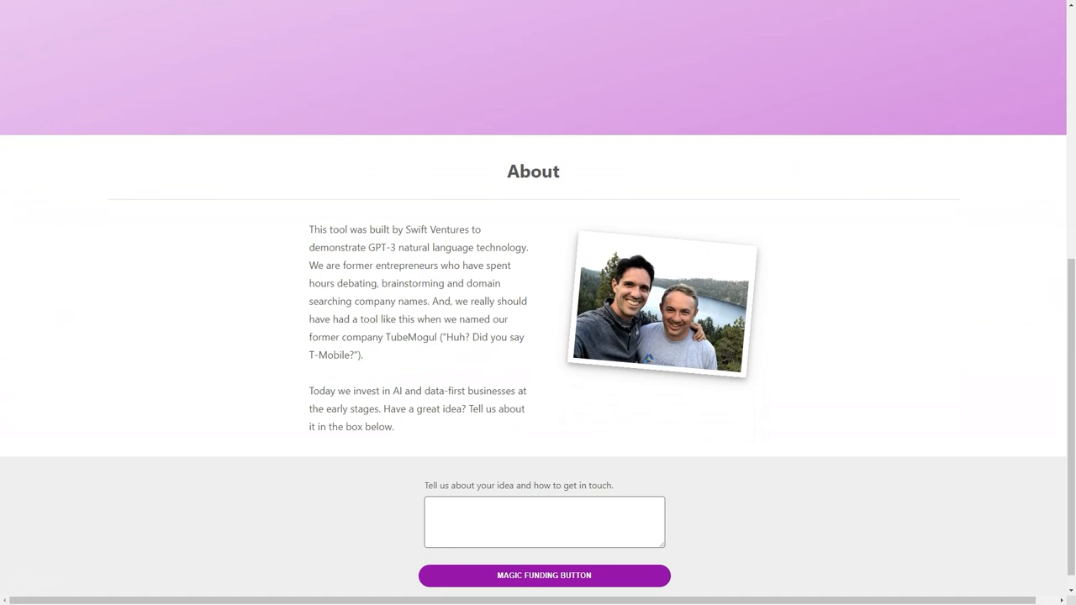
scroll("down", 3)
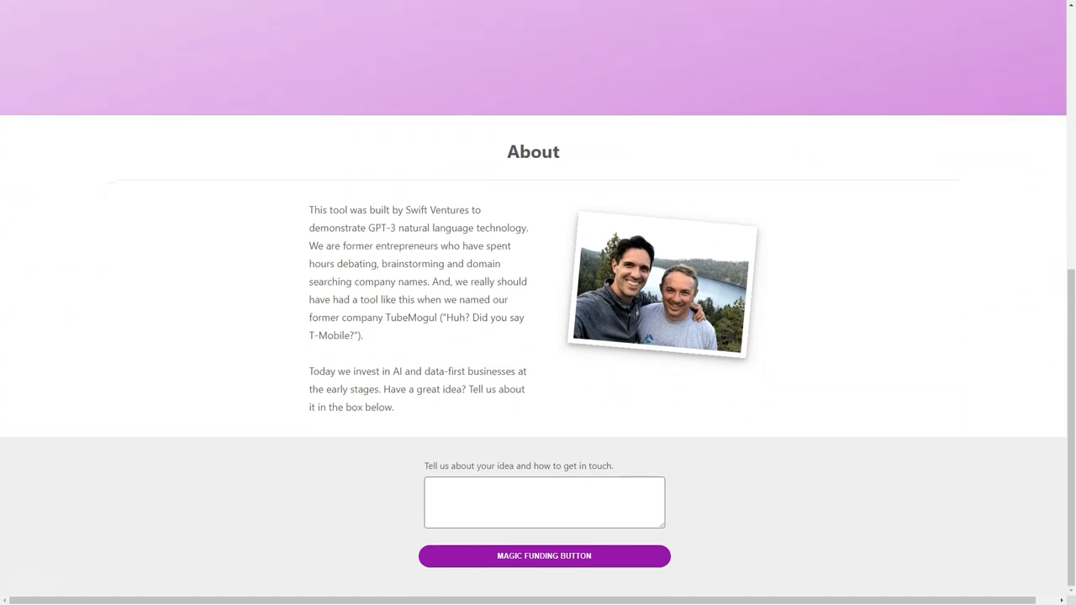
scroll("up", 3)
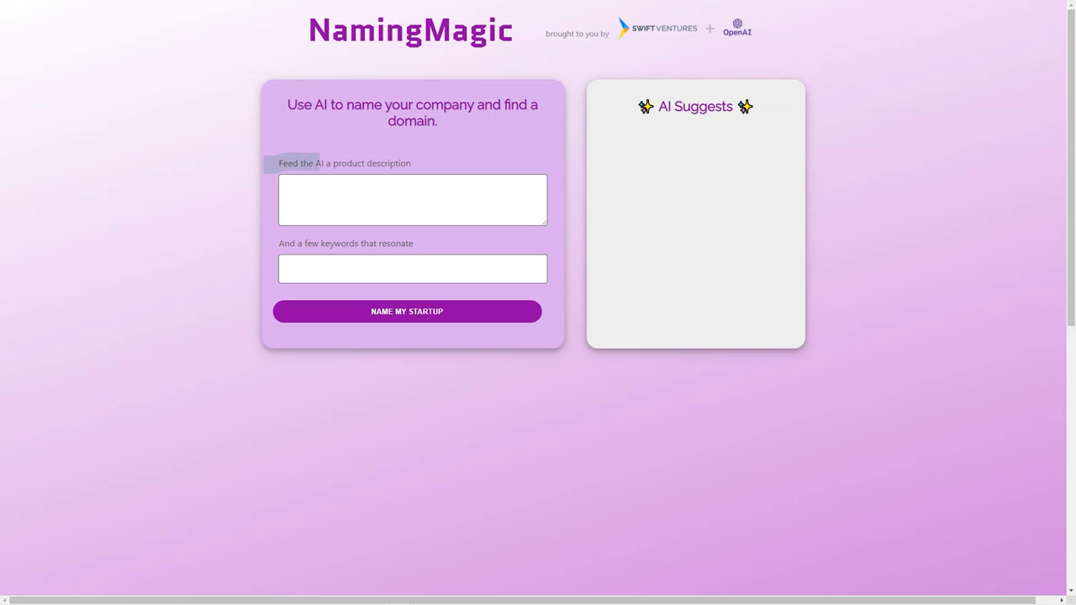
Re-enter the animal food, clothing and furniture description, regenerate names, and scroll to About
type("FOOD FOR ANIMAL, CLOTHING FOR ANIMAL, FURNITURE FOR ANIMAL")
type("art NFT kittens")
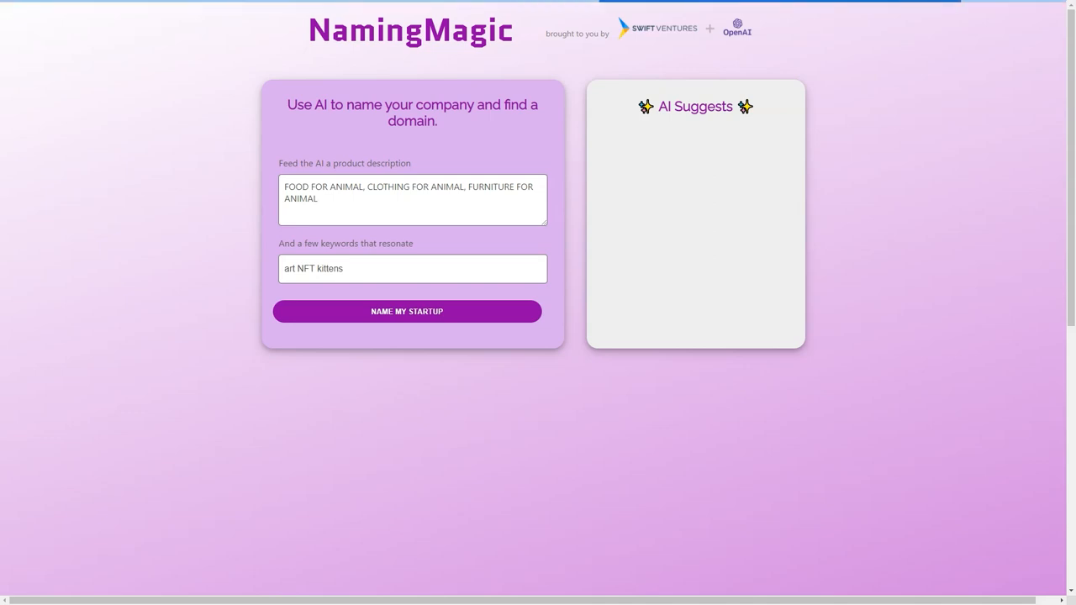
left_click(407, 311)
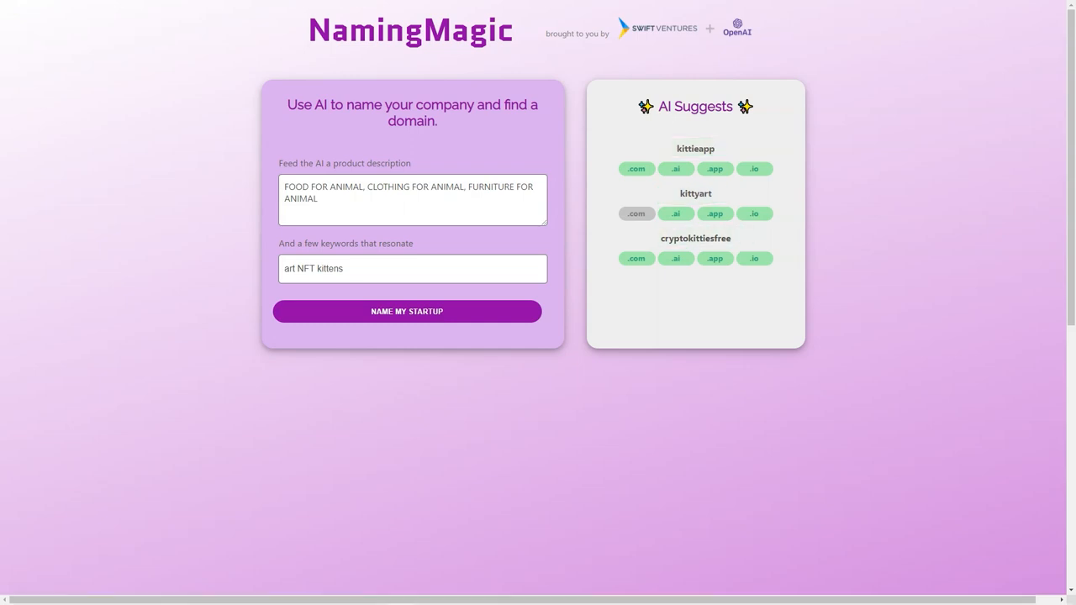
scroll("down", 3)
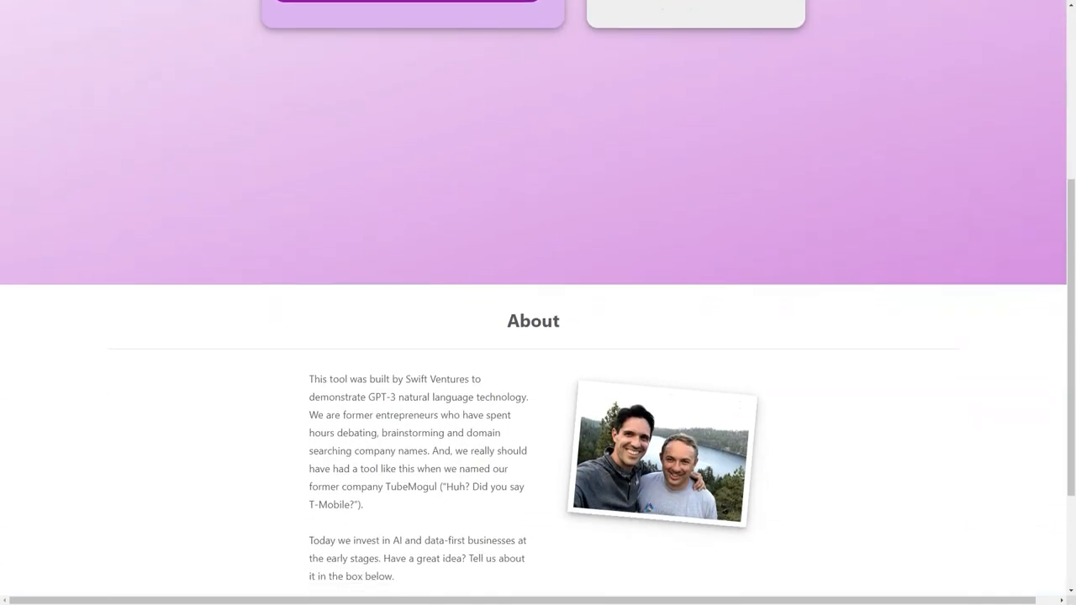
scroll("down", 3)
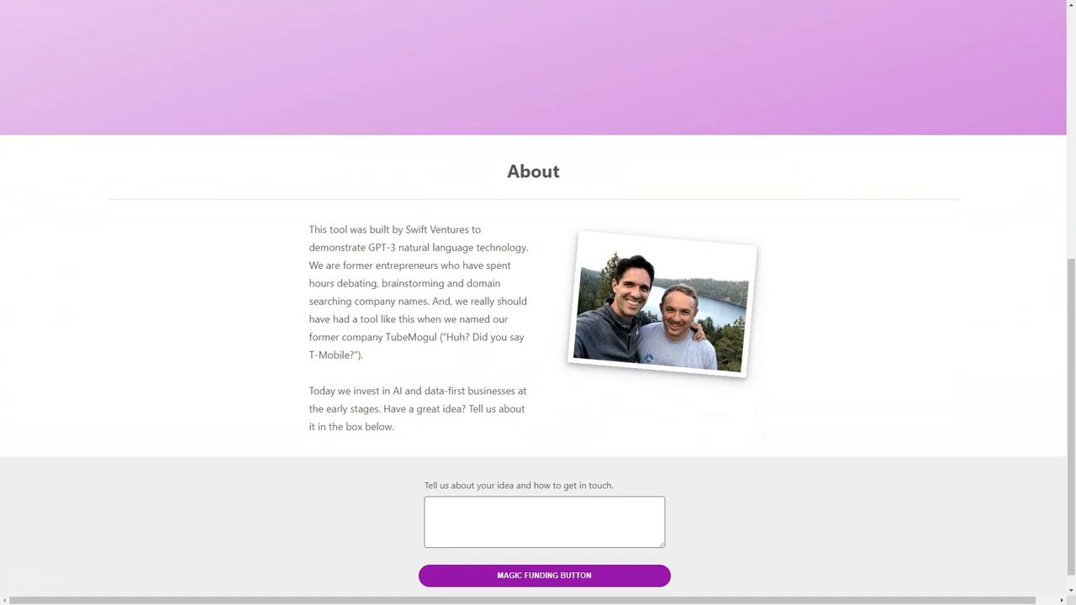
scroll("down", 3)
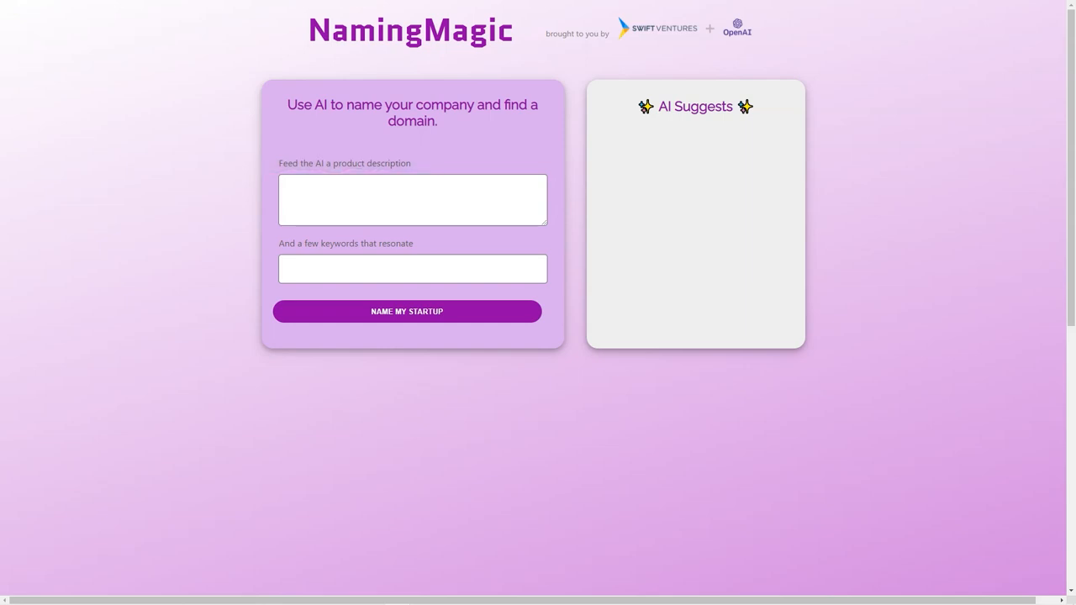
Submit the animal products description again and scroll through the kittieapp, kittyart, cryptokittiesfree results
type("FOOD FOR ANIMAL, CLOTHING FOR ANIMAL, FURNITURE FOR ANIMAL")
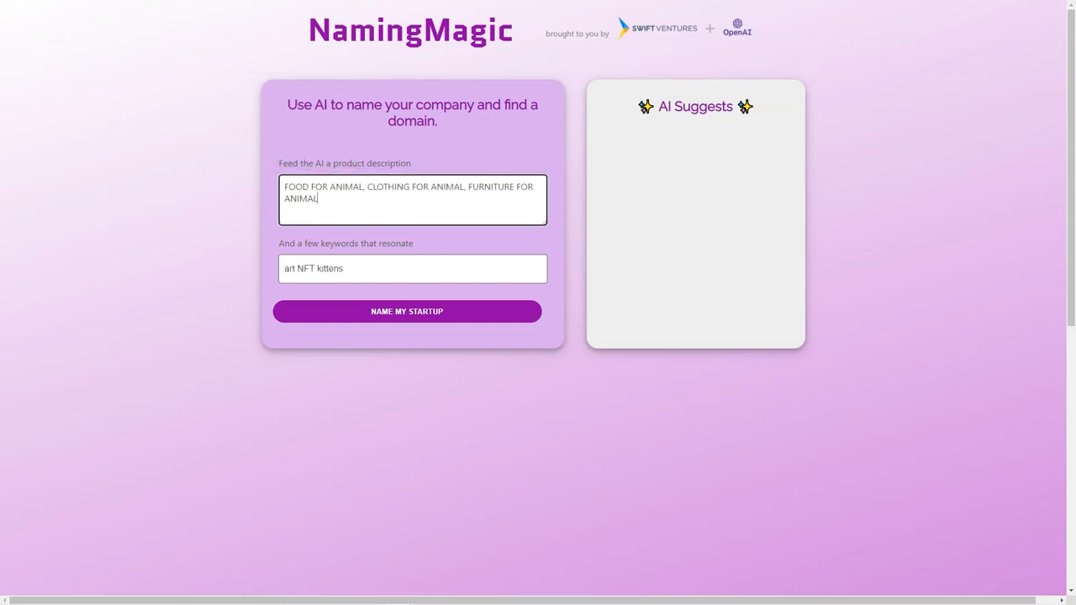
left_click(407, 311)
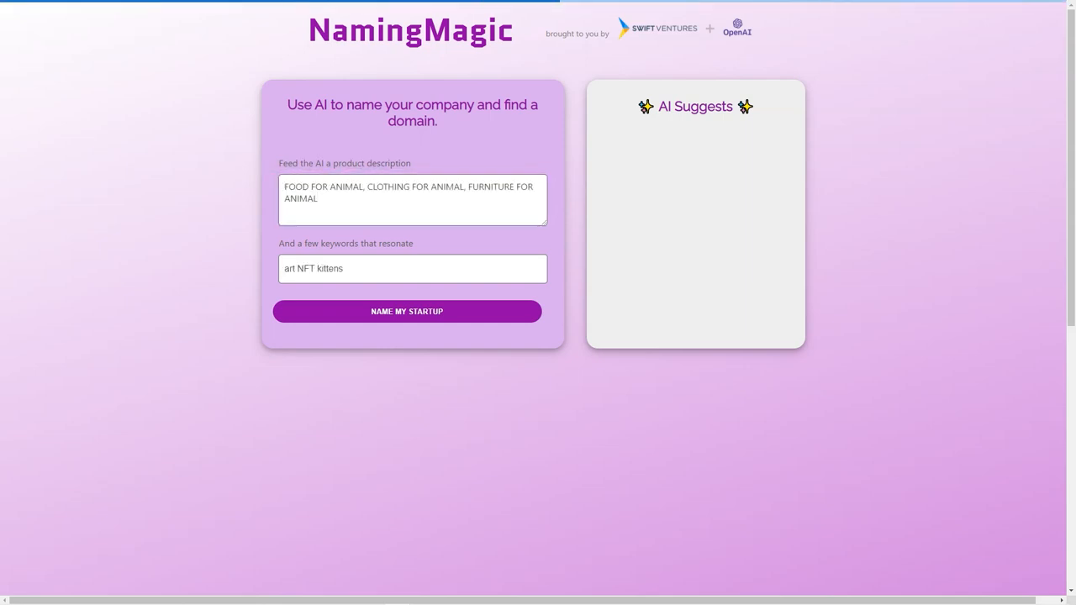
left_click(407, 311)
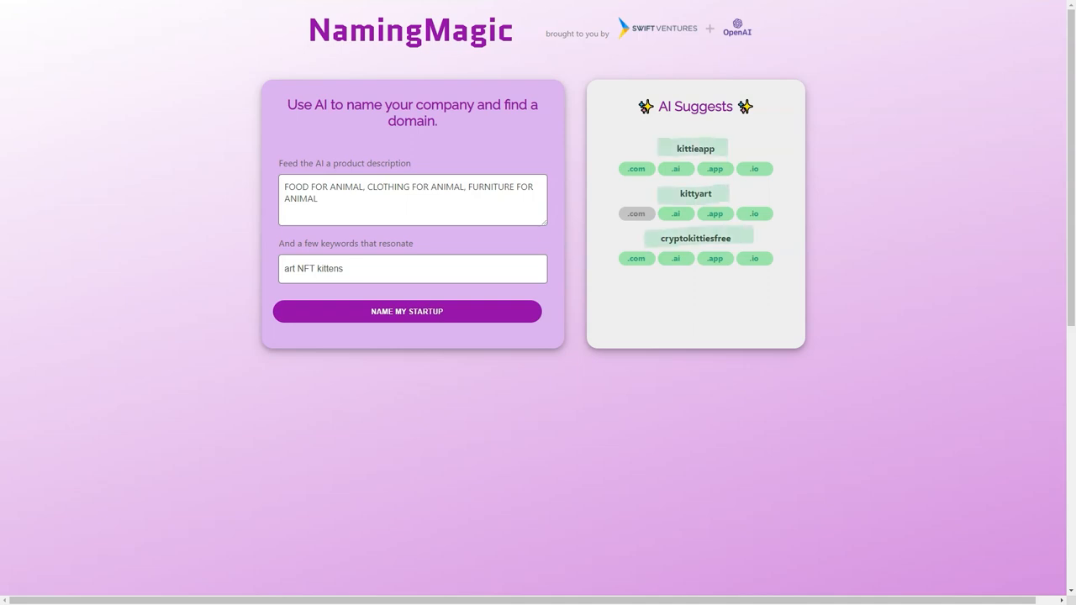
scroll("down", 3)
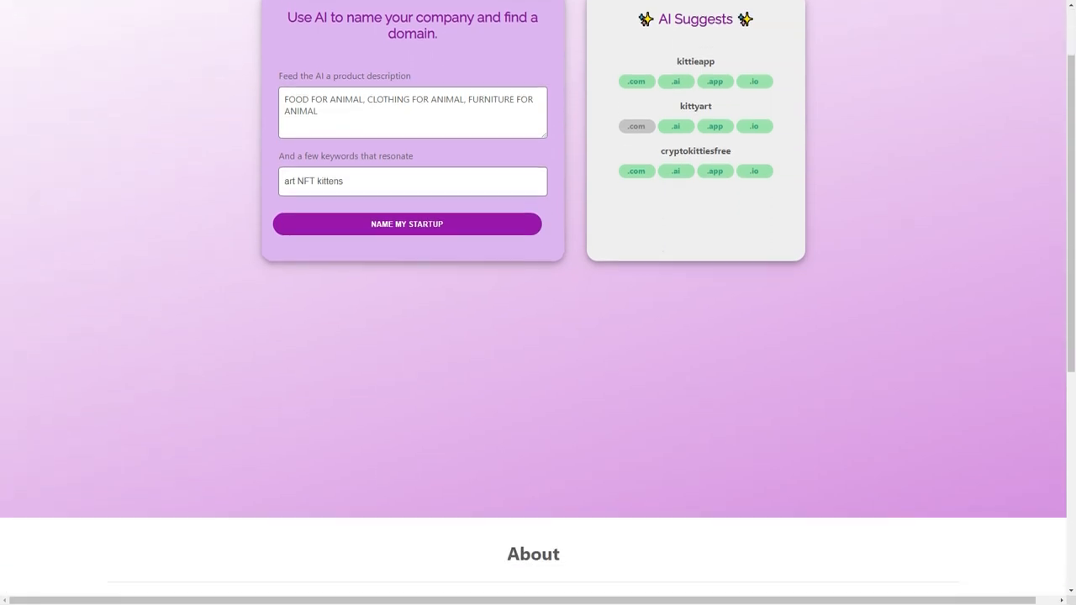
scroll("down", 3)
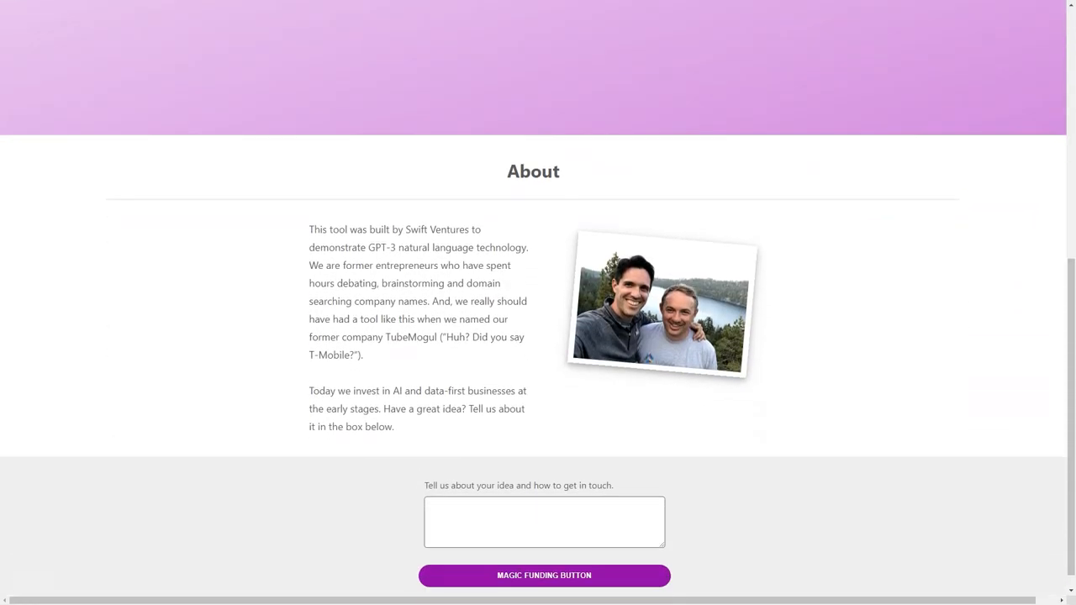
scroll("down", 3)
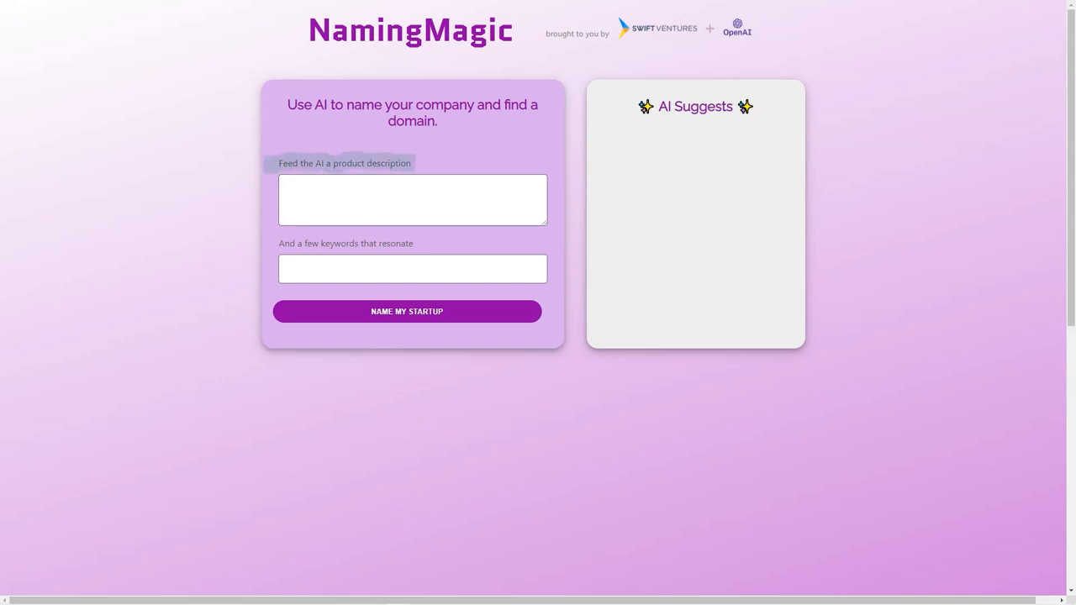
Regenerate the kitten-themed names for the animal products description and scroll down the results
type("FOOD FOR ANIMAL, CLOTHING FOR ANIMAL, FURNITURE FOR ANIMAL")
type("art NFT kittens")
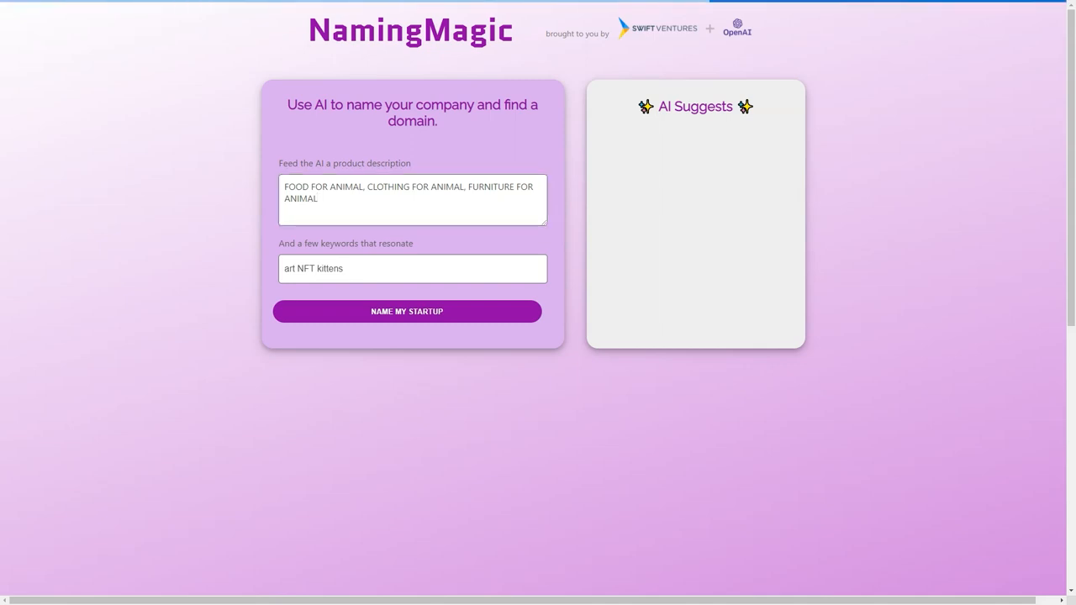
left_click(407, 311)
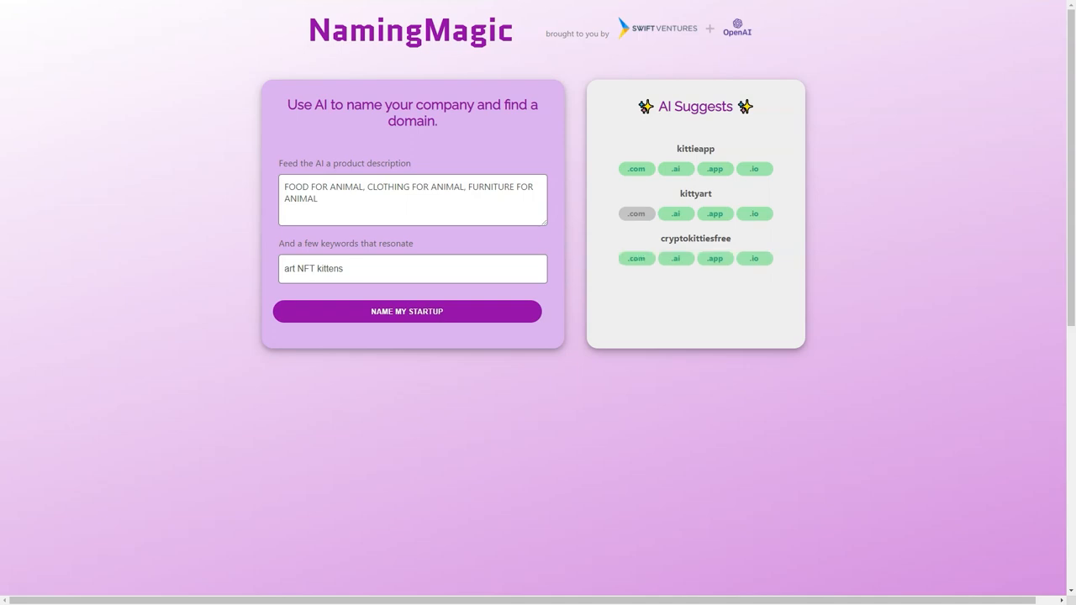
double_click(695, 148)
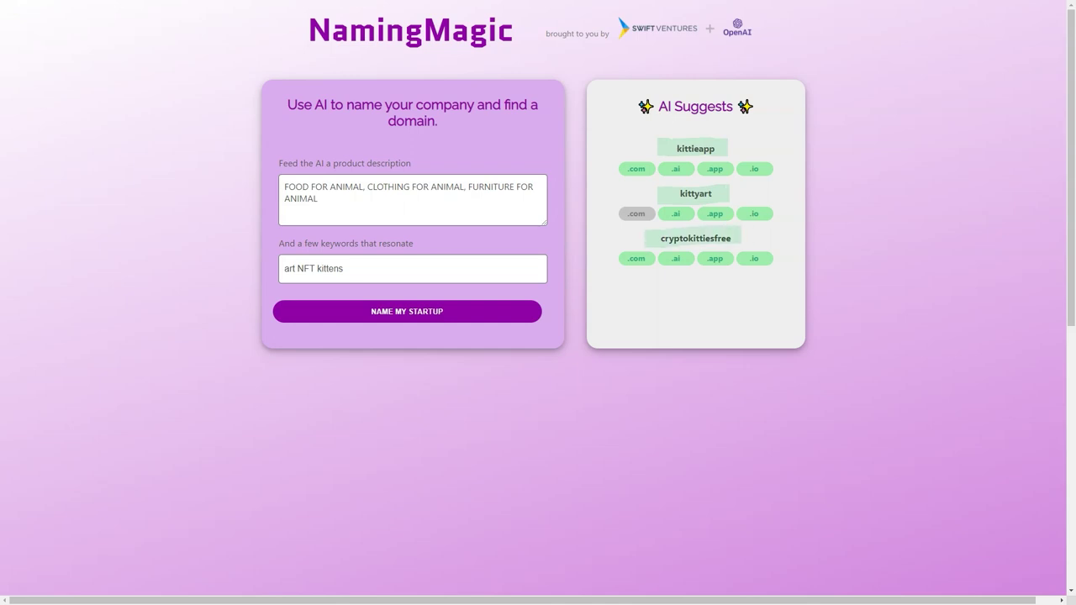
scroll("down", 3)
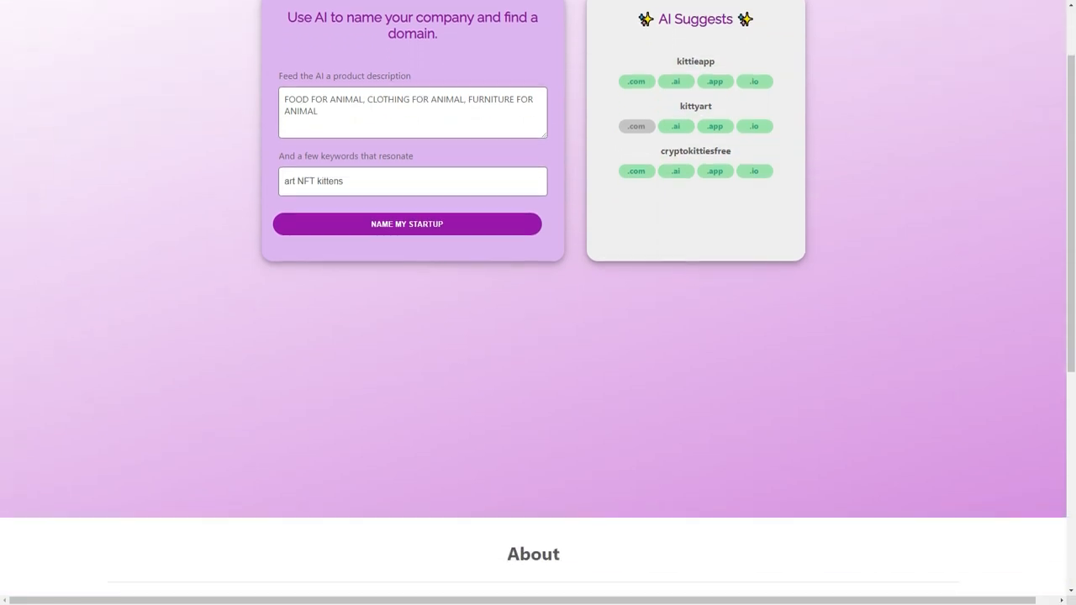
scroll("down", 3)
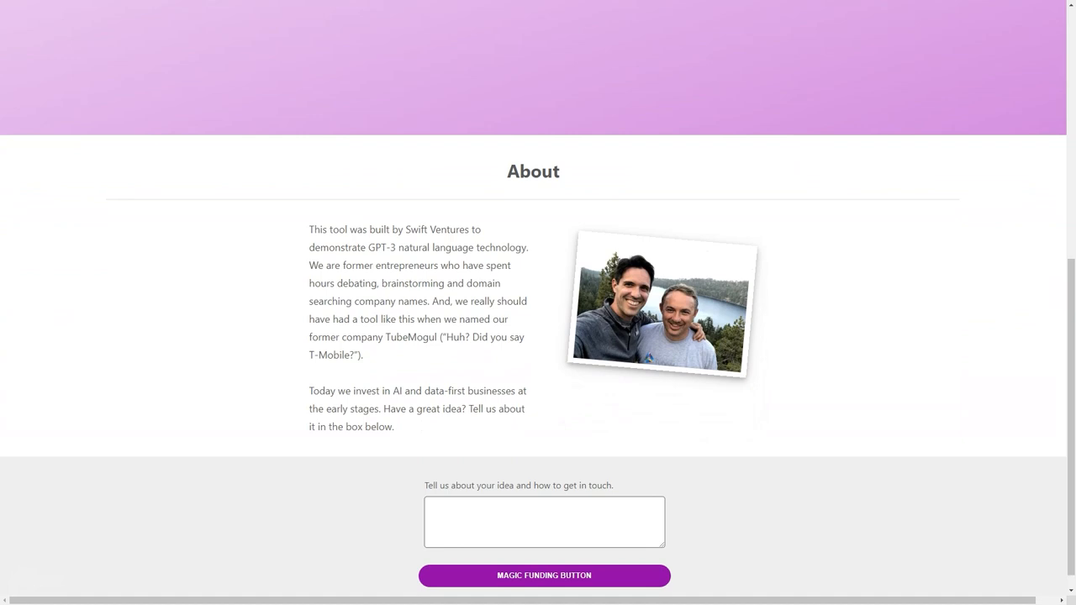
scroll("down", 3)
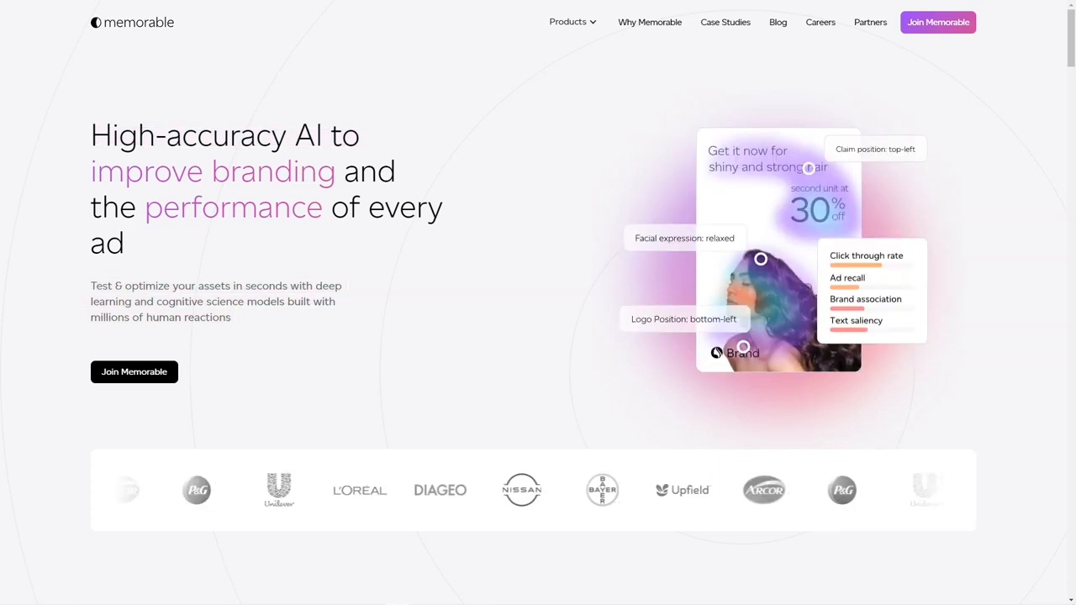
Scroll Memorable's homepage through its features, case studies and FAQs, then back toward the top
scroll("down", 3)
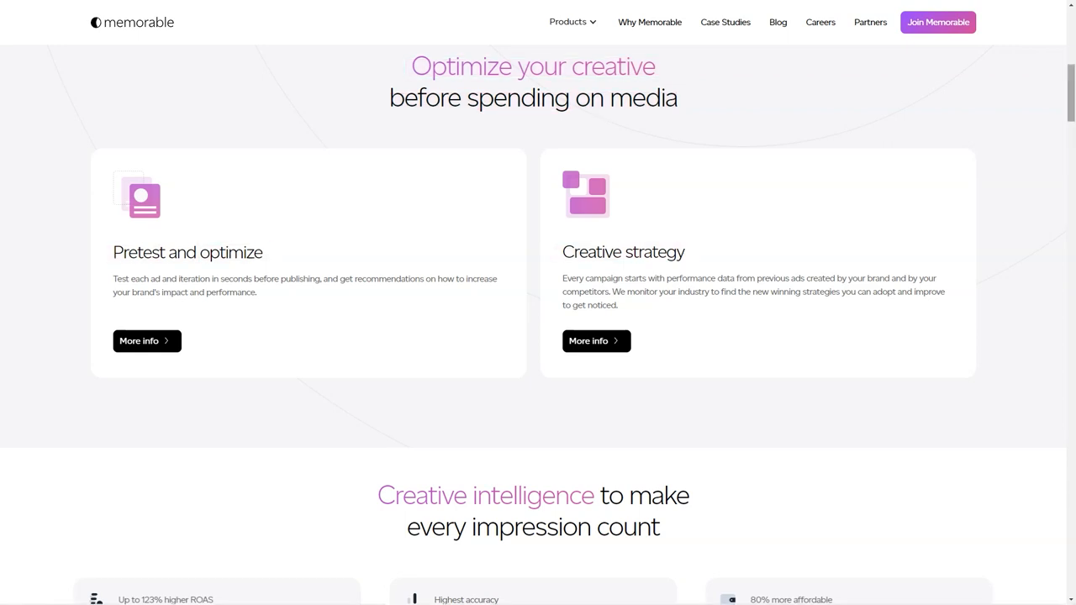
scroll("down", 3)
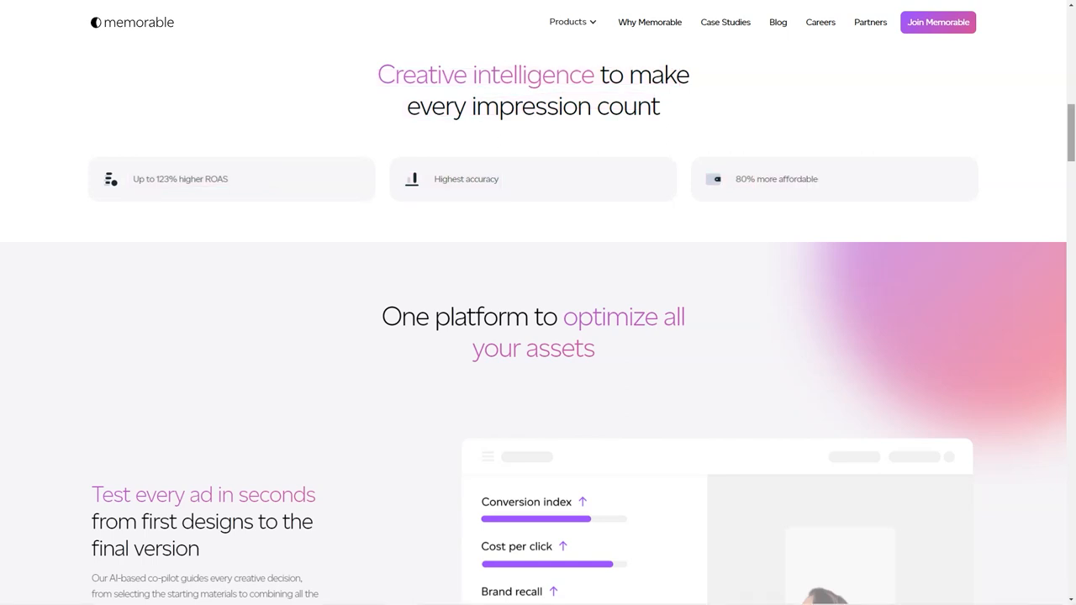
scroll("down", 3)
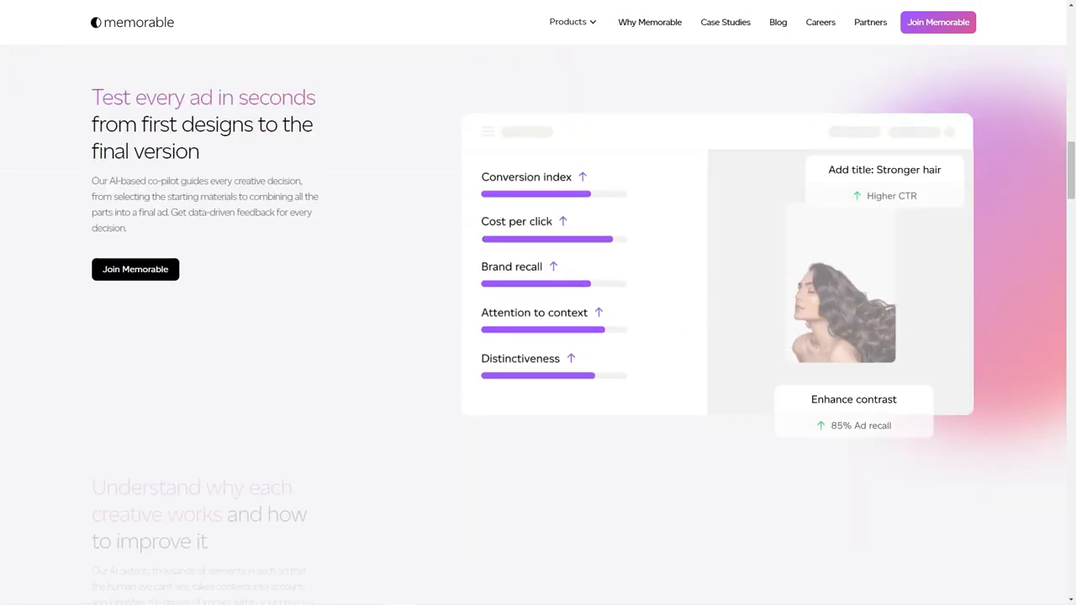
scroll("down", 3)
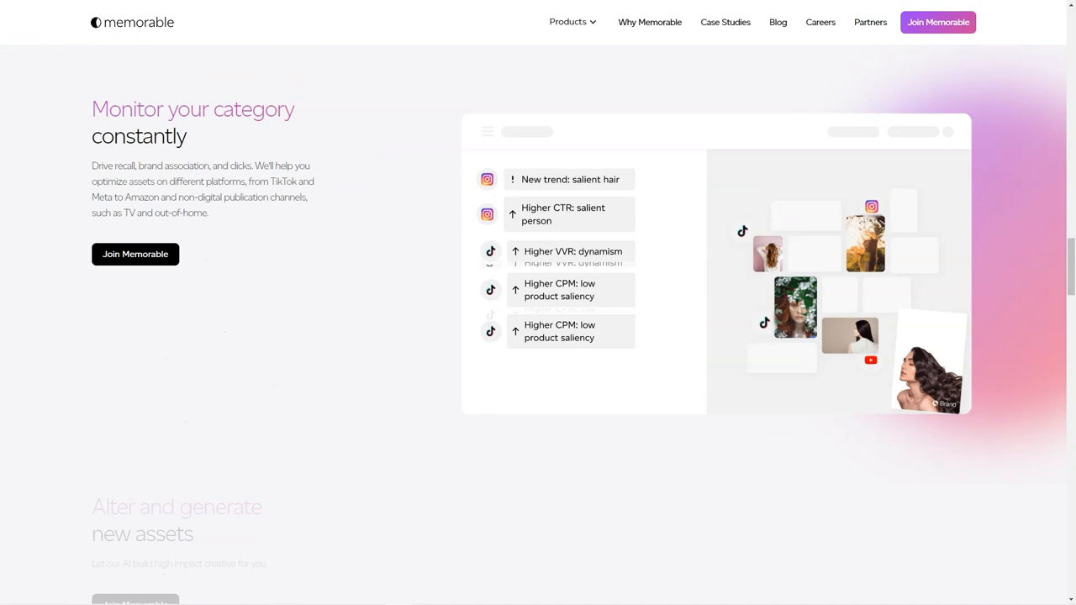
scroll("down", 3)
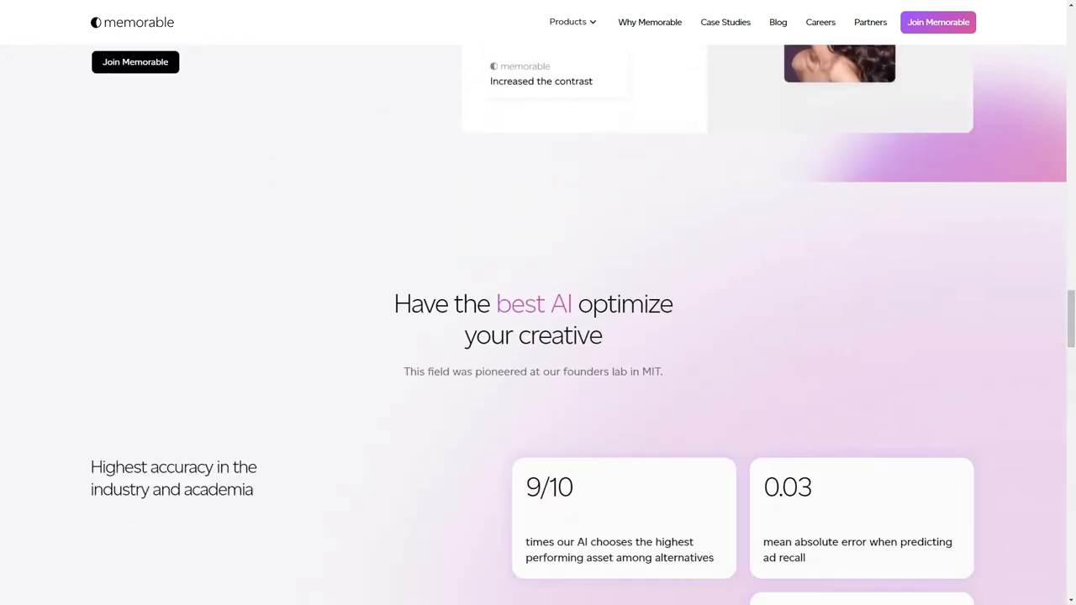
scroll("down", 3)
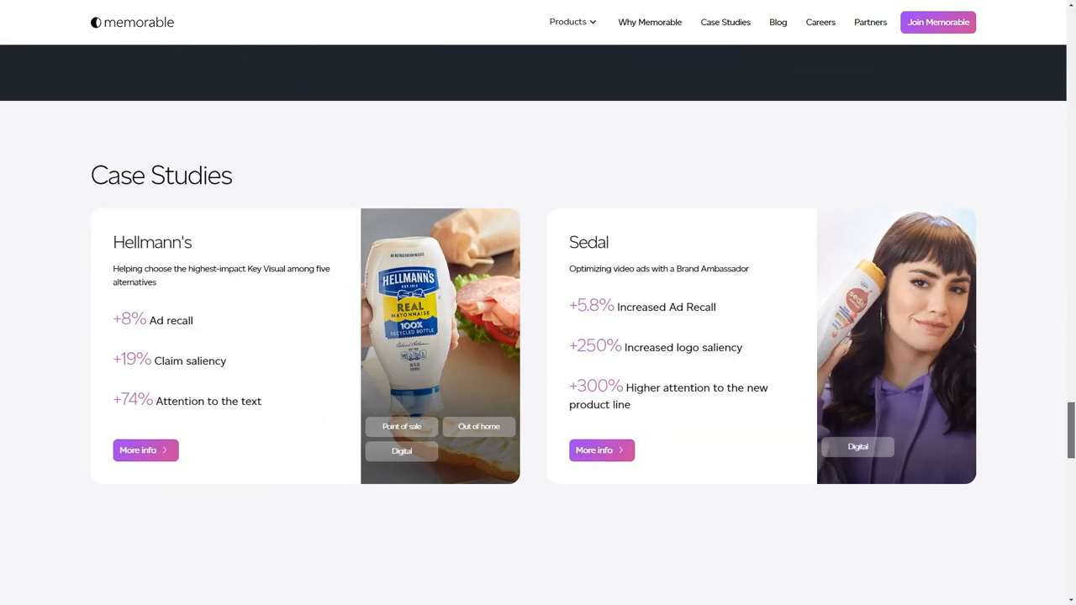
scroll("up", 3)
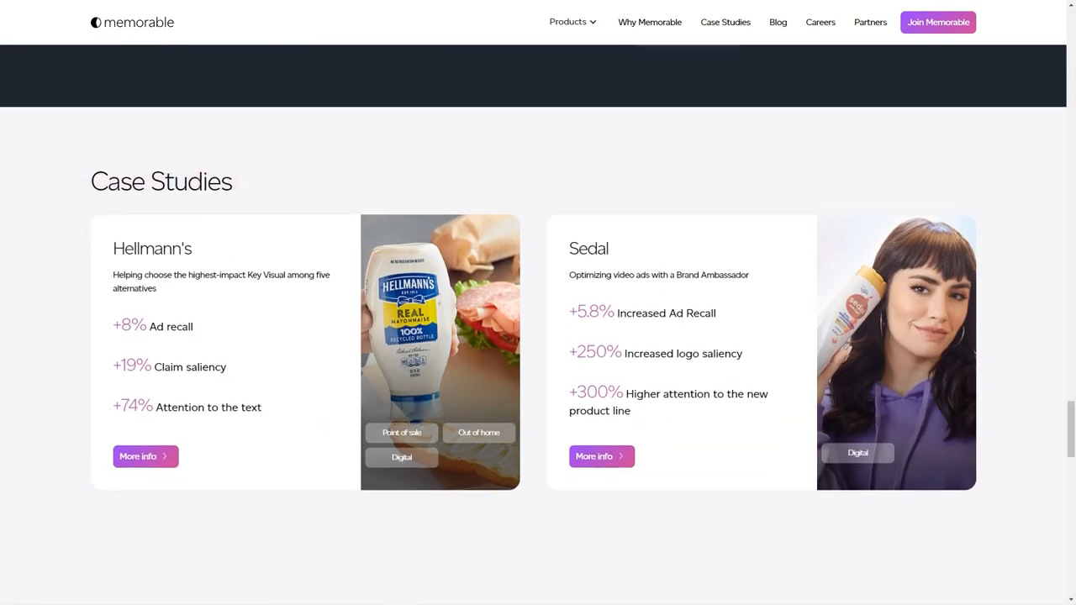
scroll("down", 3)
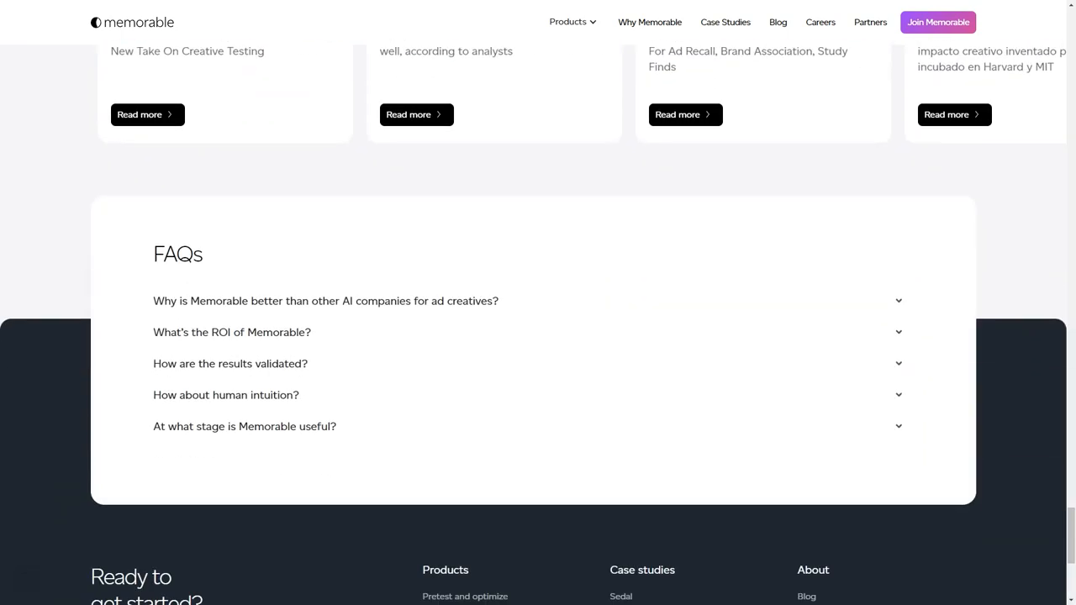
scroll("up", 3)
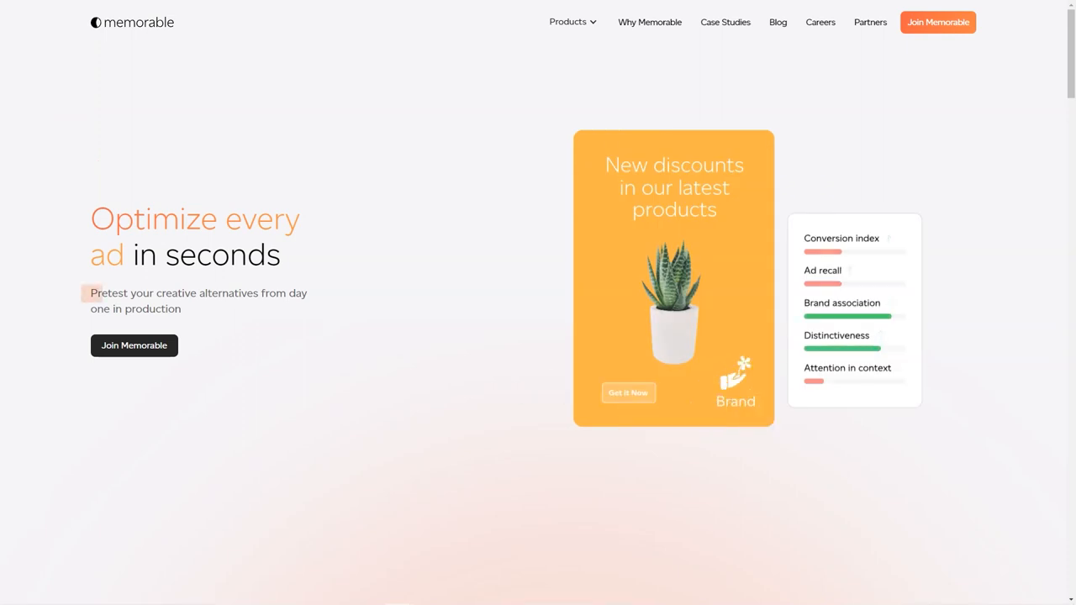
mouse_move(682, 187)
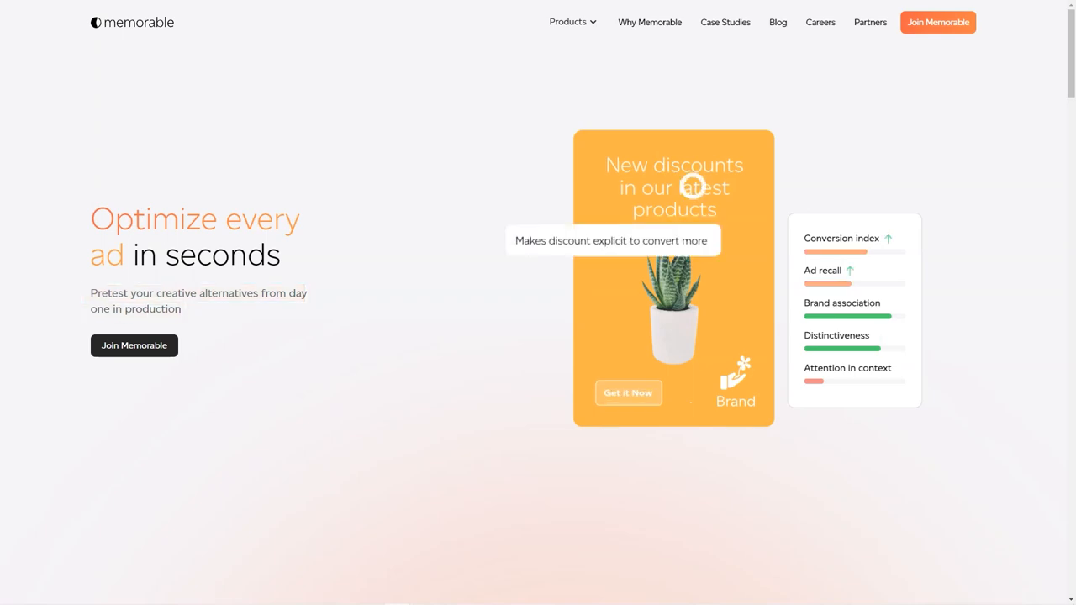
Scroll through the Pretest and optimize page's steps, metrics and supported ad platforms
scroll("down", 3)
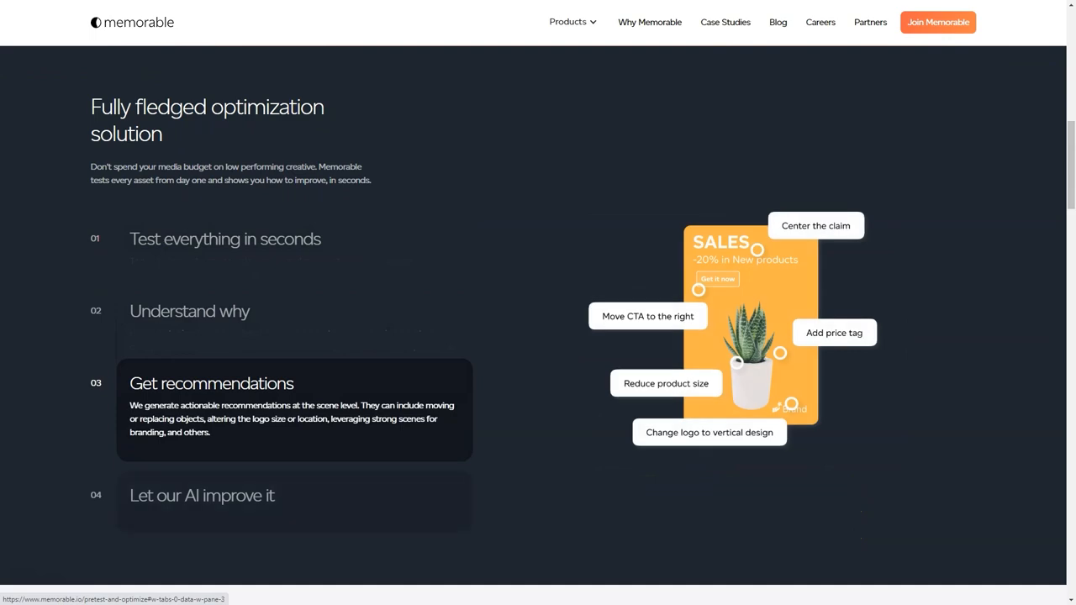
scroll("down", 3)
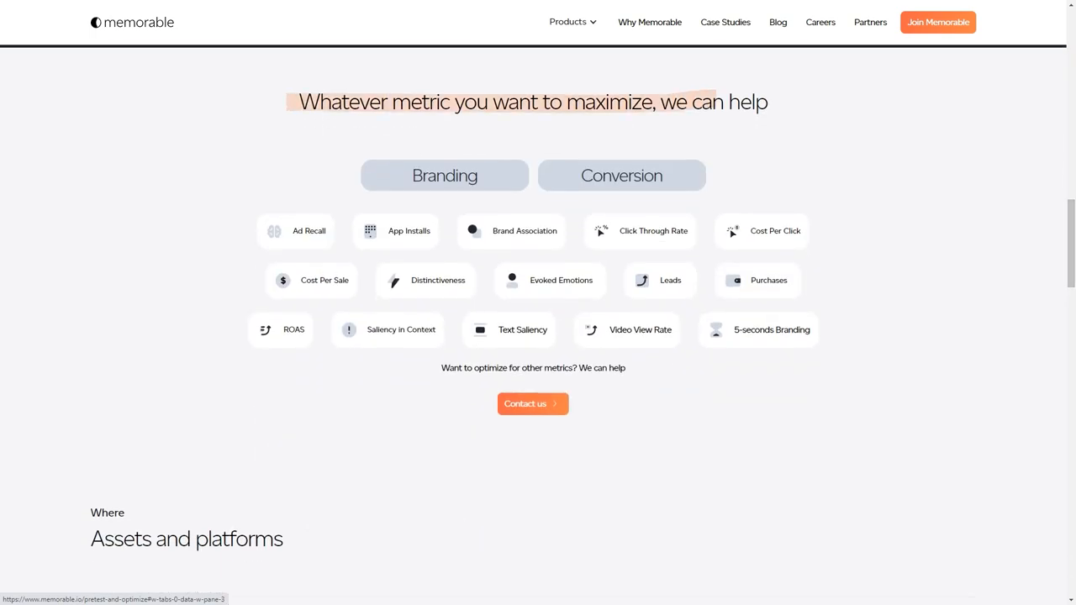
scroll("down", 3)
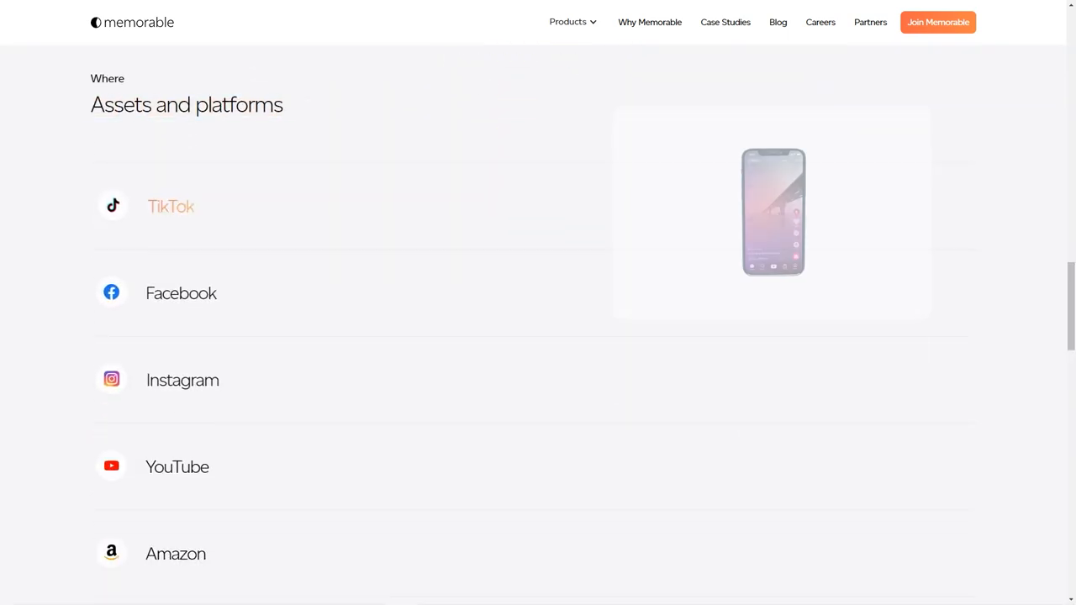
mouse_move(202, 293)
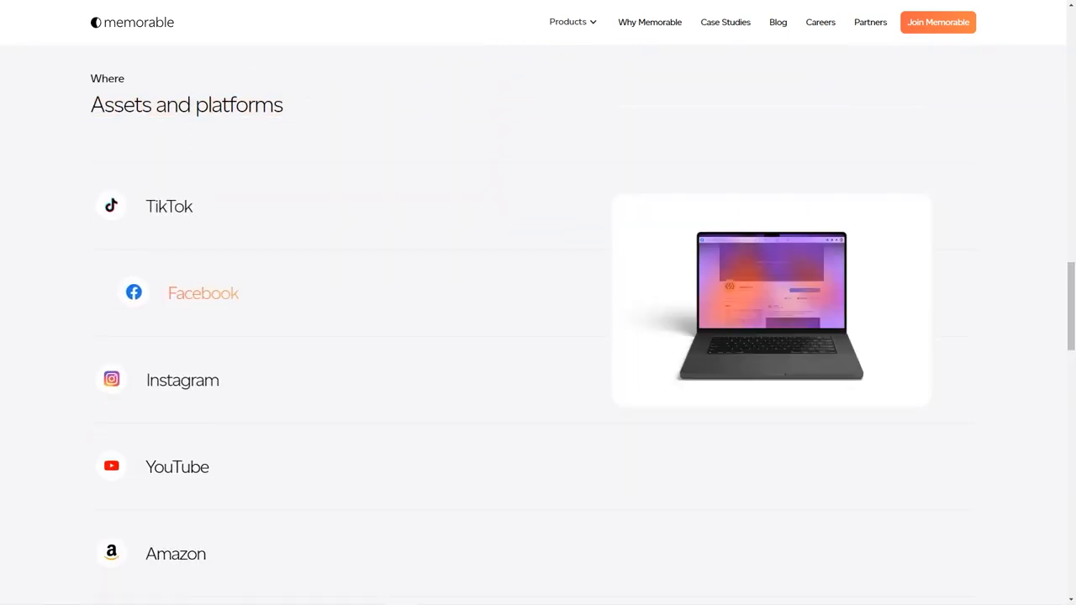
scroll("down", 3)
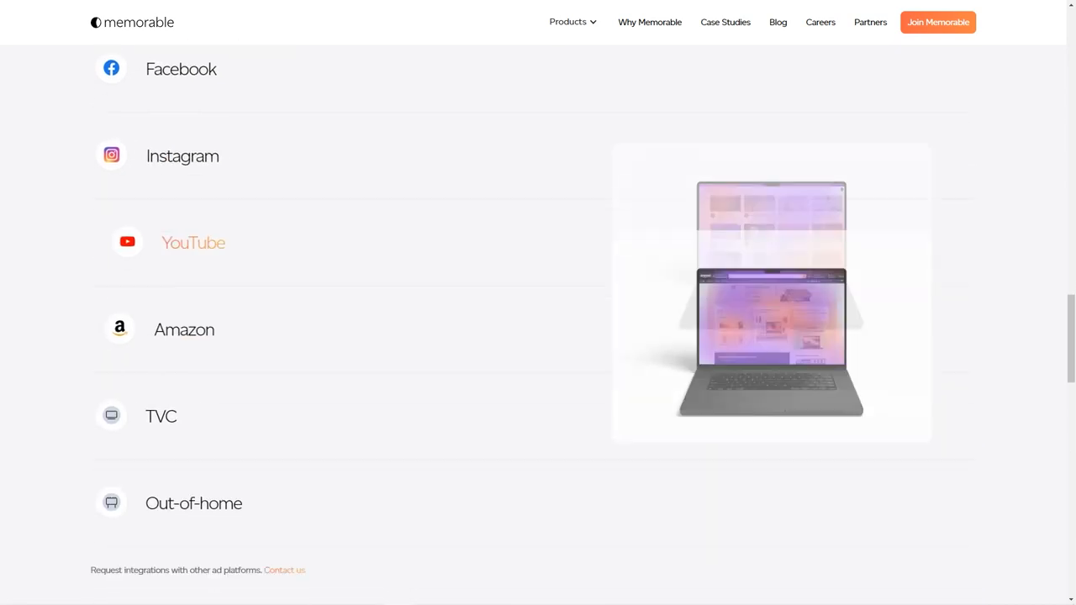
scroll("down", 3)
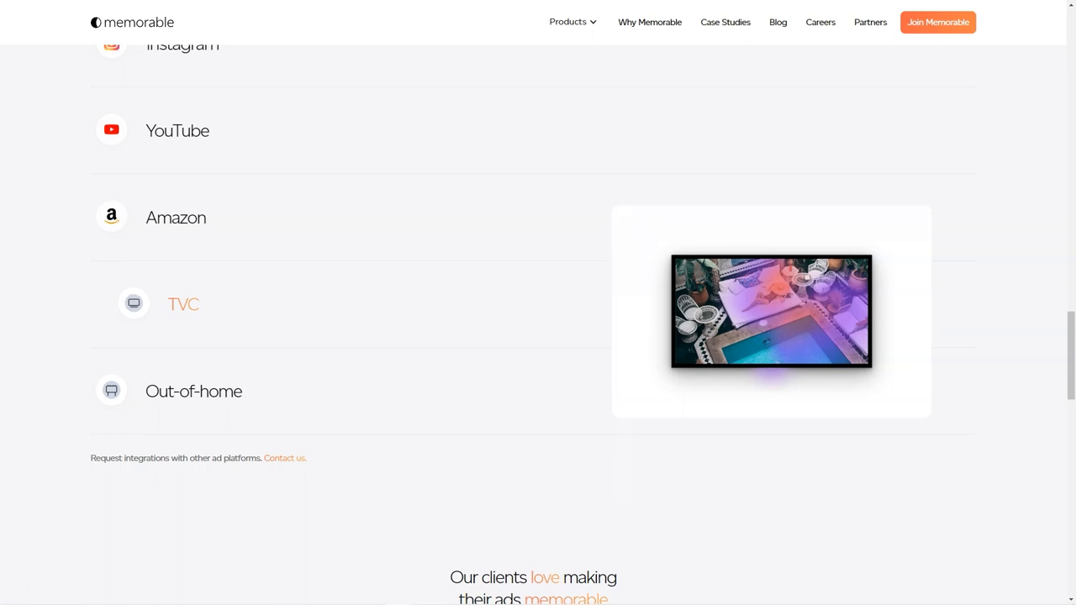
scroll("down", 3)
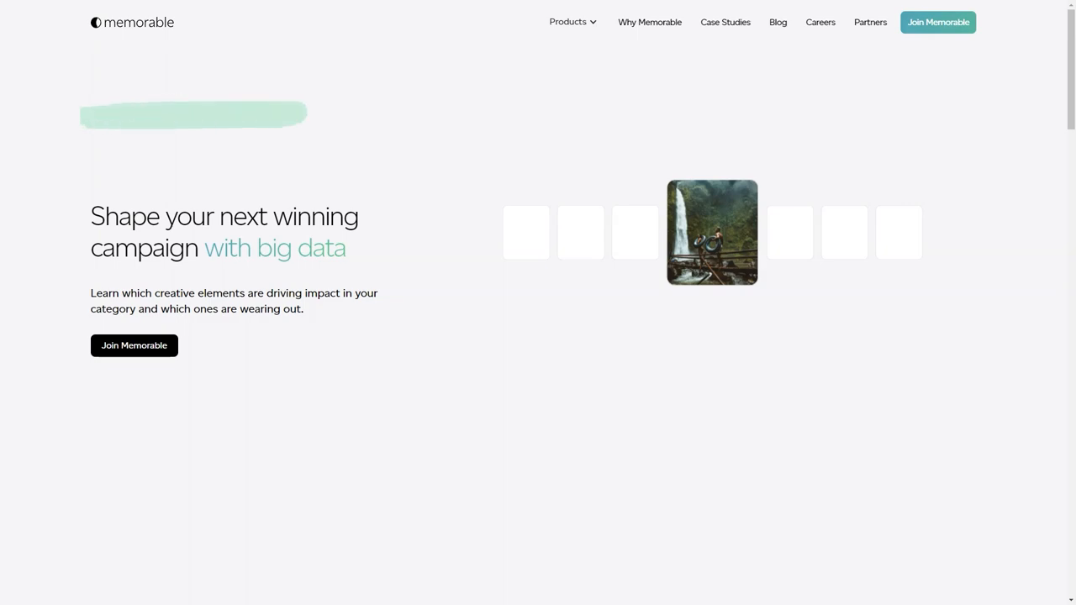
Scroll through Memorable's Creative Strategy page and its customer testimonials
scroll("down", 3)
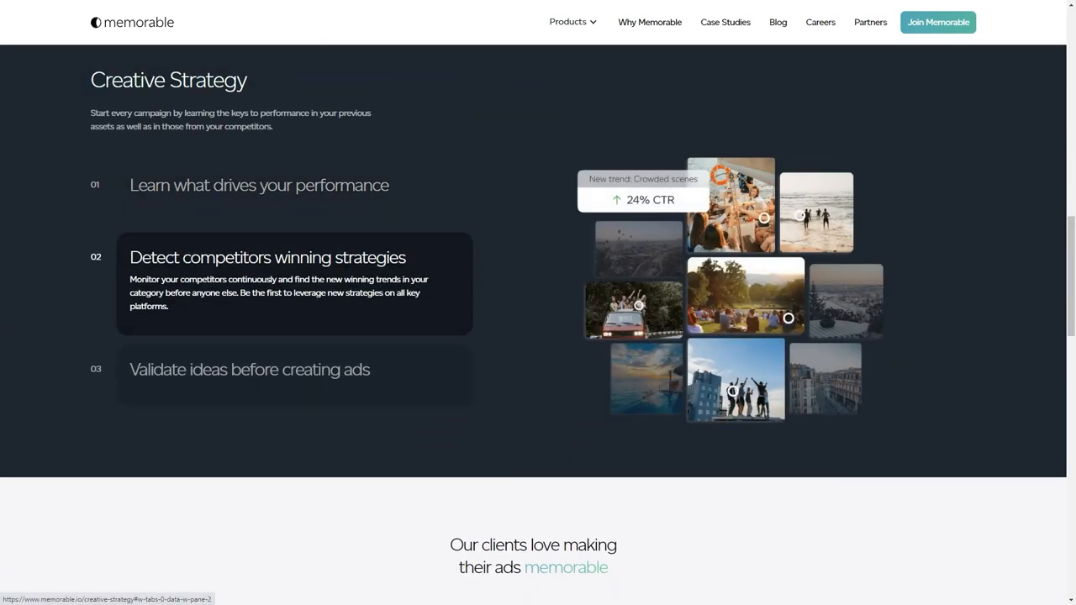
scroll("down", 3)
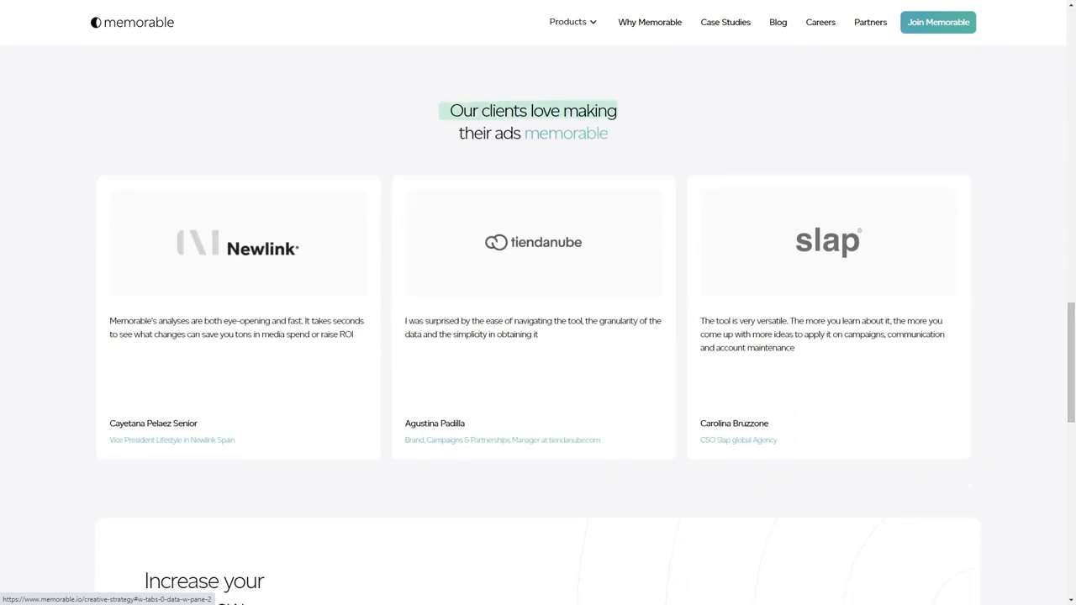
scroll("down", 3)
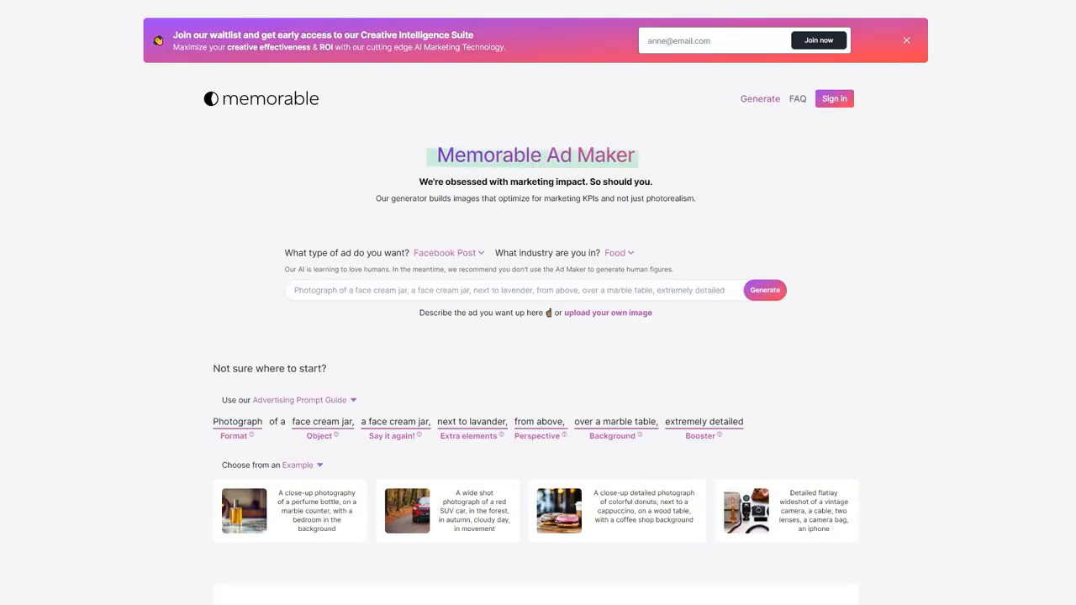
scroll("down", 3)
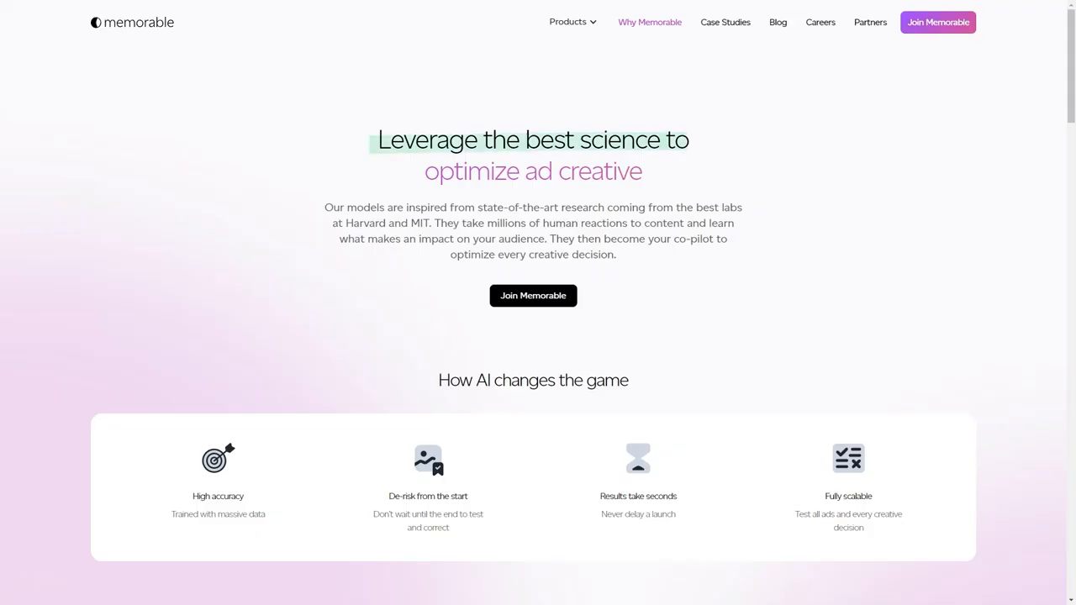
Read the Why Memorable page's cognitive-impact and Achieve more benefits sections
scroll("down", 3)
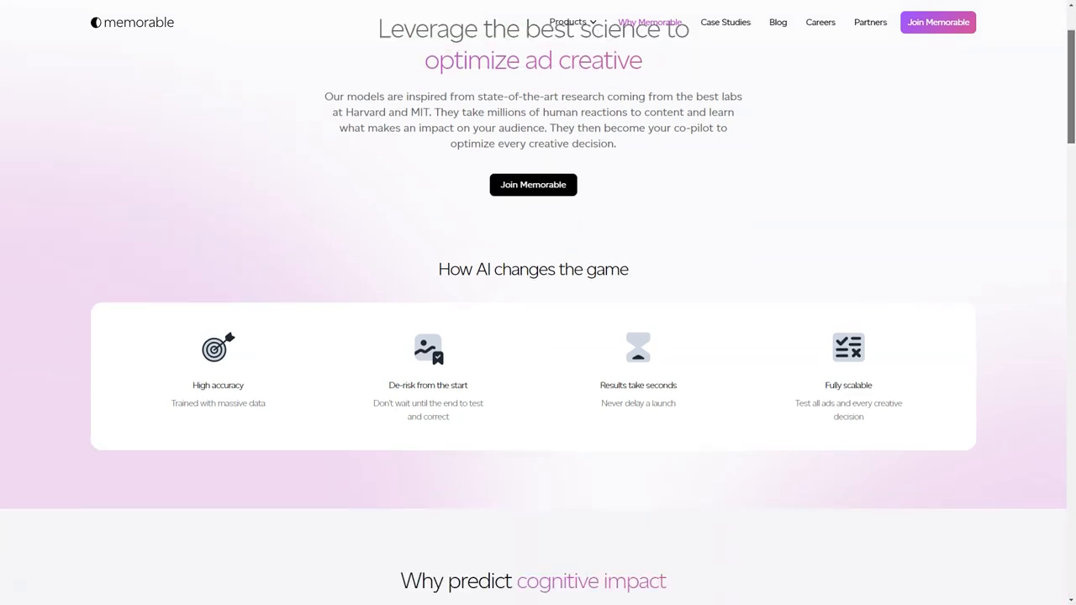
scroll("down", 3)
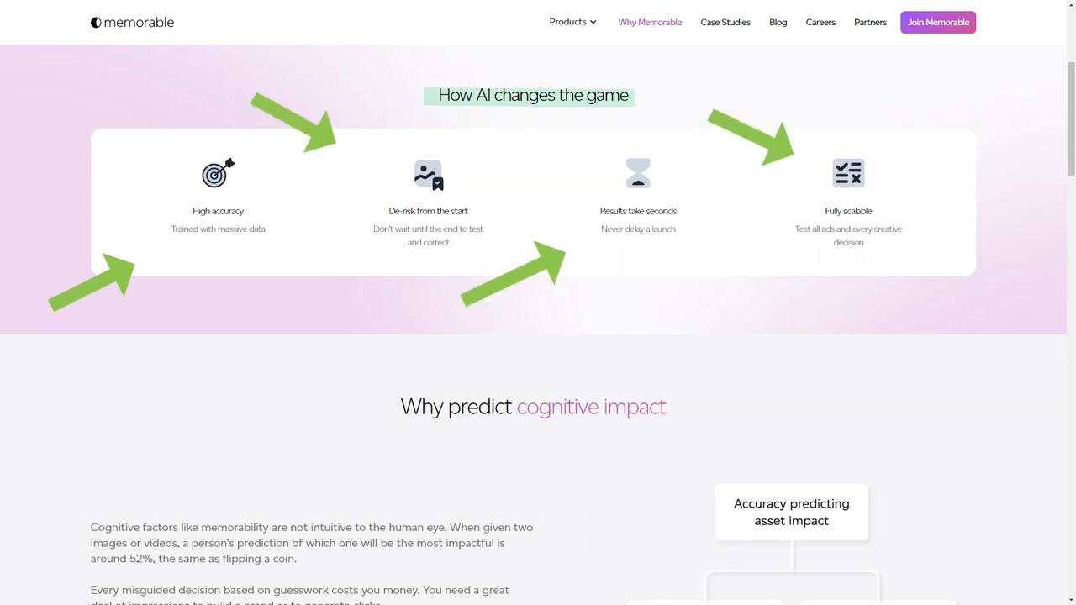
scroll("down", 3)
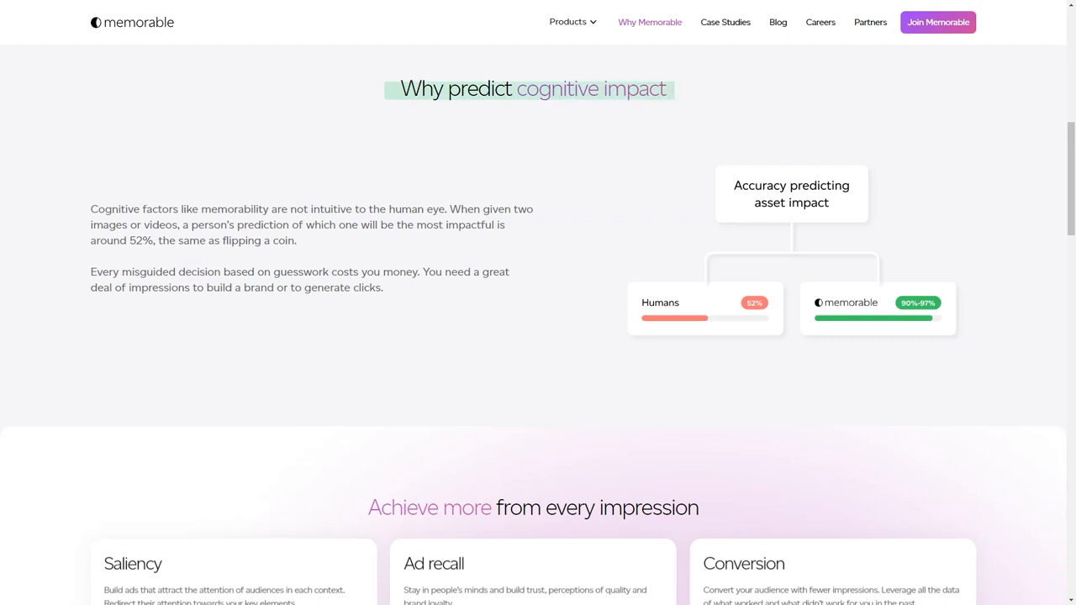
scroll("down", 3)
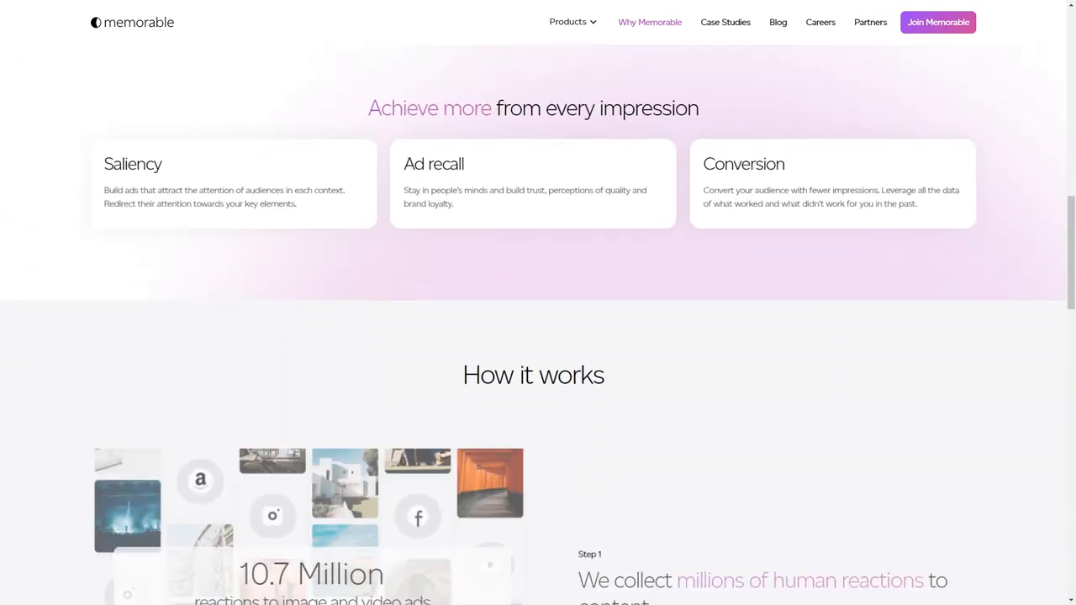
triple_click(532, 108)
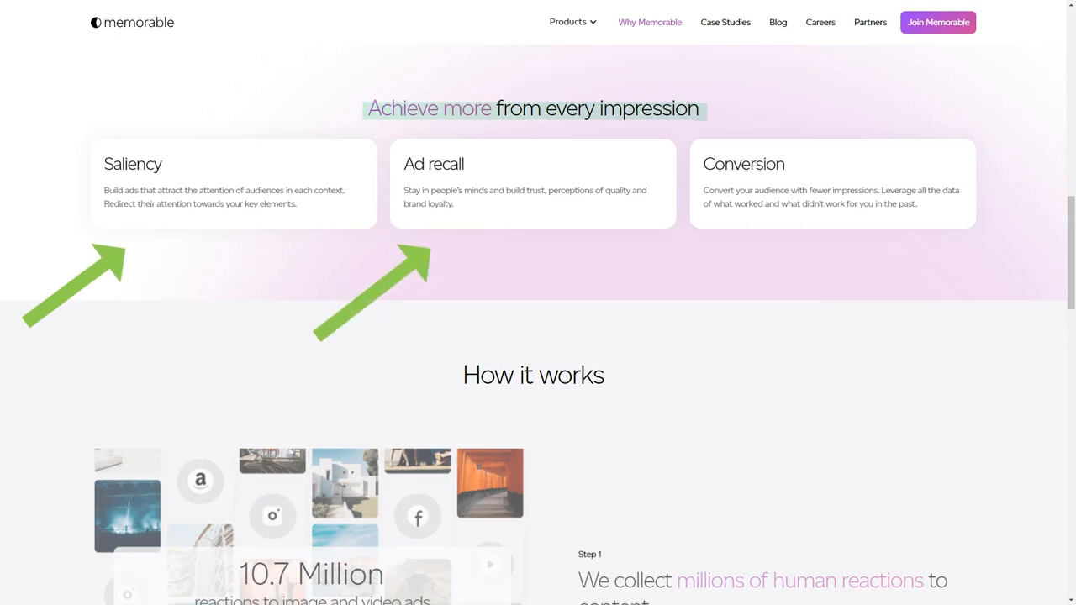
Continue down through the How it works steps on training and testing the models
scroll("down", 3)
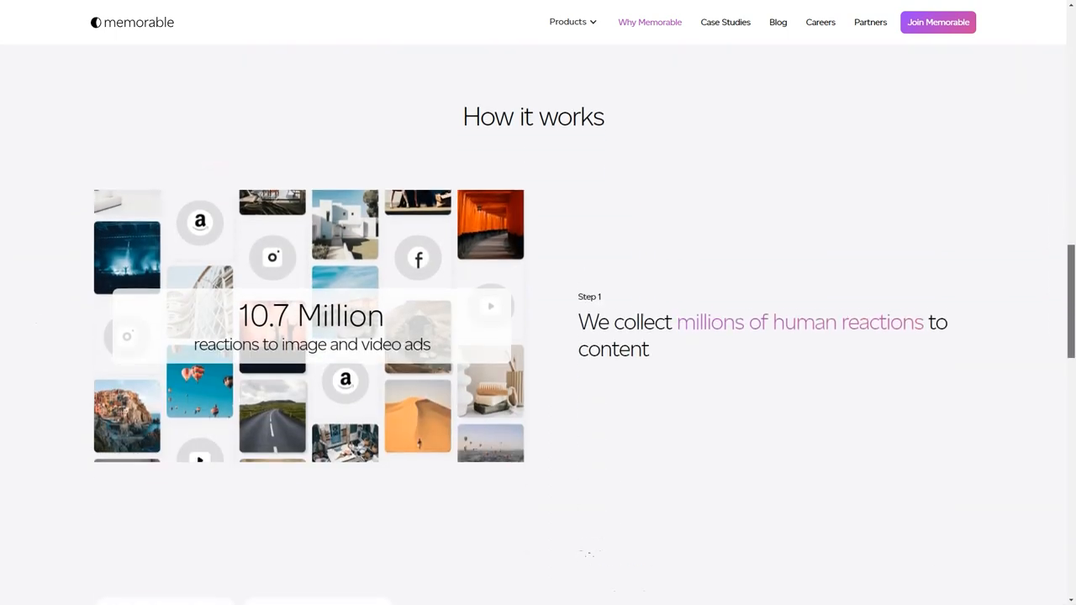
scroll("down", 3)
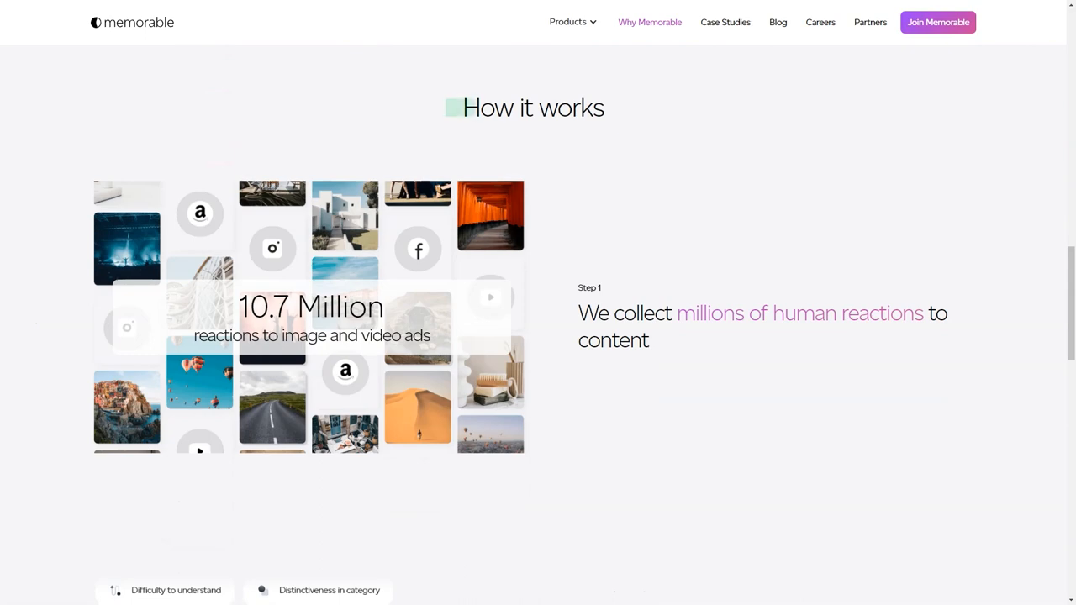
scroll("down", 3)
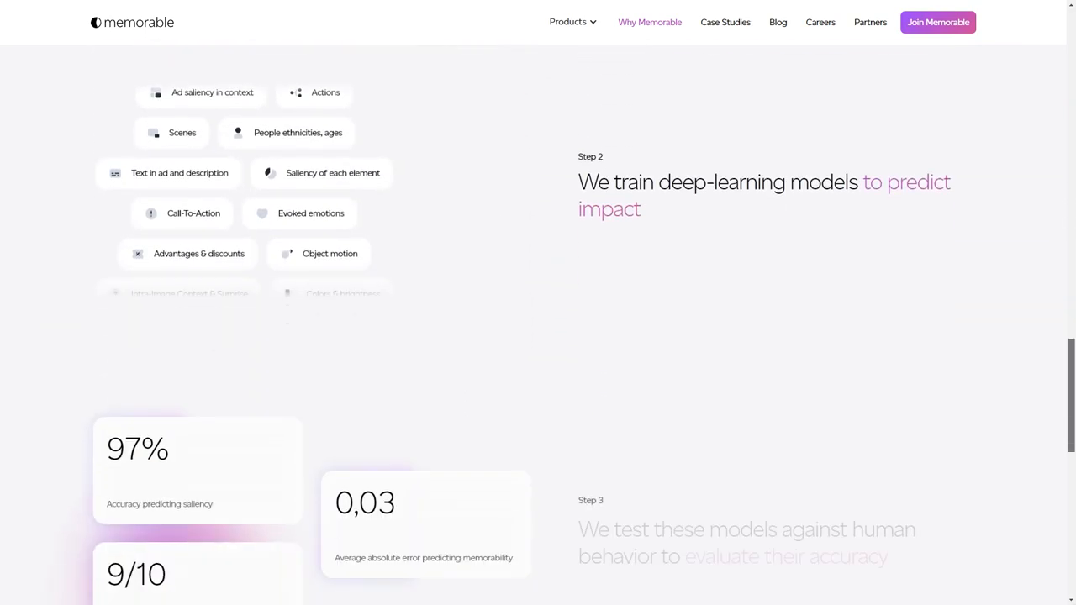
scroll("down", 3)
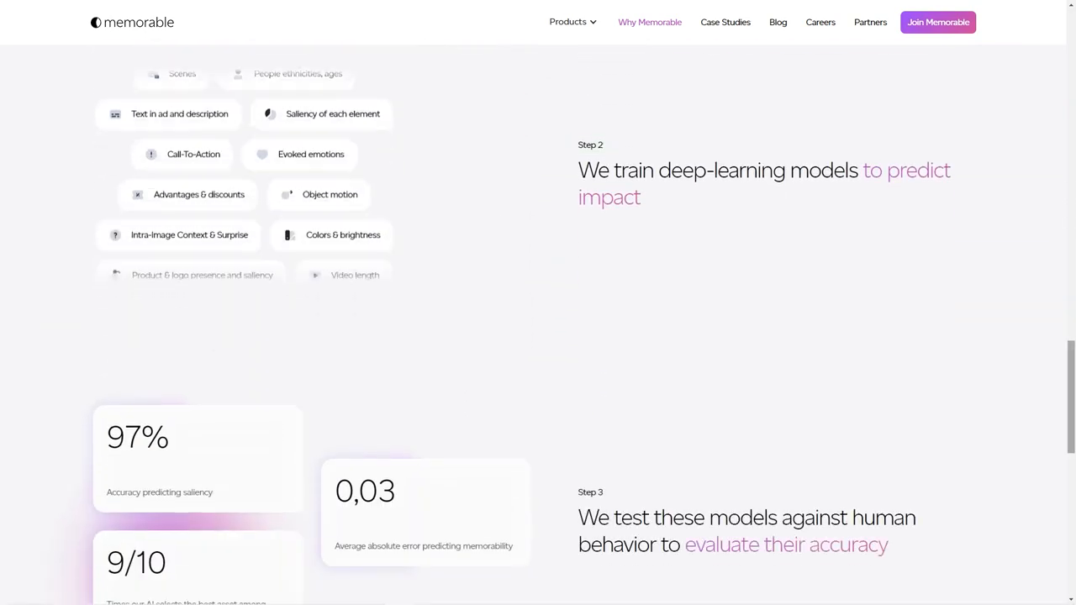
scroll("down", 3)
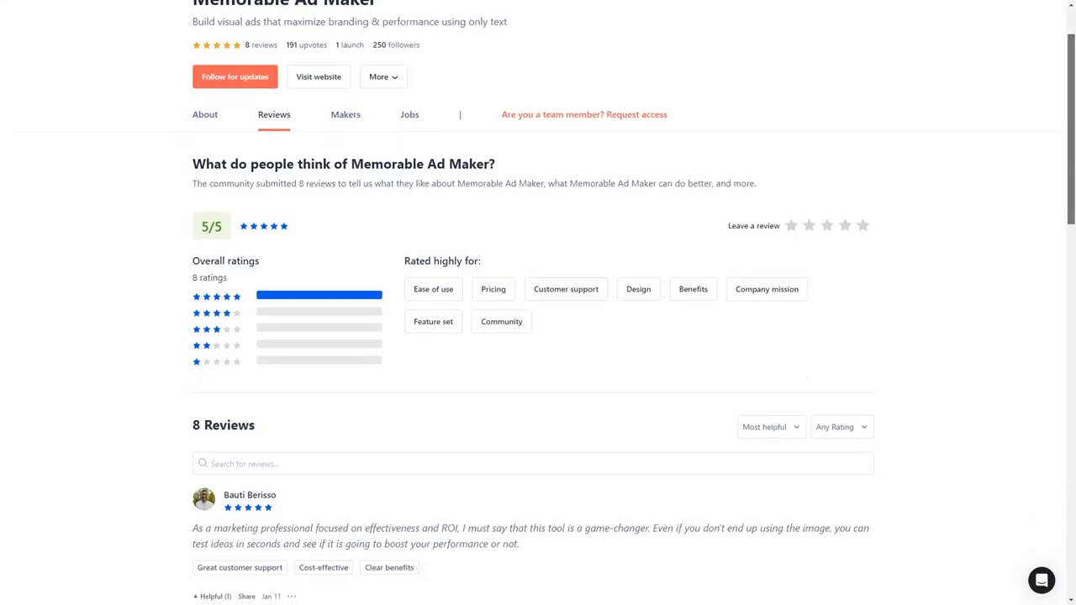
Scroll through the eight five-star Product Hunt reviews of Memorable Ad Maker
scroll("down", 3)
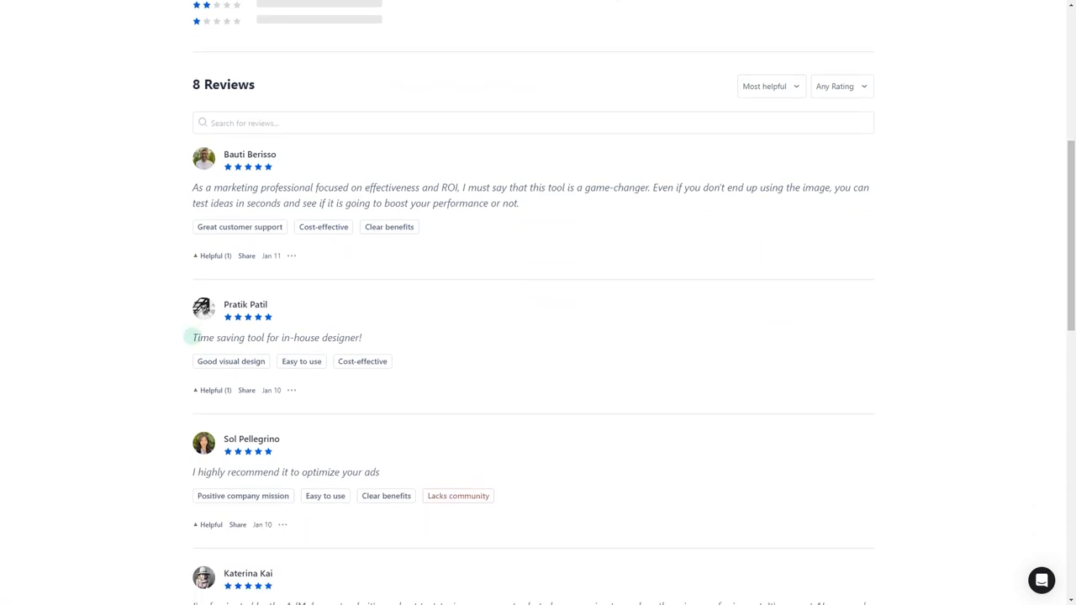
scroll("down", 3)
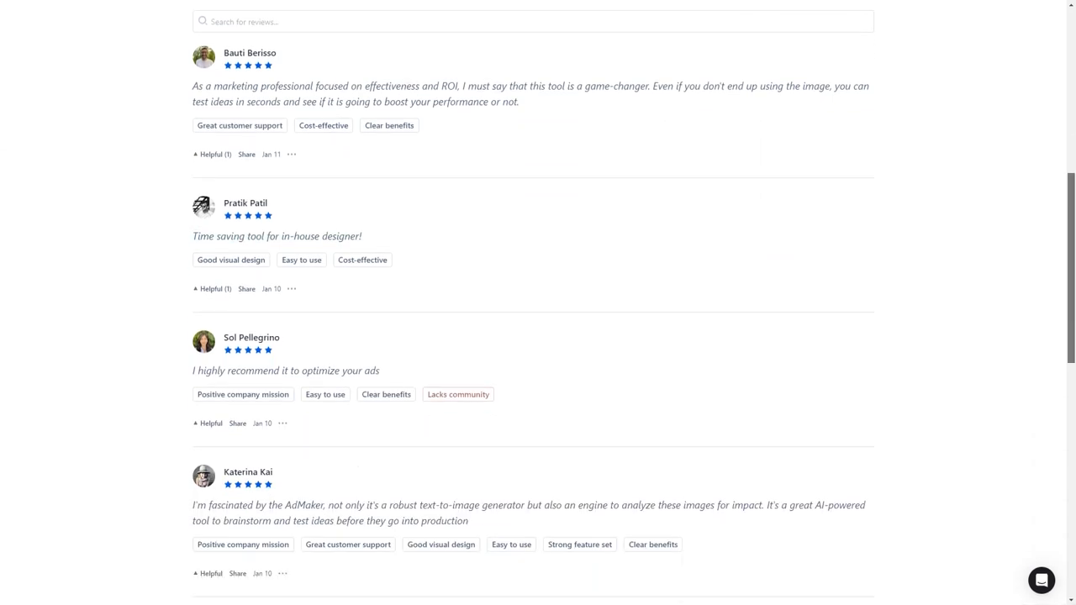
scroll("down", 3)
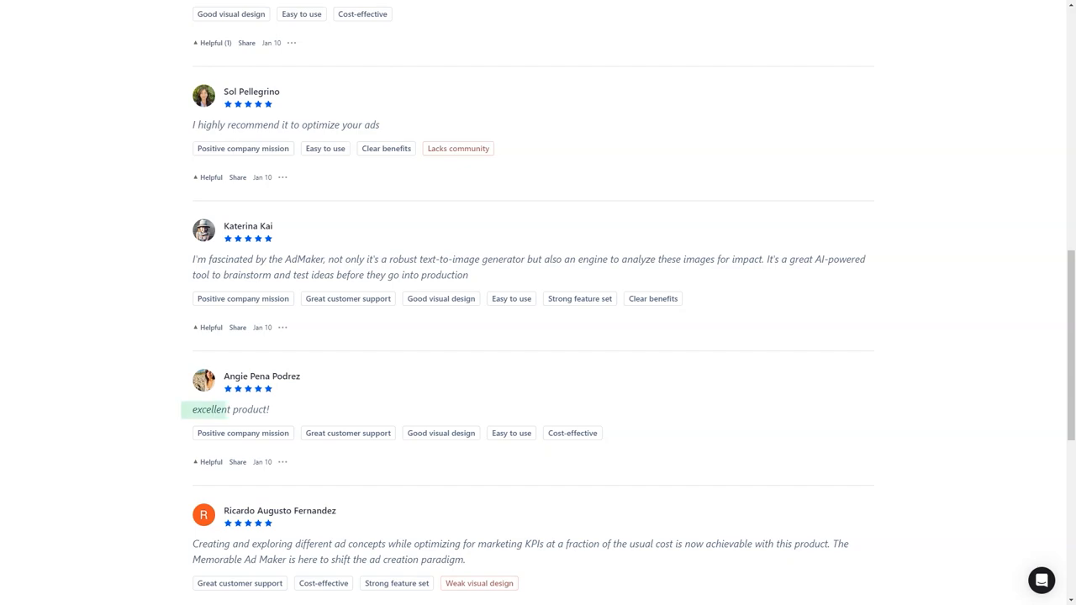
scroll("down", 3)
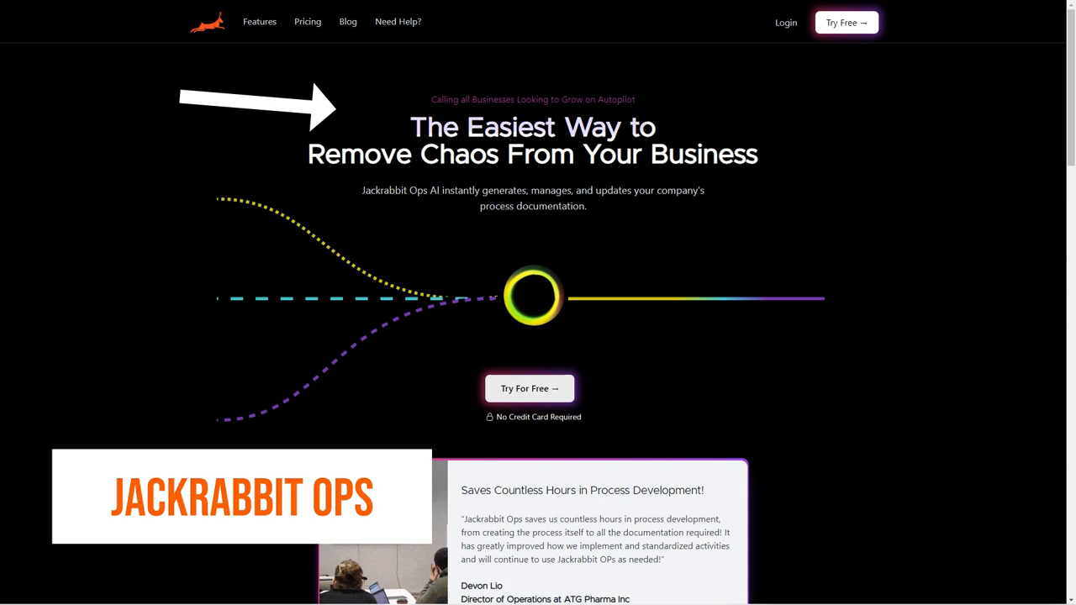
Scroll the Jackrabbit Ops homepage past the hero and demo video
scroll("down", 3)
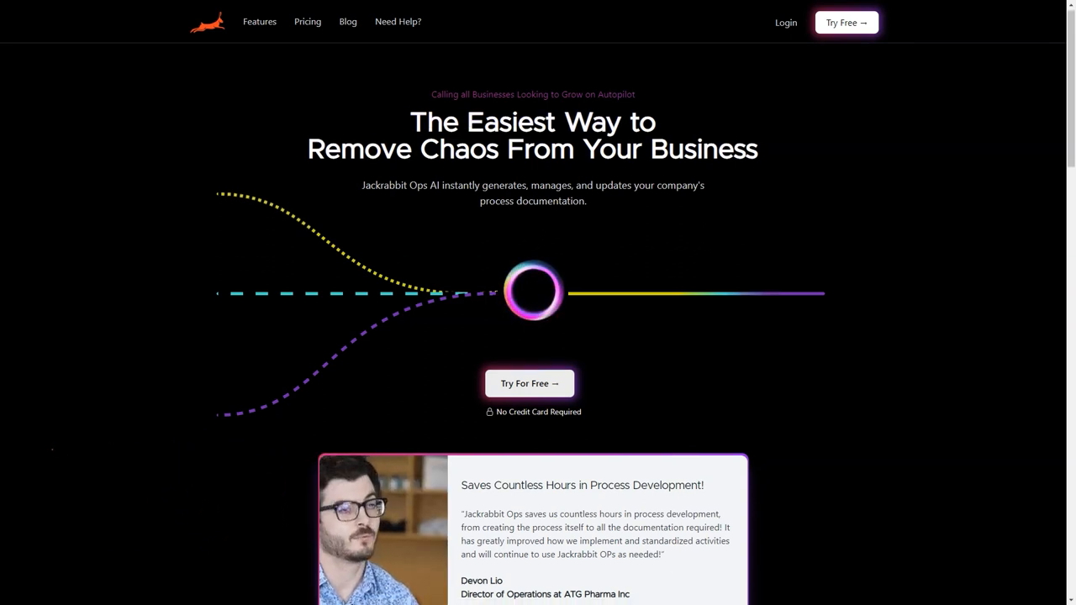
scroll("down", 3)
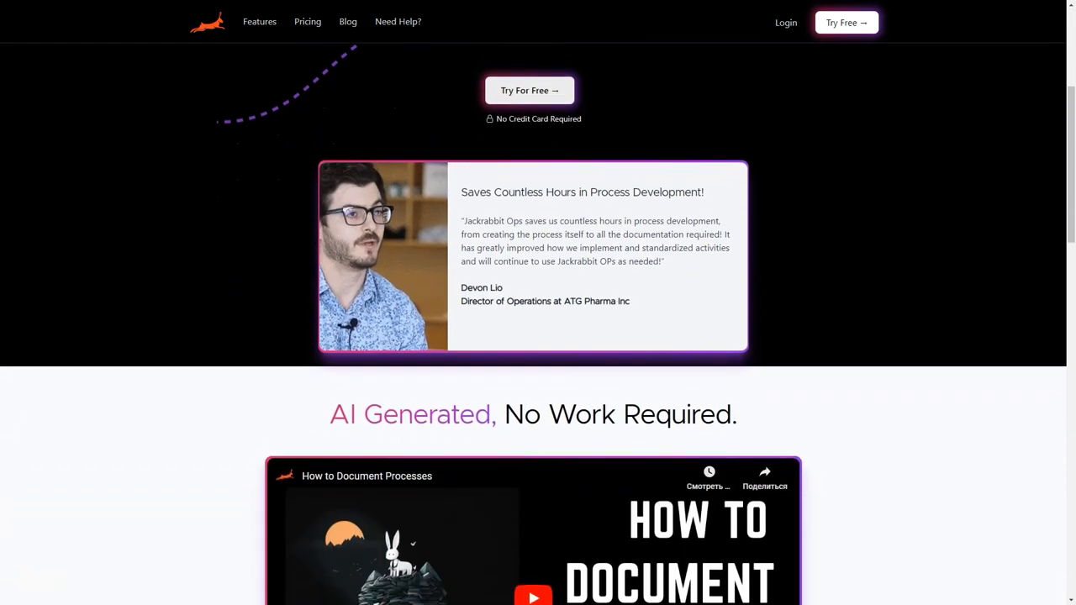
scroll("down", 3)
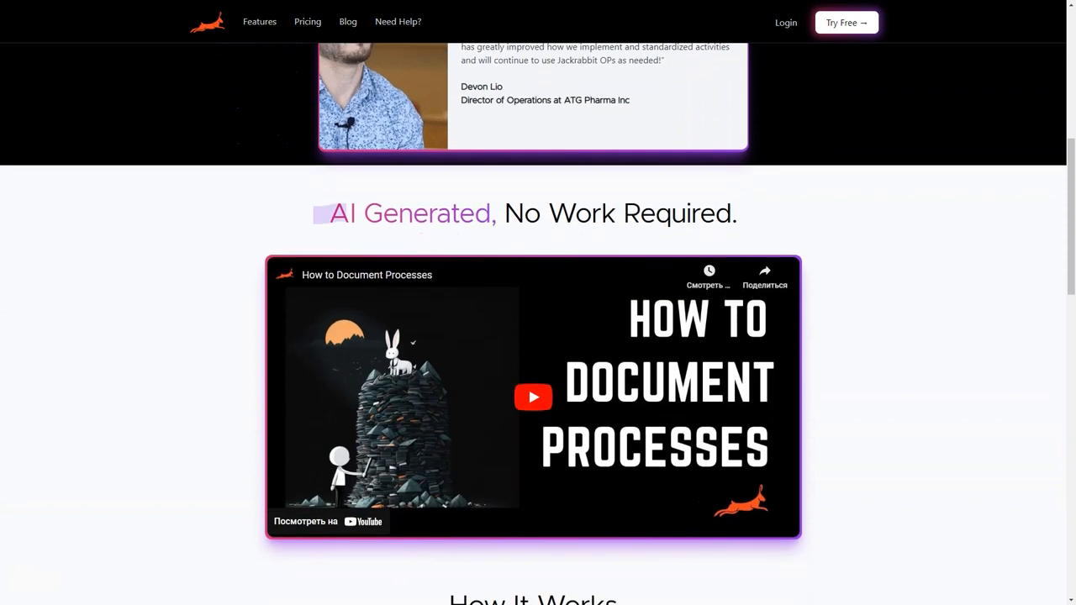
scroll("down", 3)
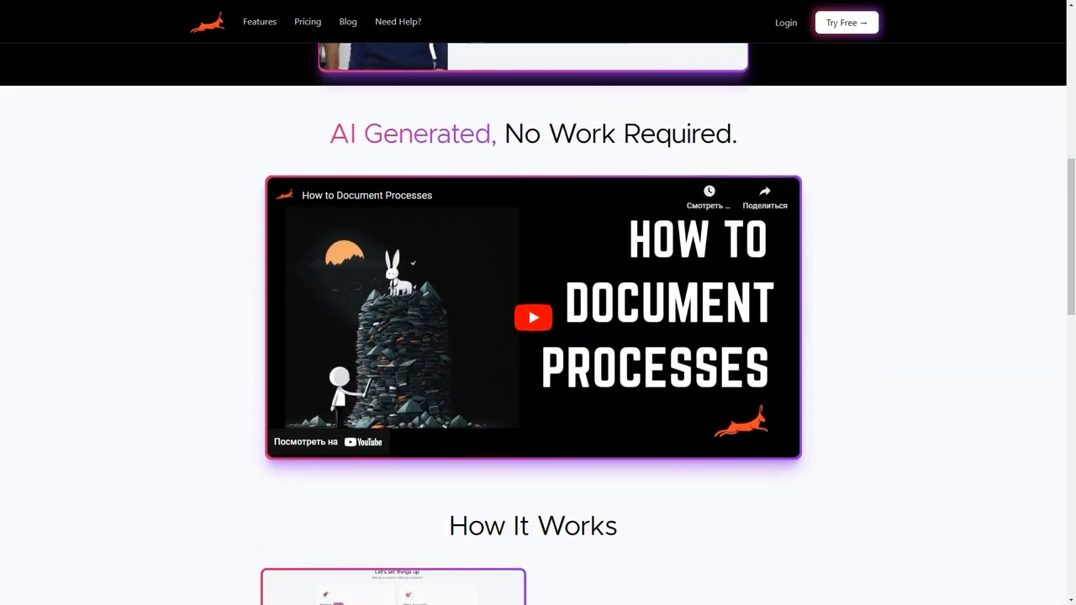
scroll("down", 3)
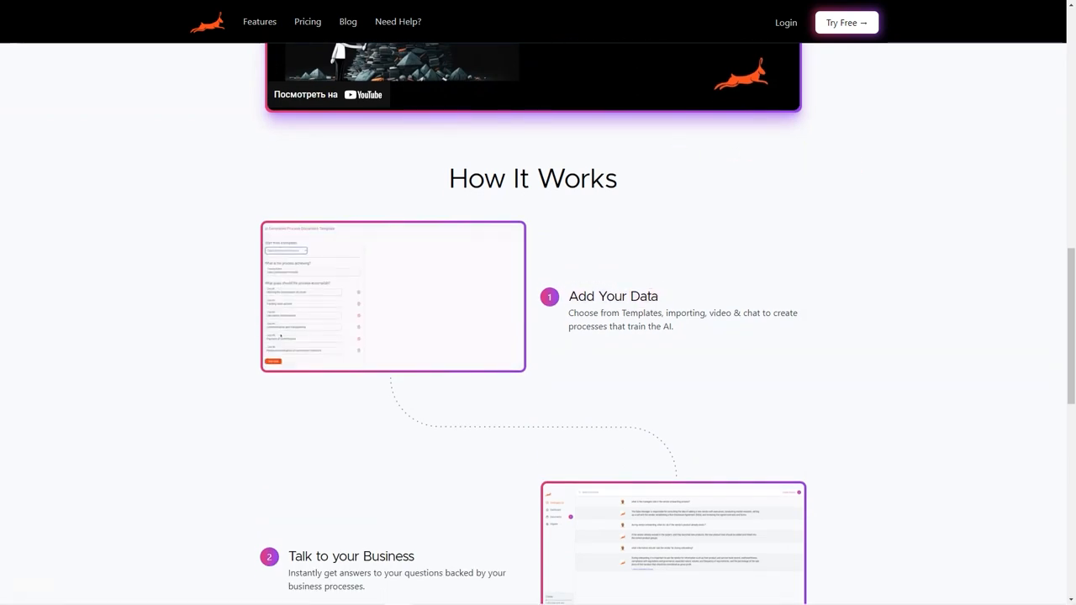
Read the three How It Works steps down to the Process Faster sign-up section
scroll("down", 3)
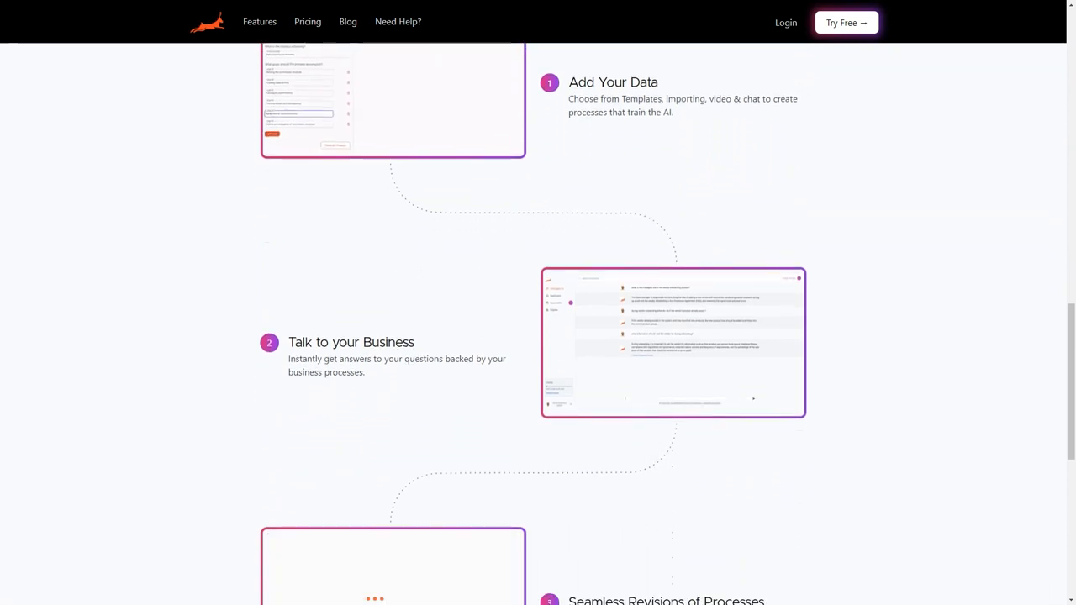
scroll("down", 3)
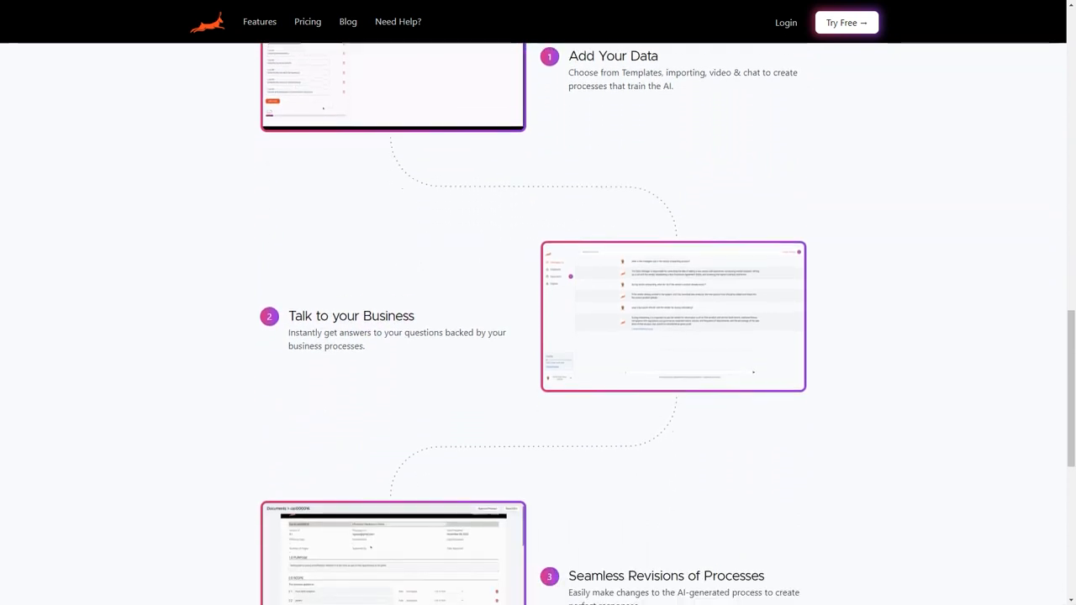
scroll("down", 3)
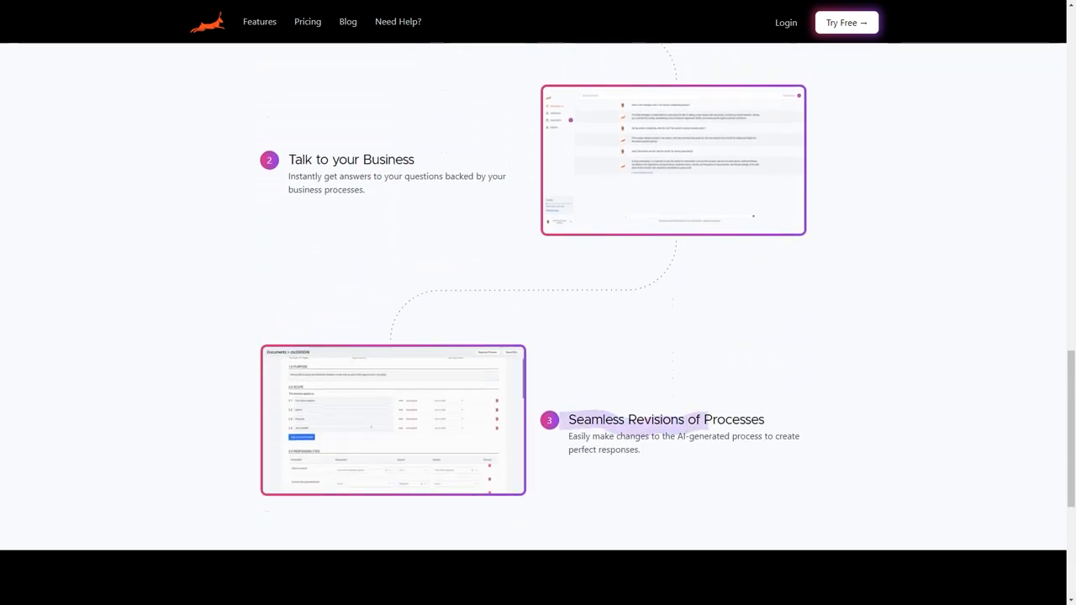
scroll("down", 3)
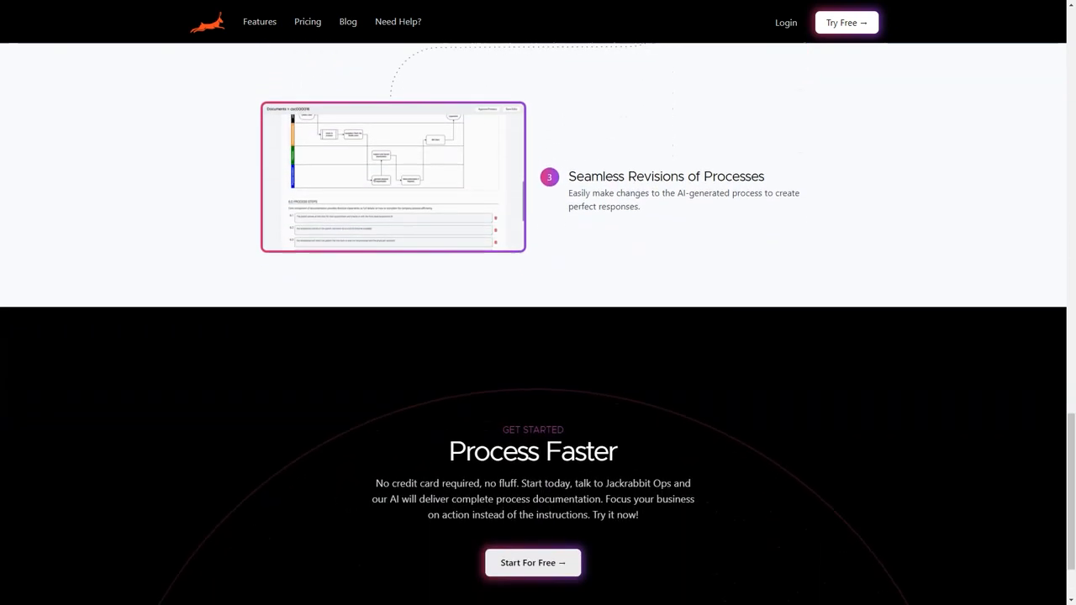
scroll("down", 3)
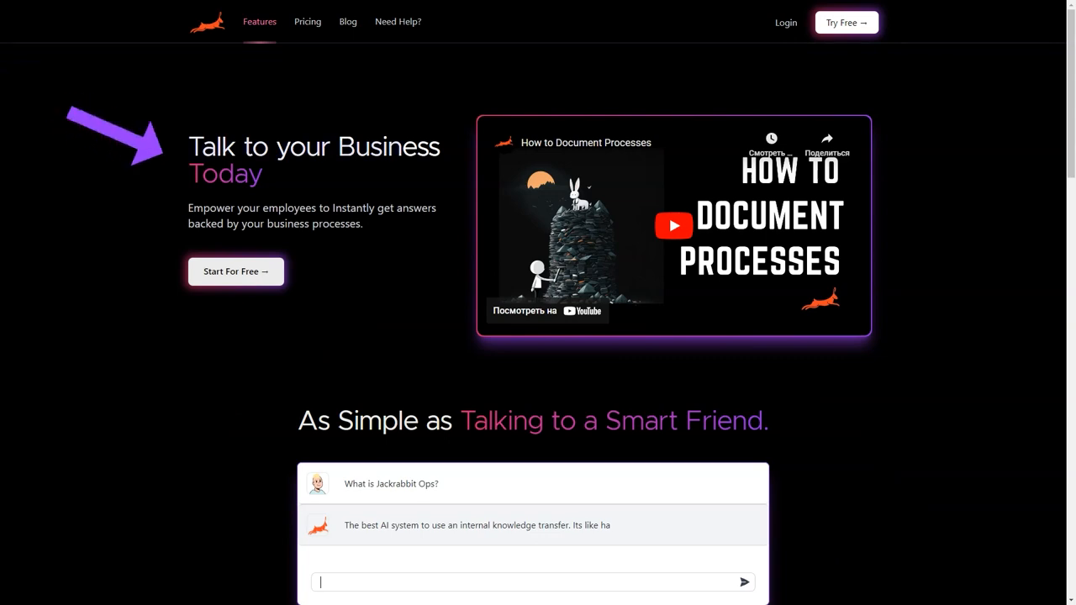
Scroll through the Features page's goal templates
scroll("down", 3)
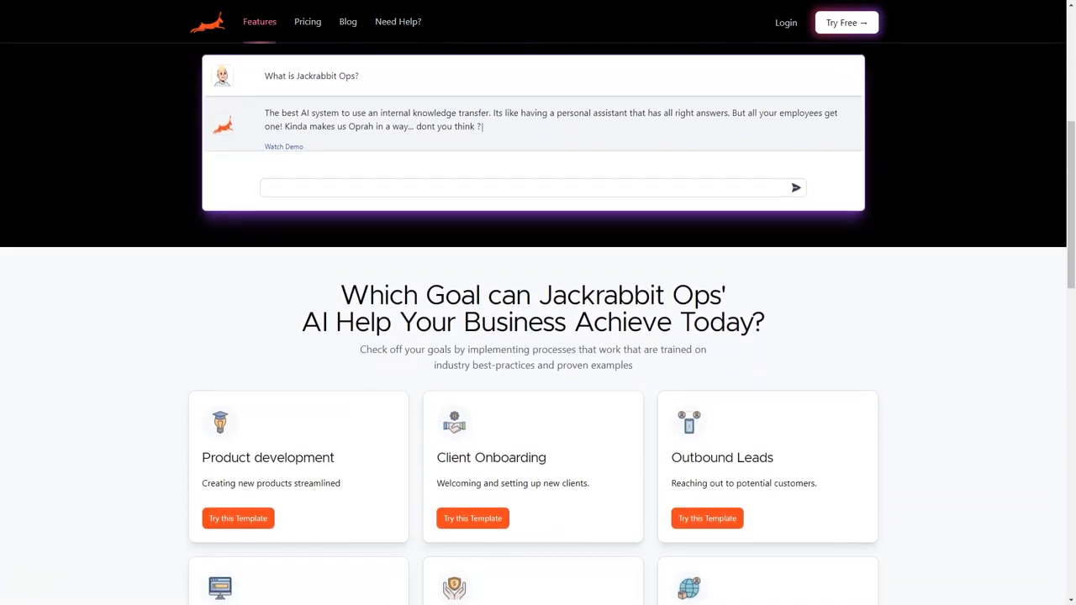
scroll("down", 3)
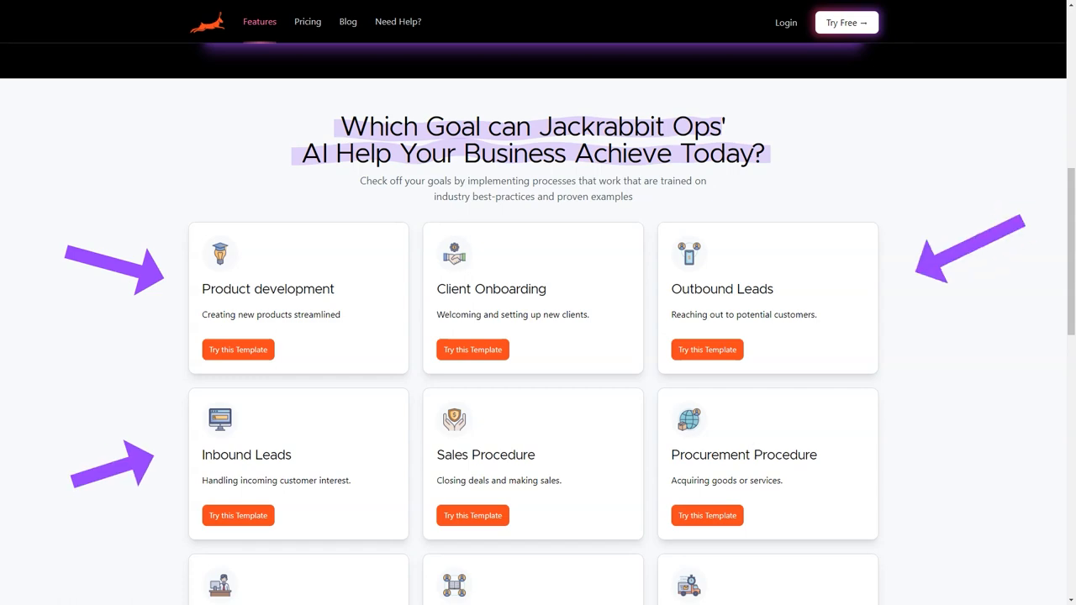
scroll("down", 3)
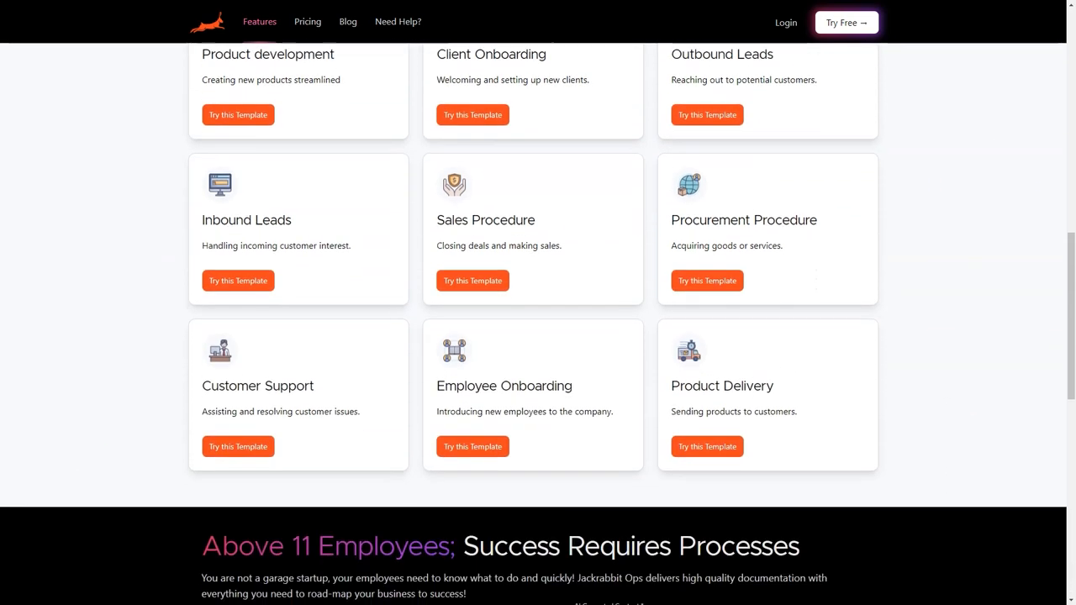
scroll("down", 3)
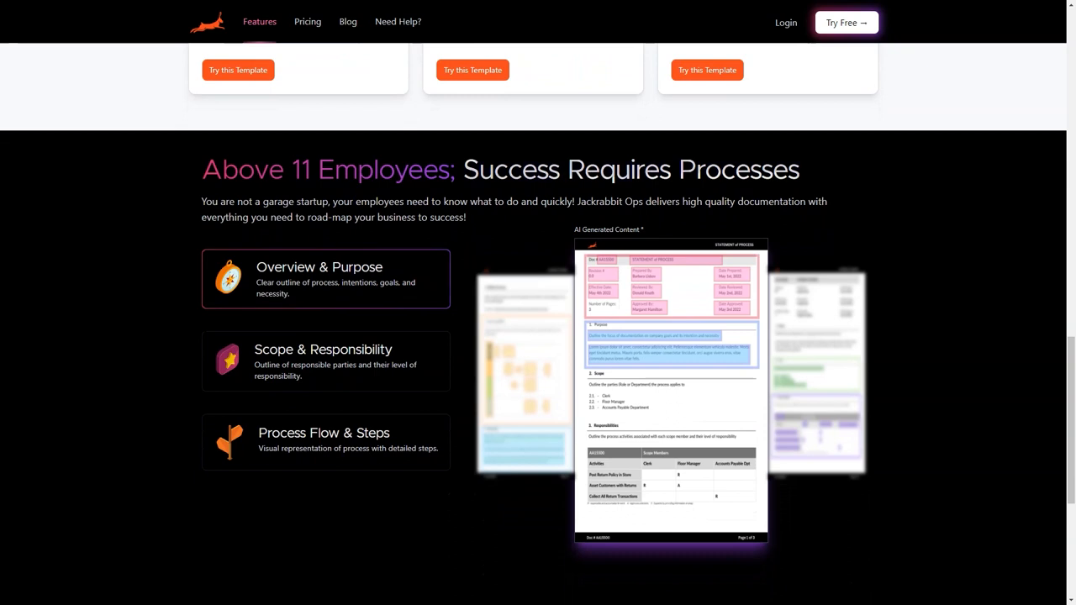
View the sample document's Scope & Responsibility section, then go to Pricing
left_click(324, 362)
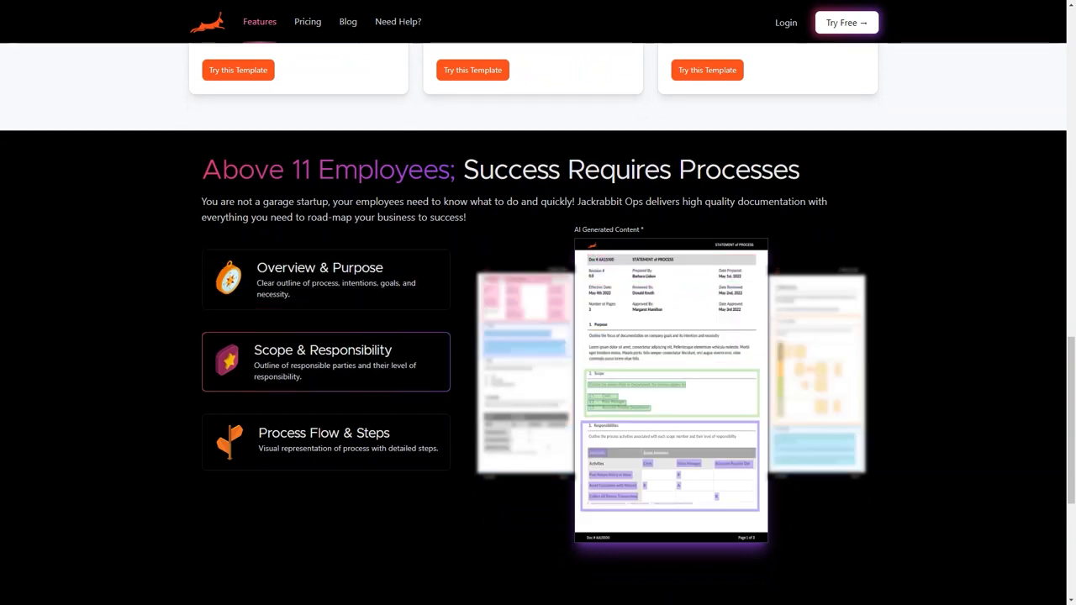
scroll("down", 3)
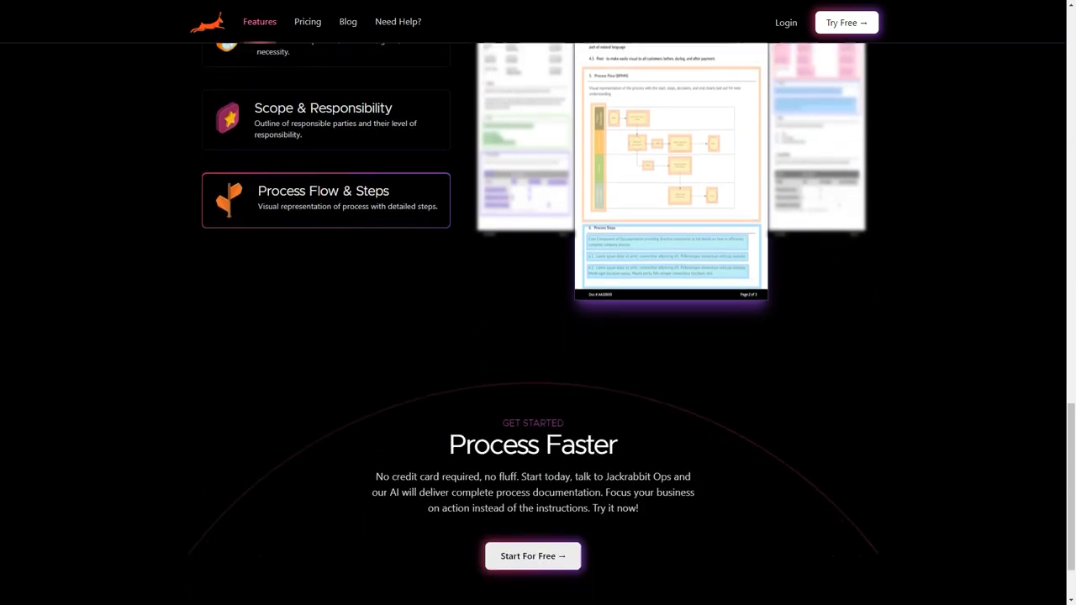
left_click(307, 21)
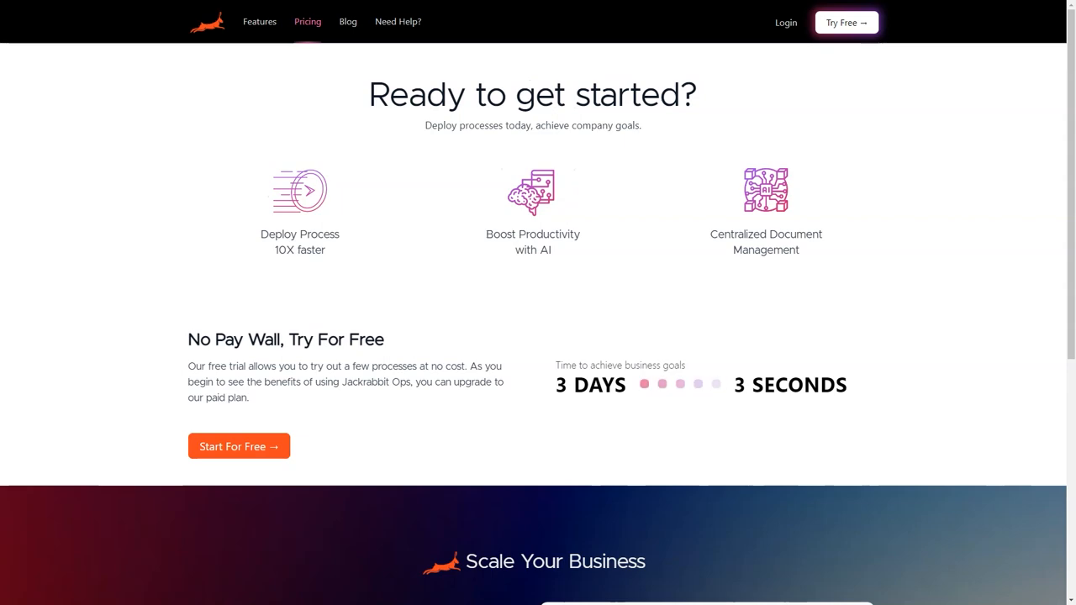
Scroll the Pricing page to read the no-pay-wall free trial offer
scroll("down", 3)
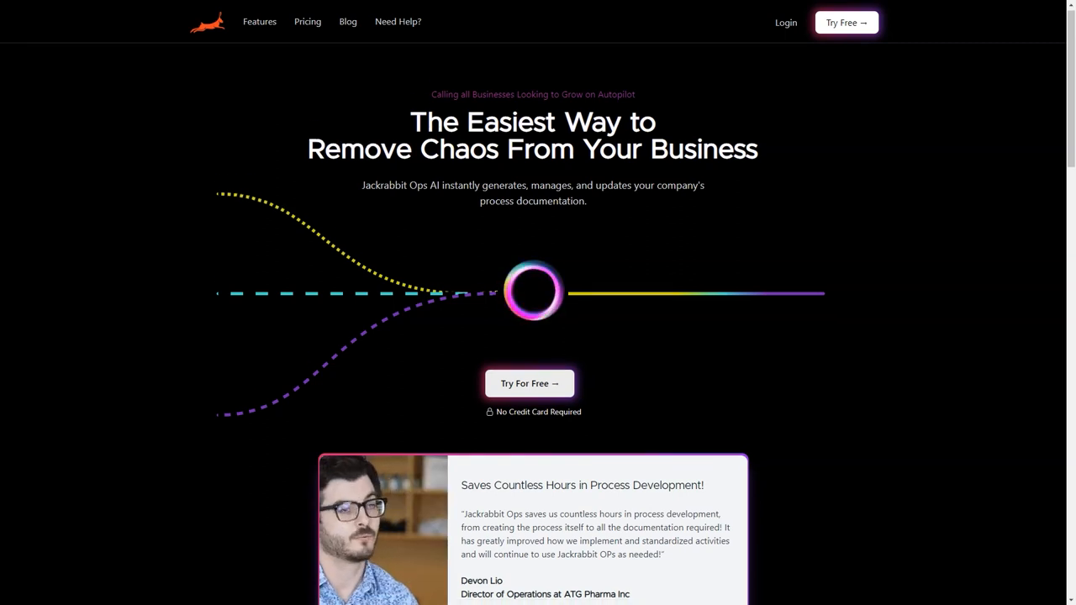
Scroll the homepage past the testimonial and demo video to How It Works step 3
scroll("down", 3)
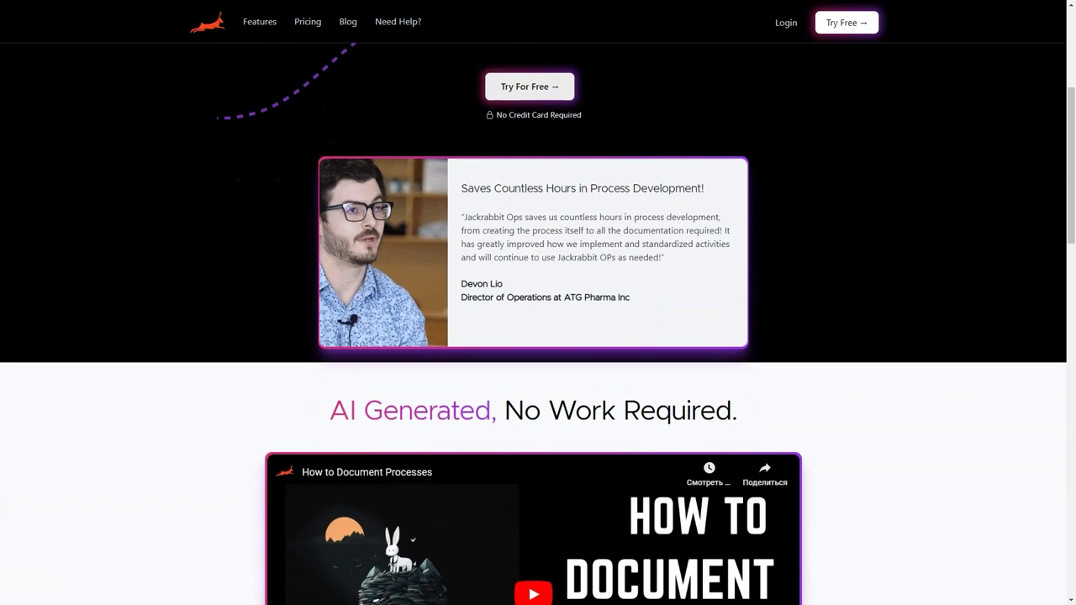
scroll("down", 3)
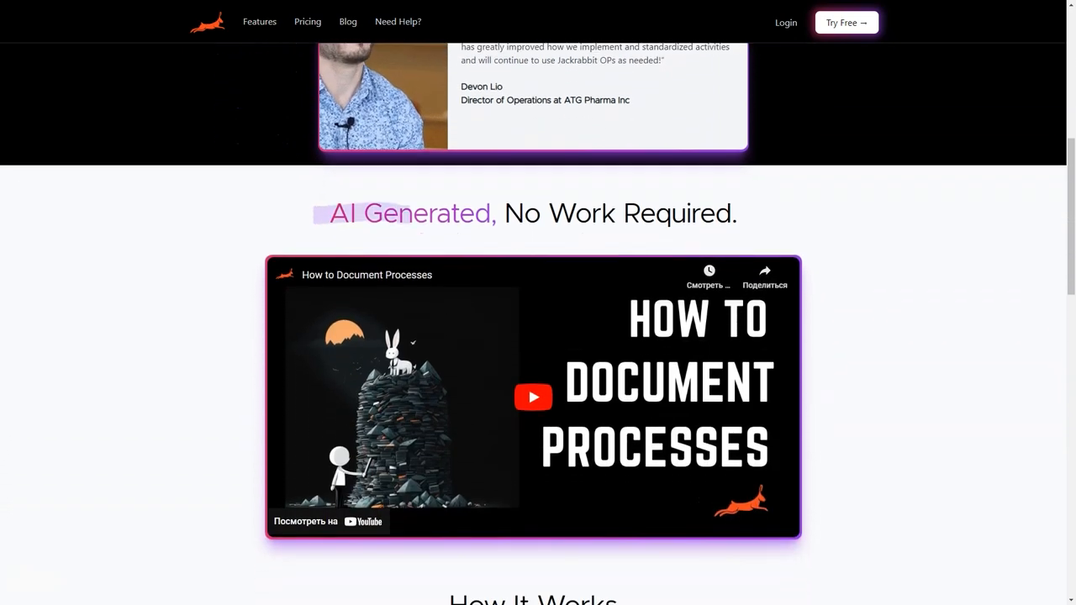
scroll("down", 3)
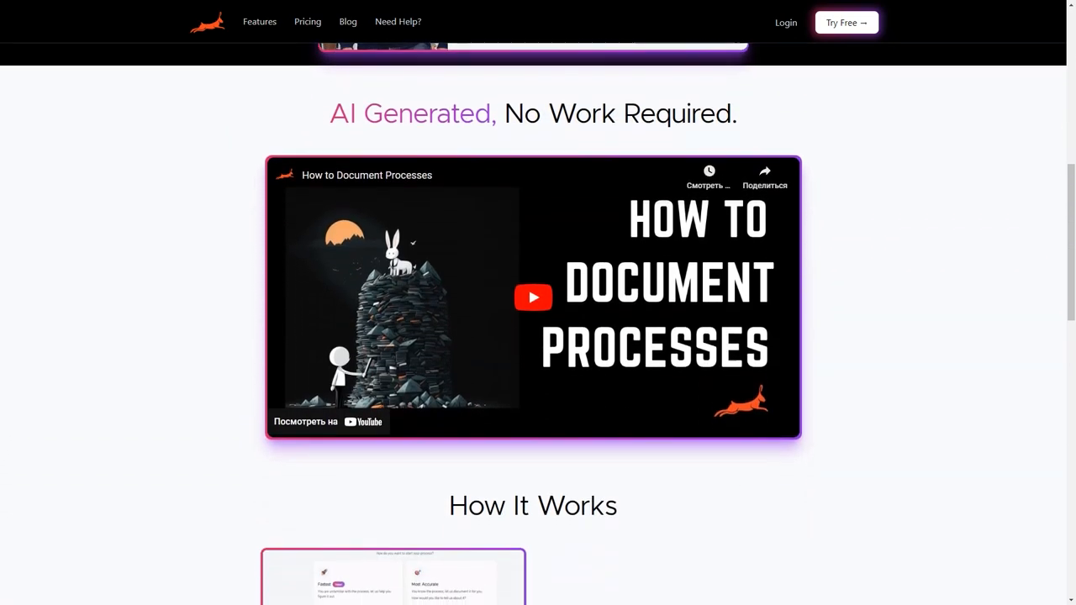
scroll("down", 3)
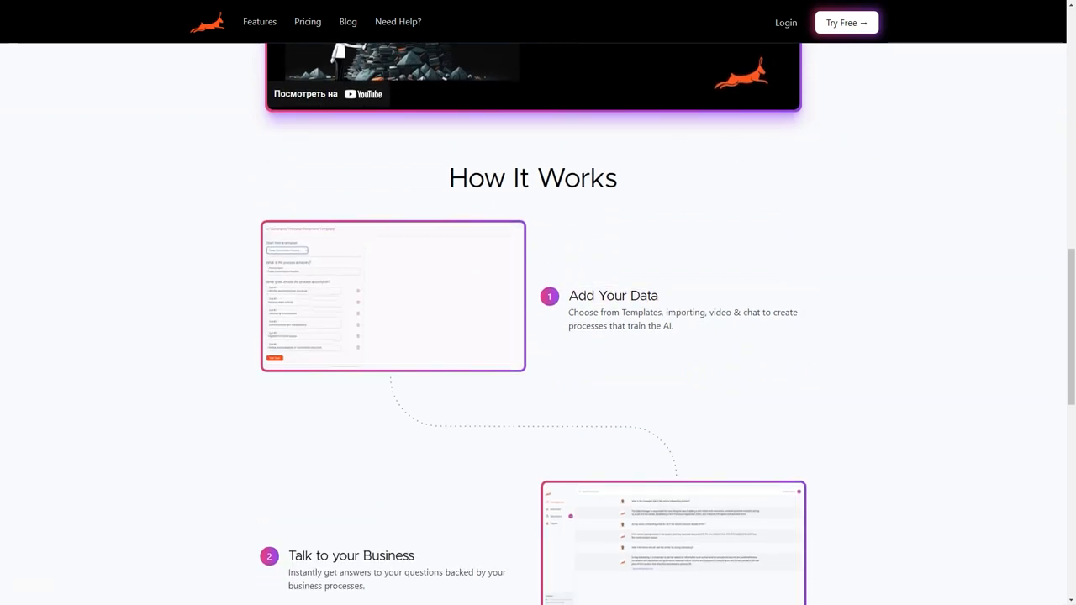
scroll("down", 3)
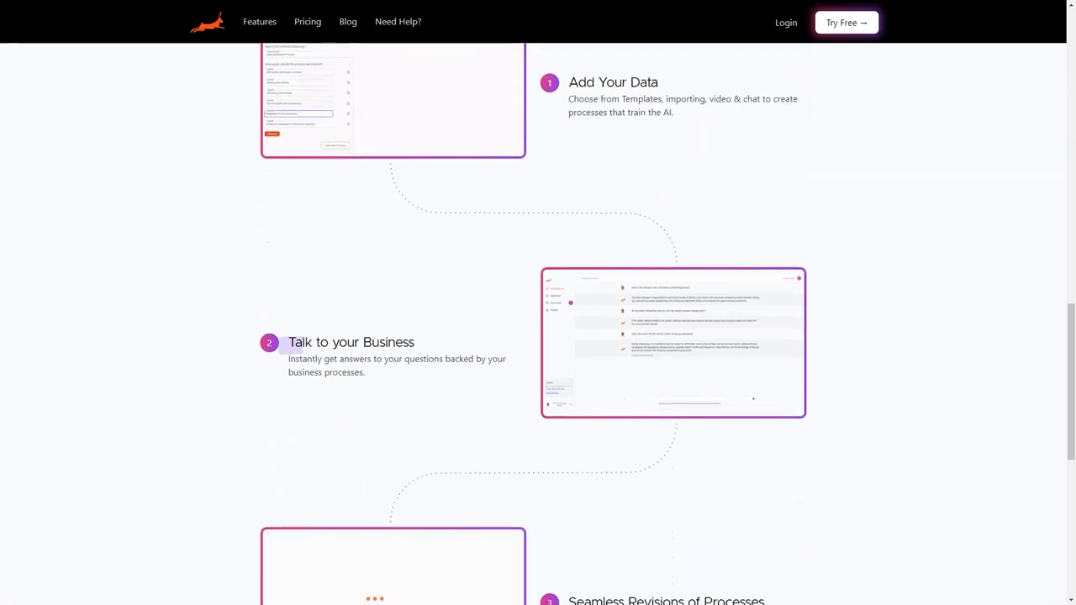
scroll("down", 3)
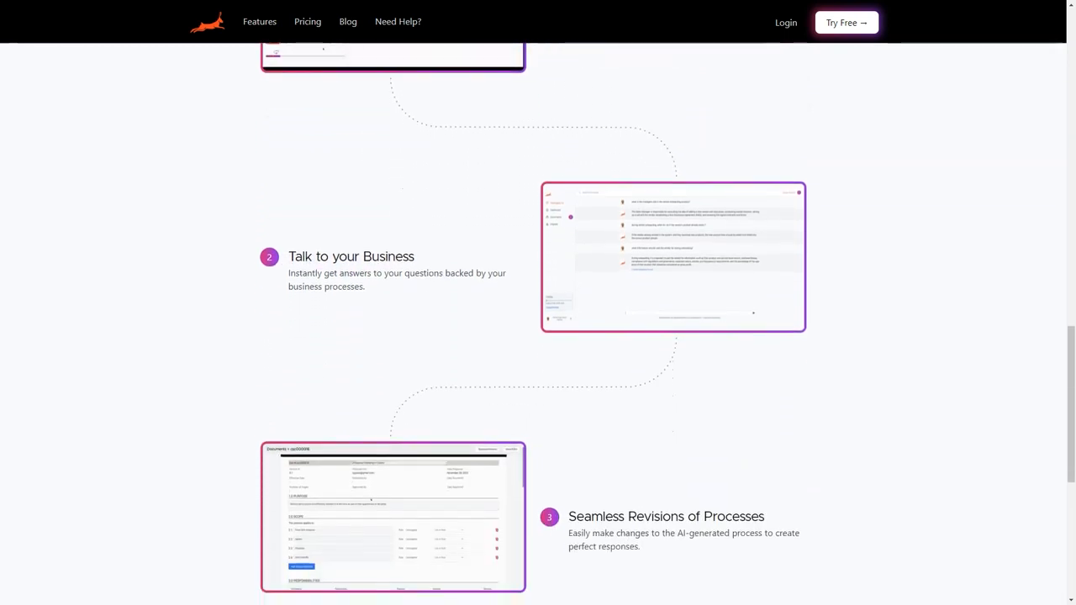
scroll("down", 3)
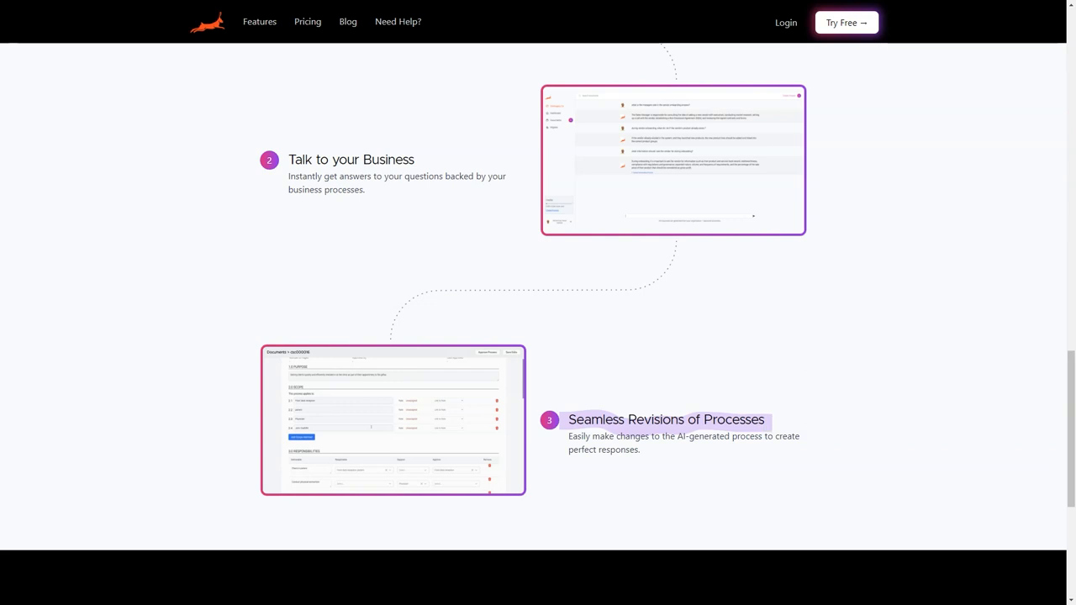
scroll("down", 3)
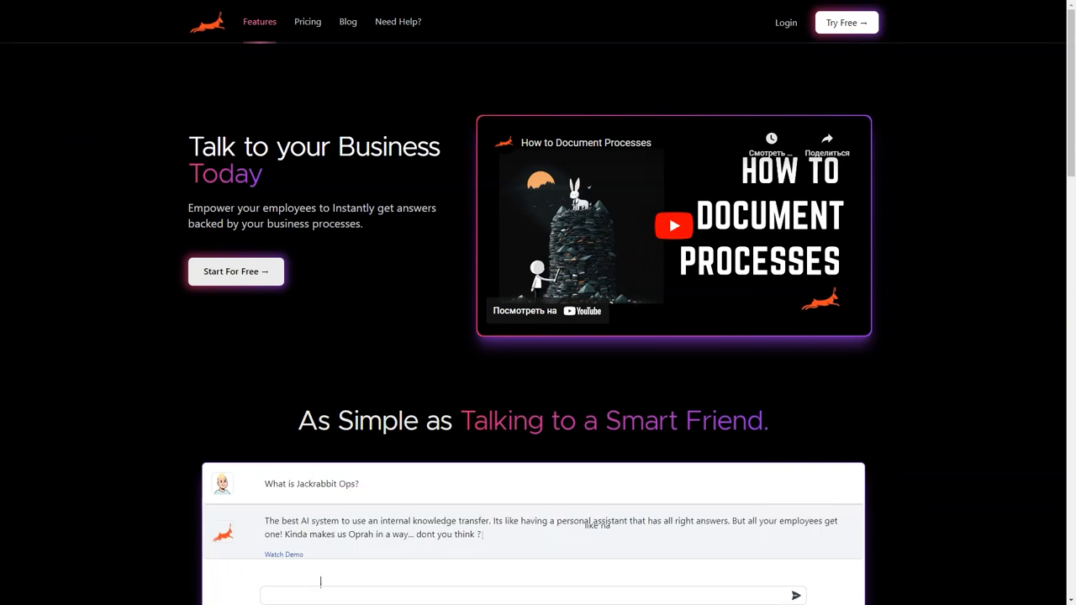
Scroll to the Above 11 Employees templates and show the Process Flow & Steps section
scroll("down", 3)
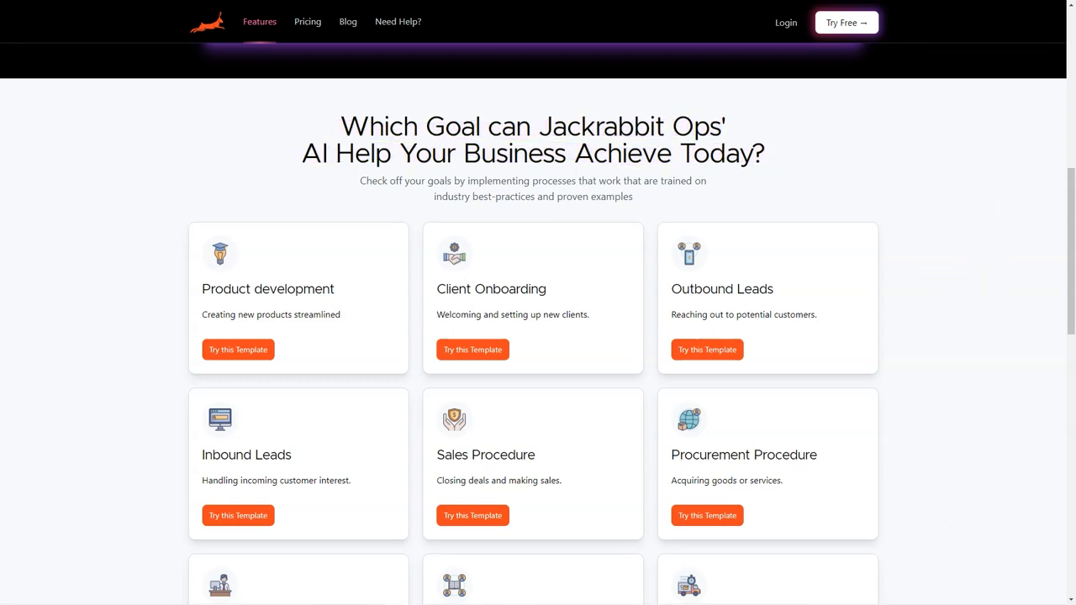
scroll("down", 3)
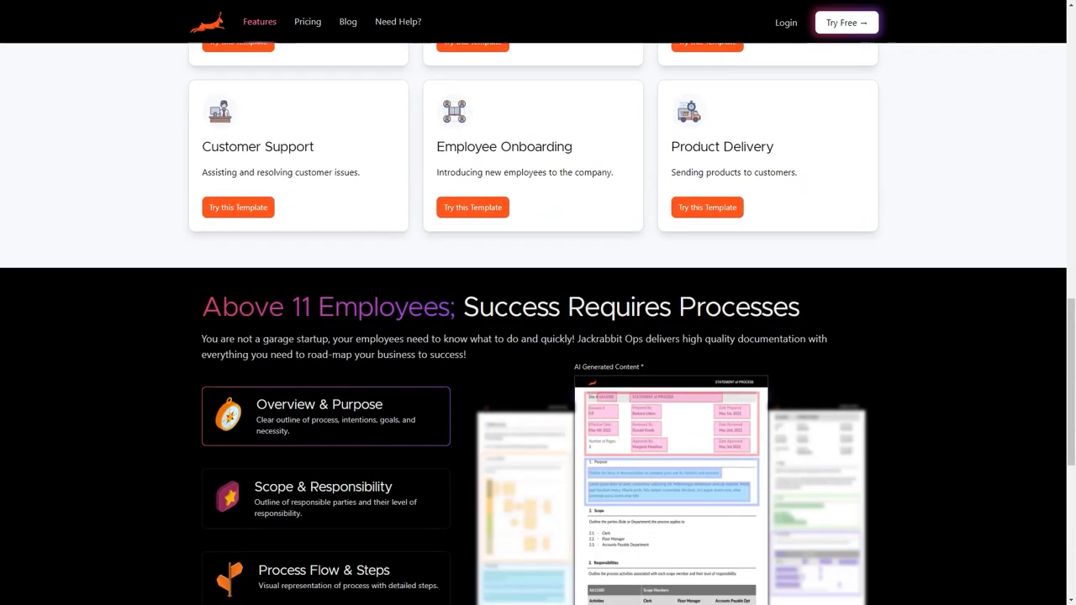
scroll("down", 3)
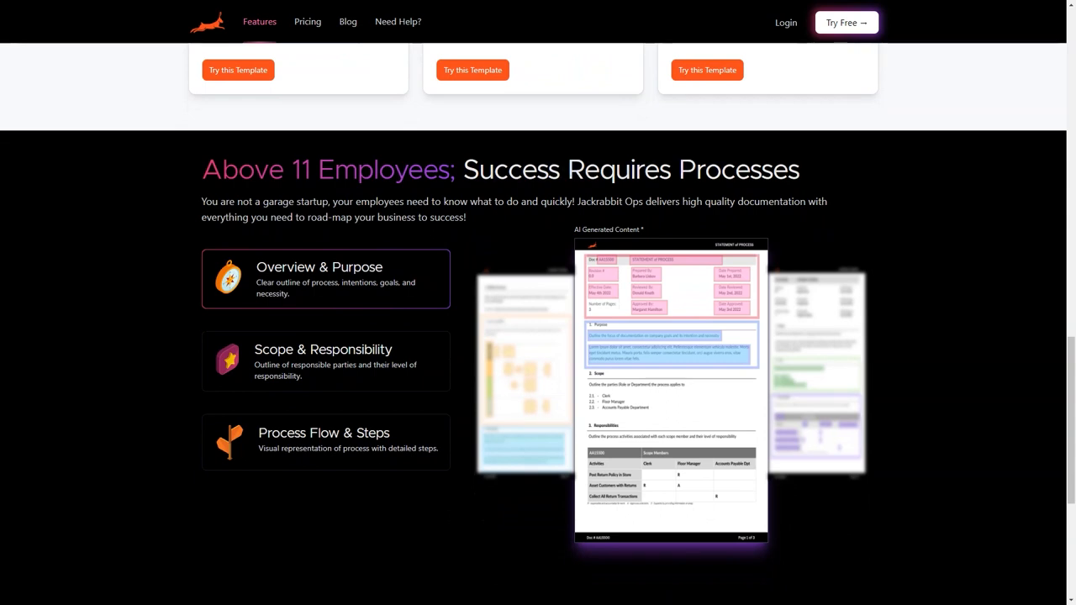
left_click(325, 441)
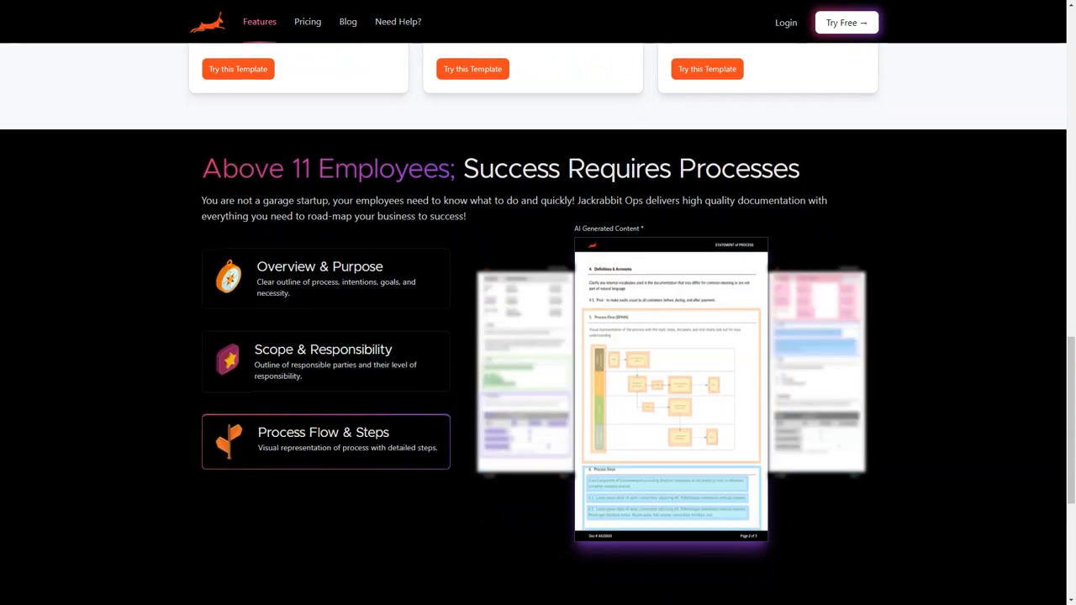
scroll("down", 3)
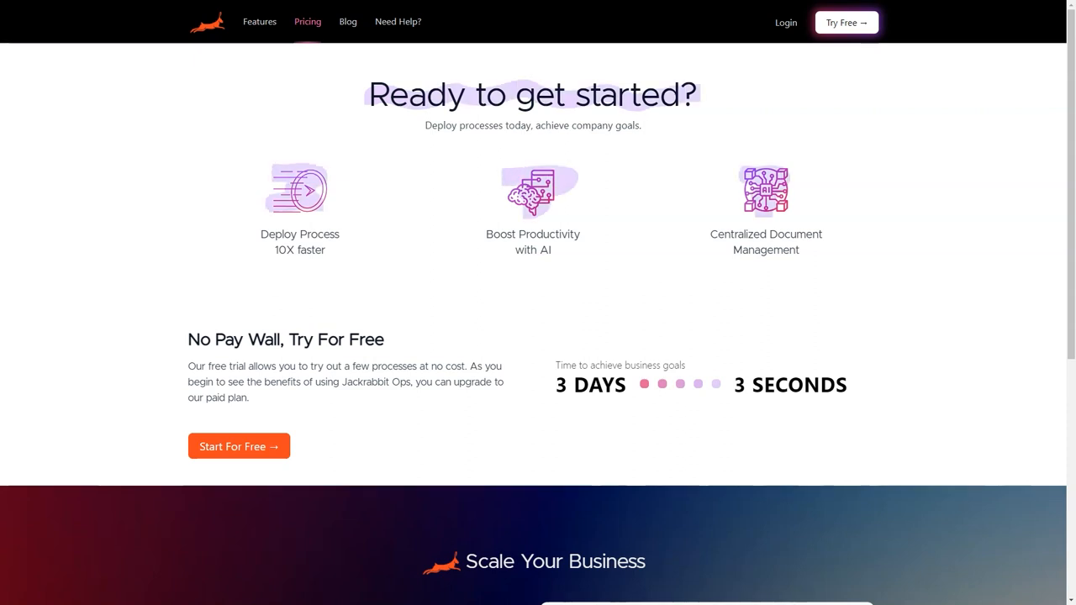
Scroll the Pricing page down to the Scale Your Business demo request form
scroll("down", 3)
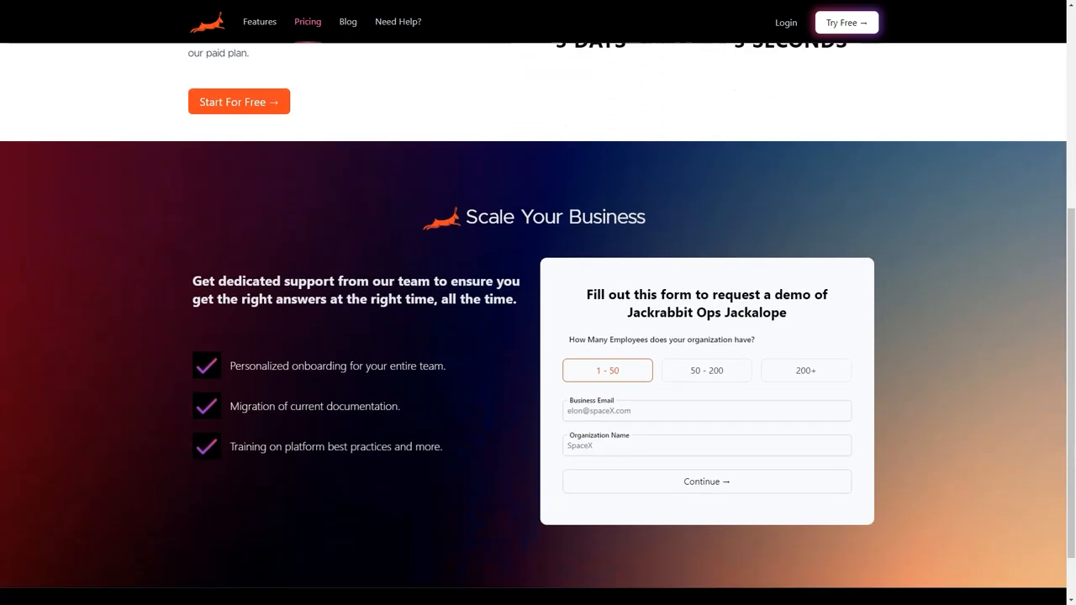
scroll("down", 3)
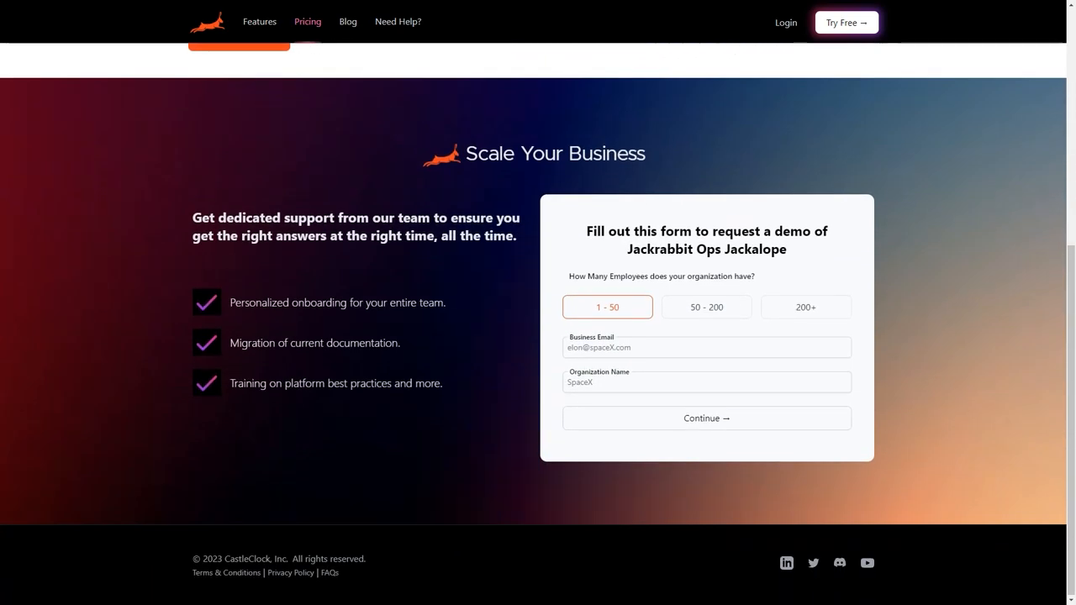